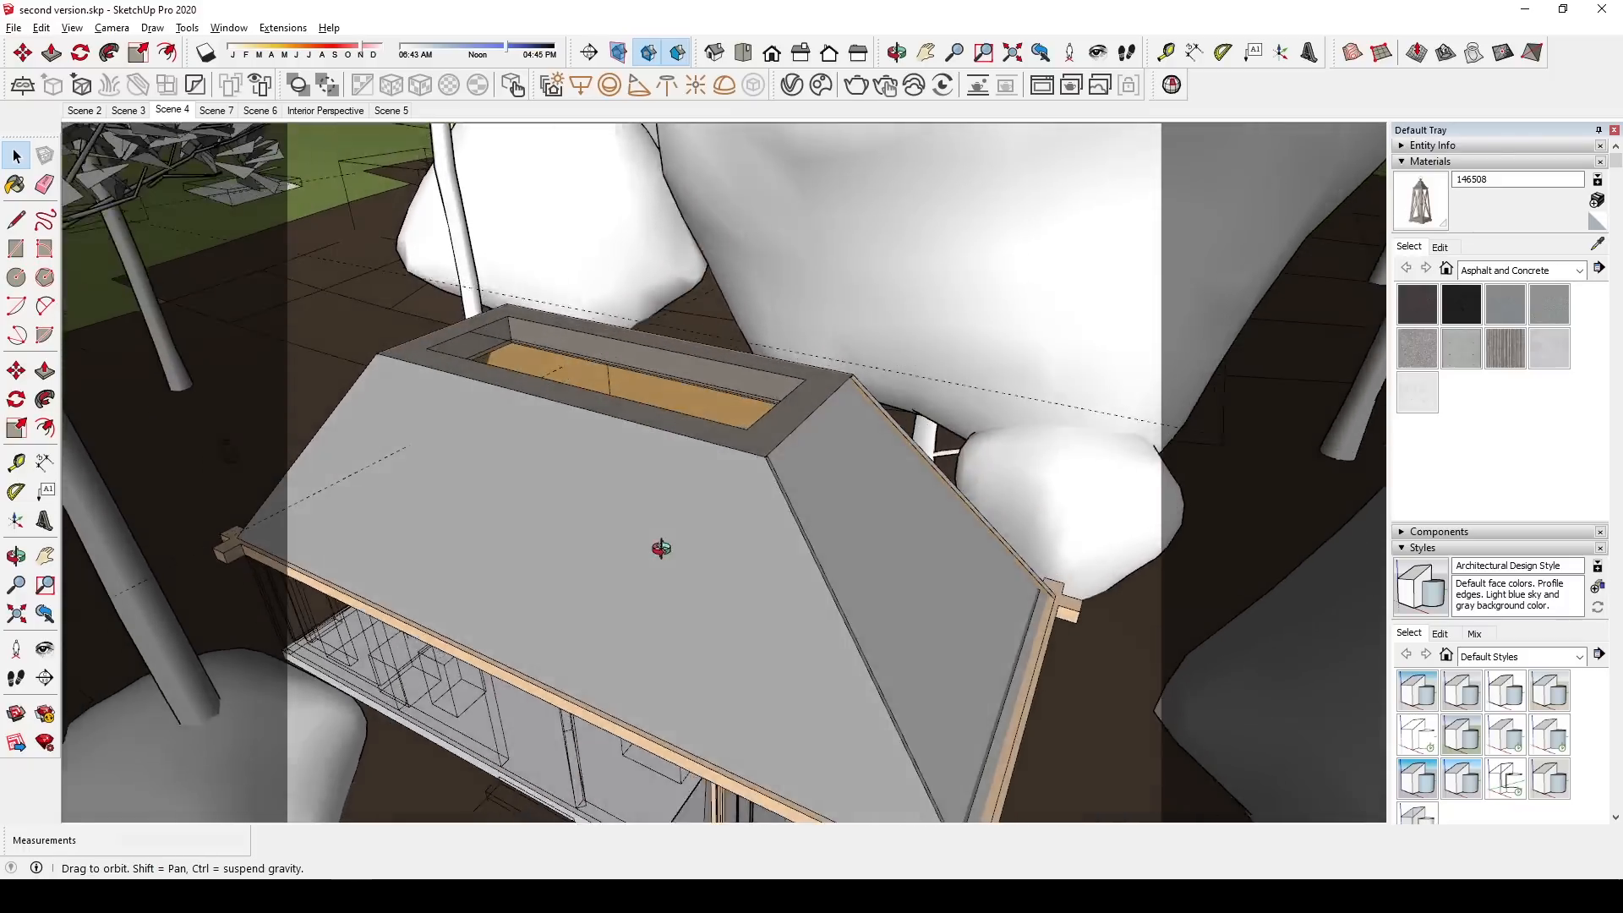
Orbit the pavilion, scroll Cosmos HDRIs > Day, and preview Day 008 on spheres.
left_click_drag(662, 548, 642, 456)
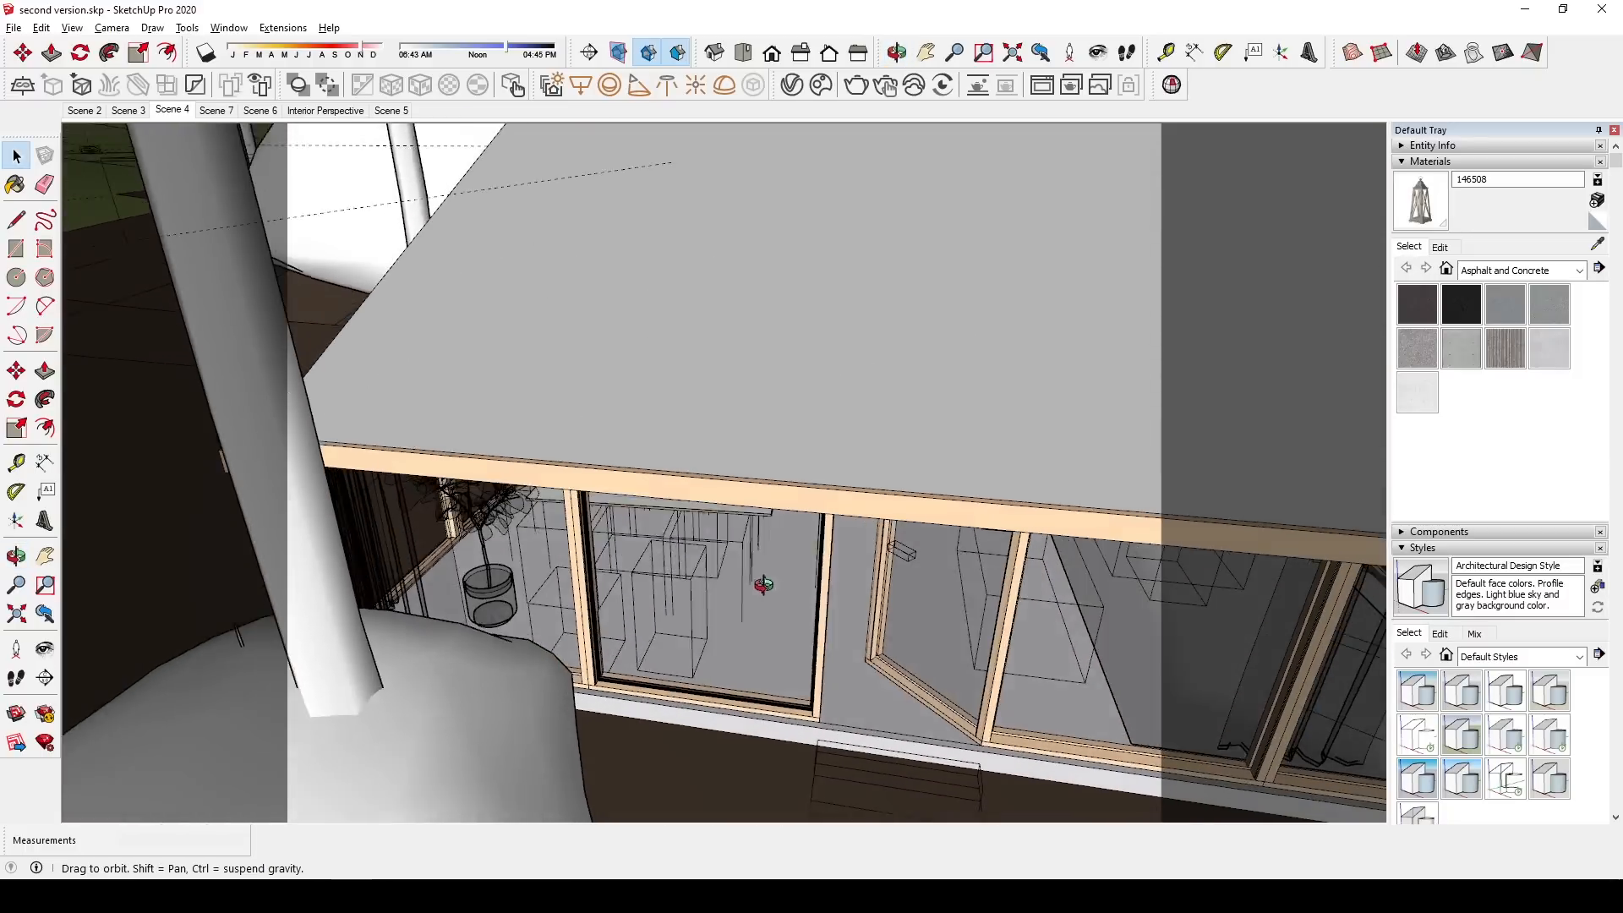
left_click_drag(760, 585, 594, 611)
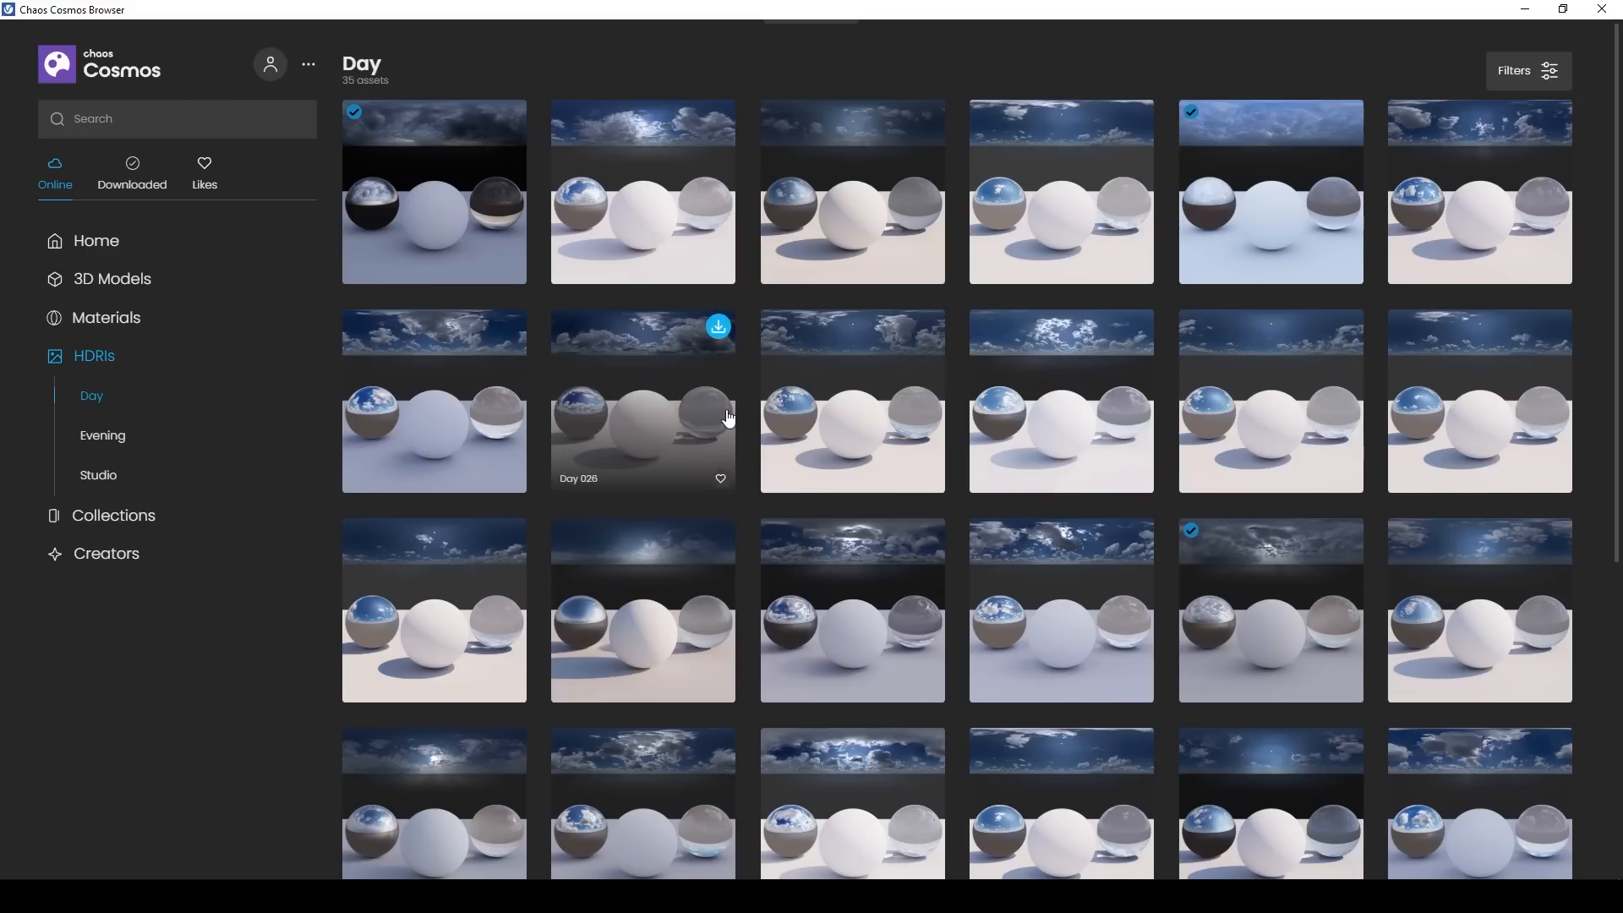
scroll("down", 3)
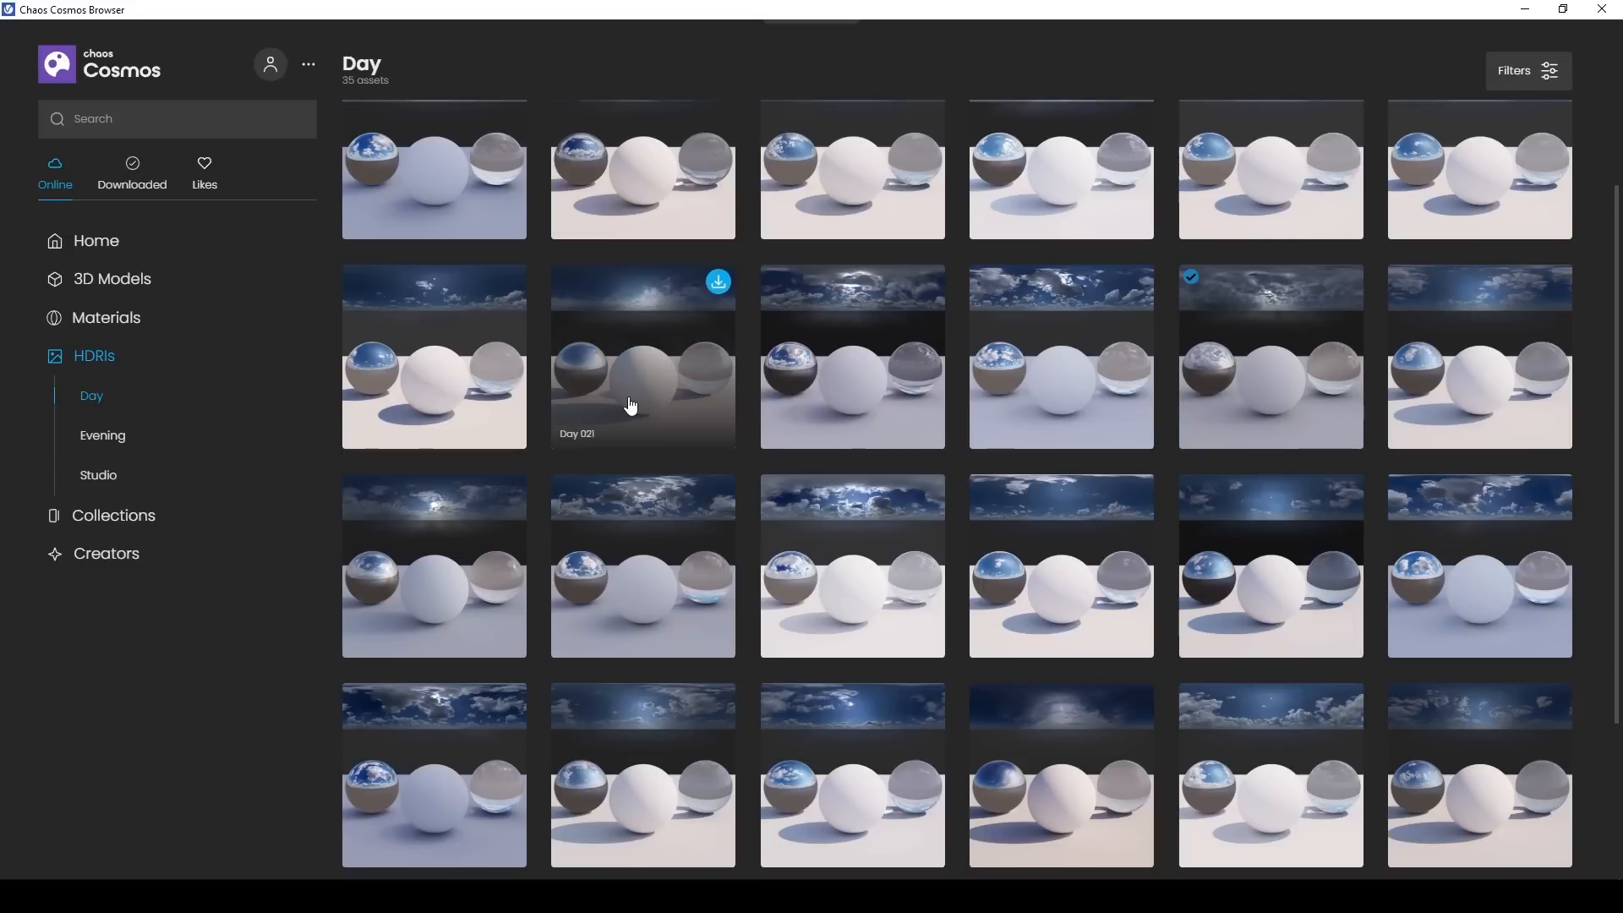
scroll("down", 3)
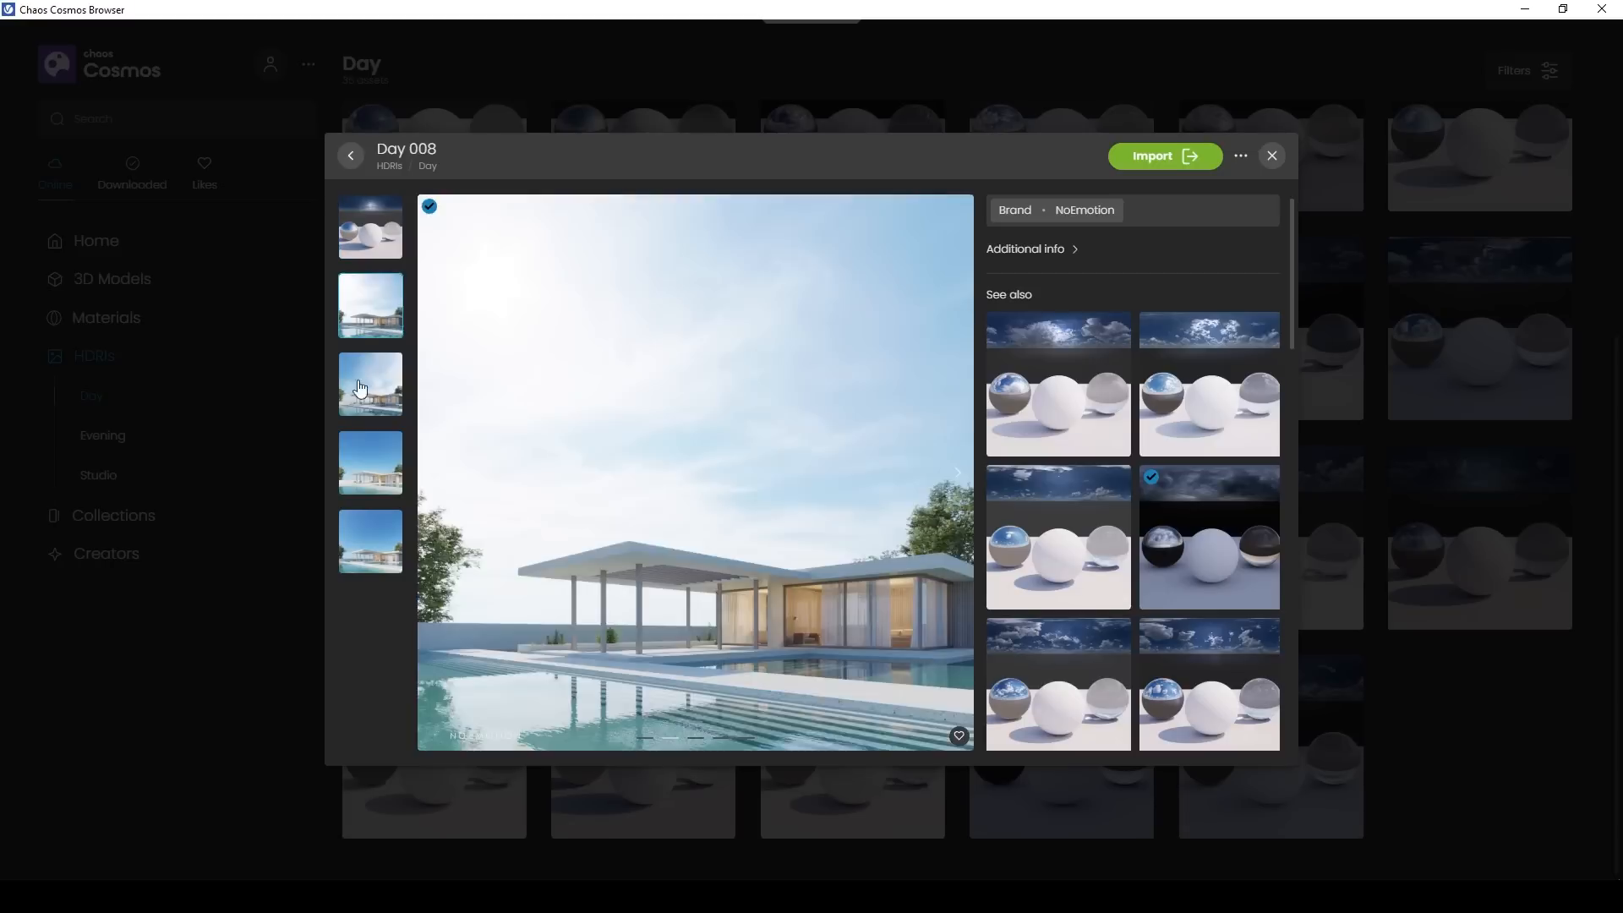
left_click(370, 227)
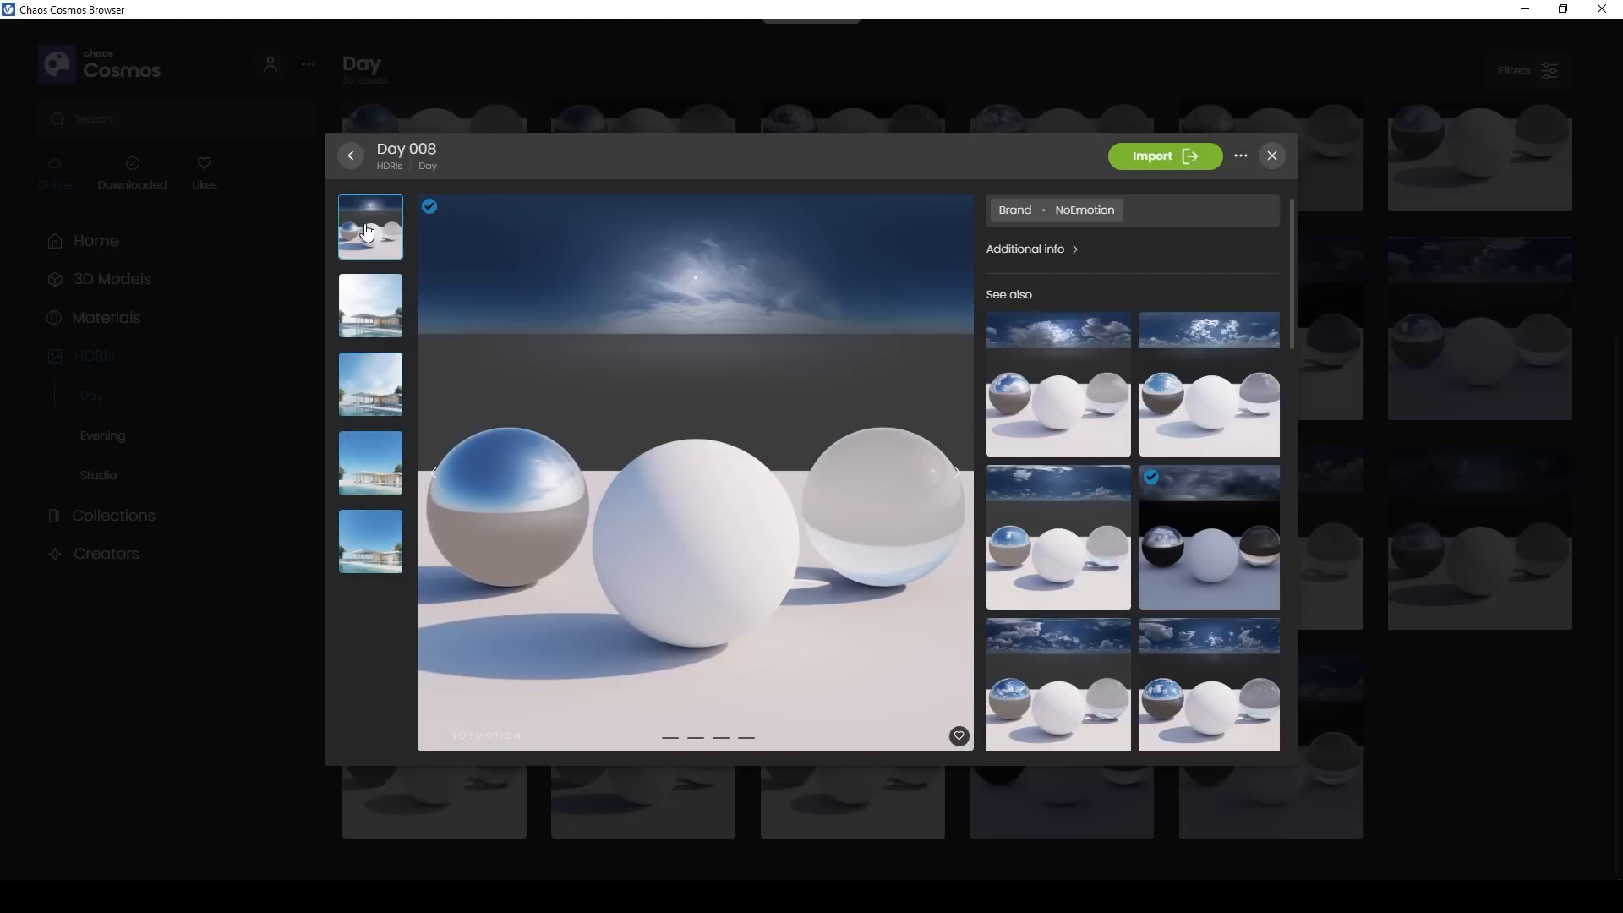
left_click(1271, 156)
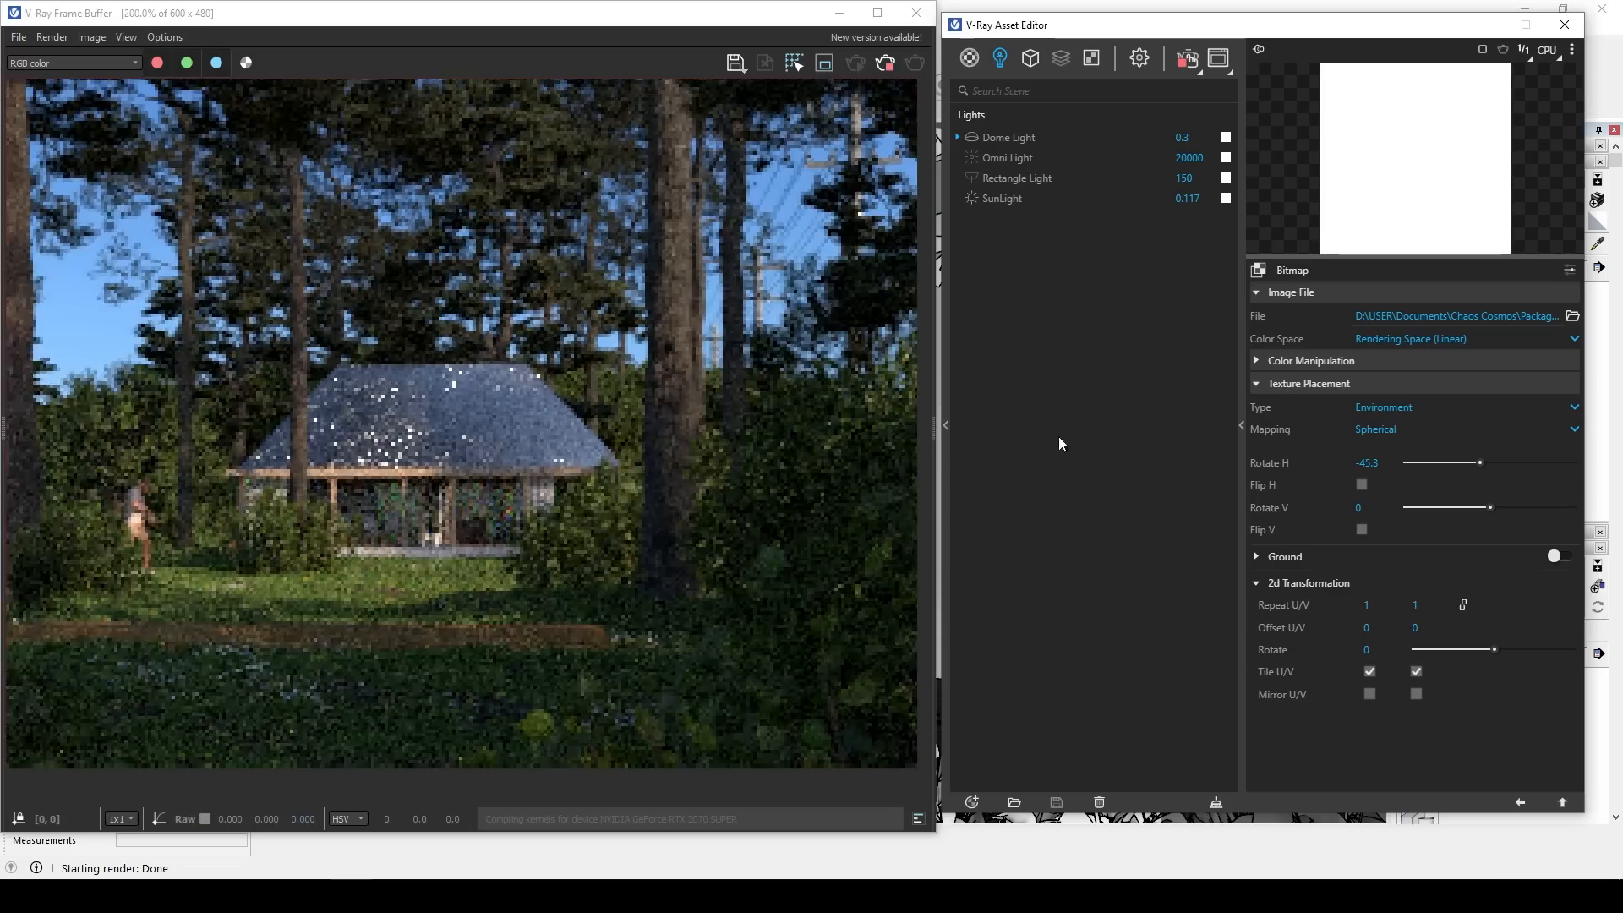
Swing the dome bitmap's Rotate H back and forth, settling at -36.1.
left_click_drag(1475, 462, 1433, 461)
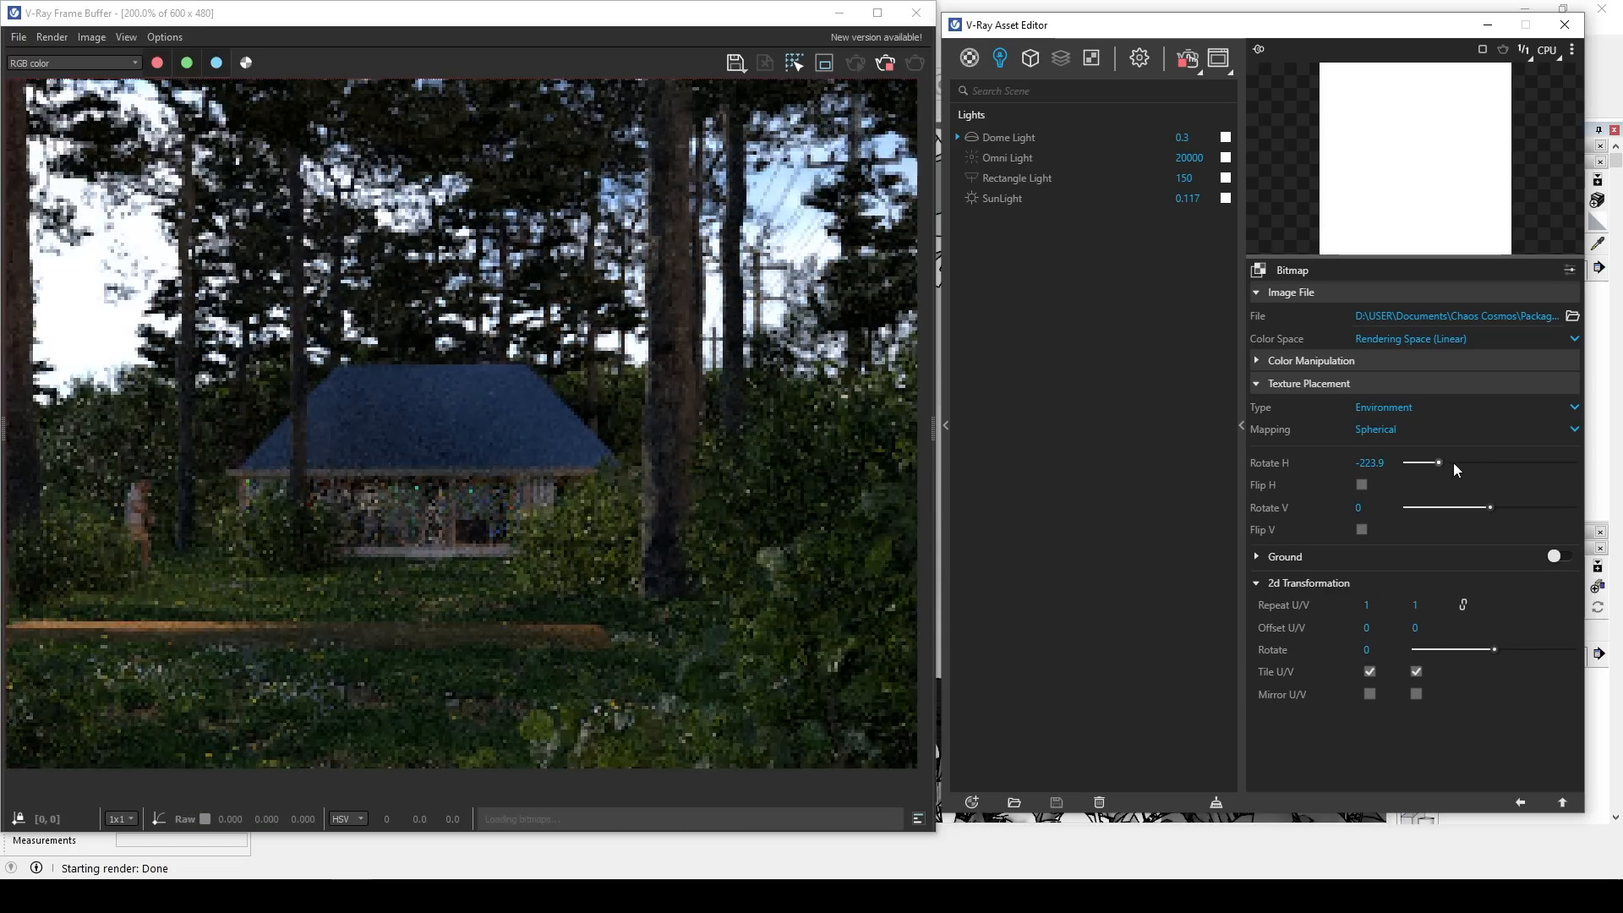
left_click_drag(1437, 462, 1477, 462)
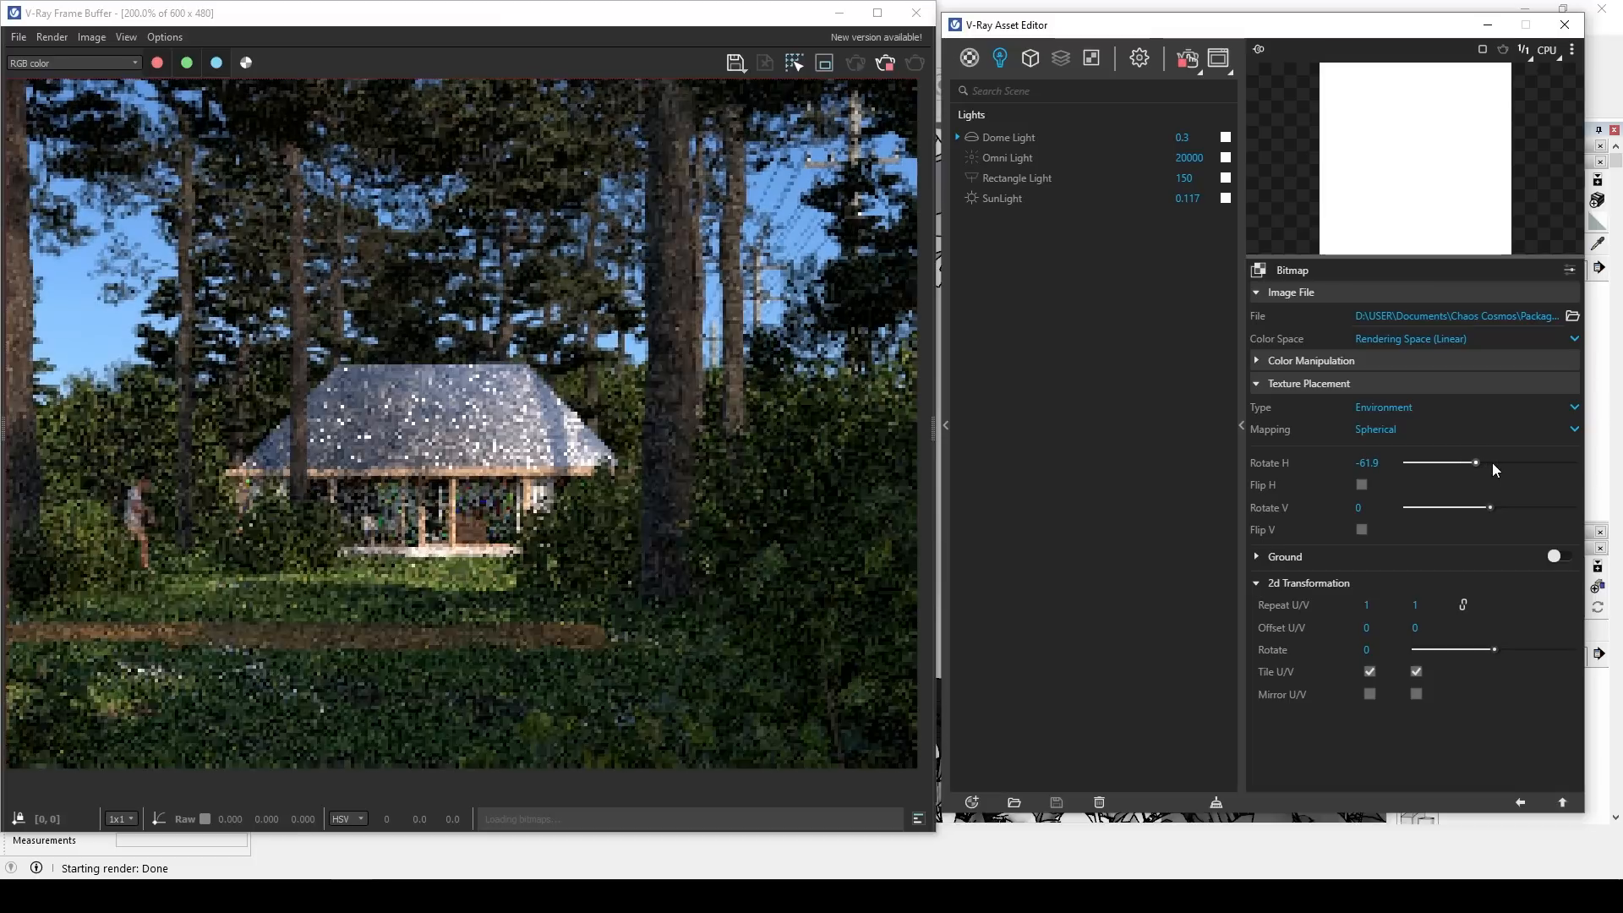
left_click_drag(1474, 463, 1507, 462)
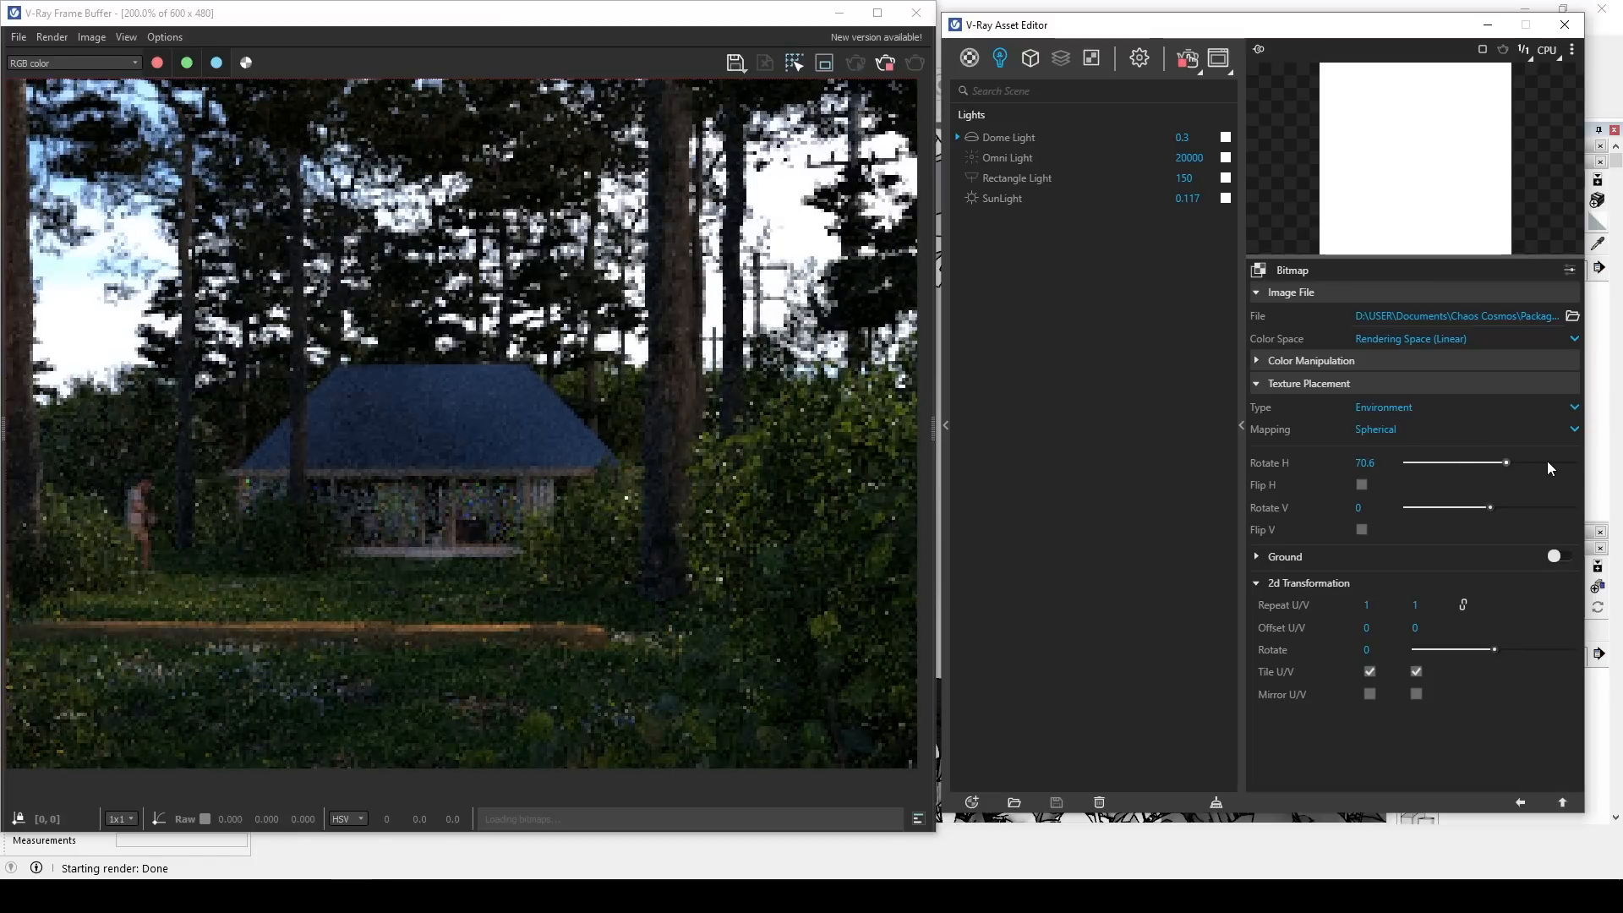
left_click_drag(1507, 463, 1564, 462)
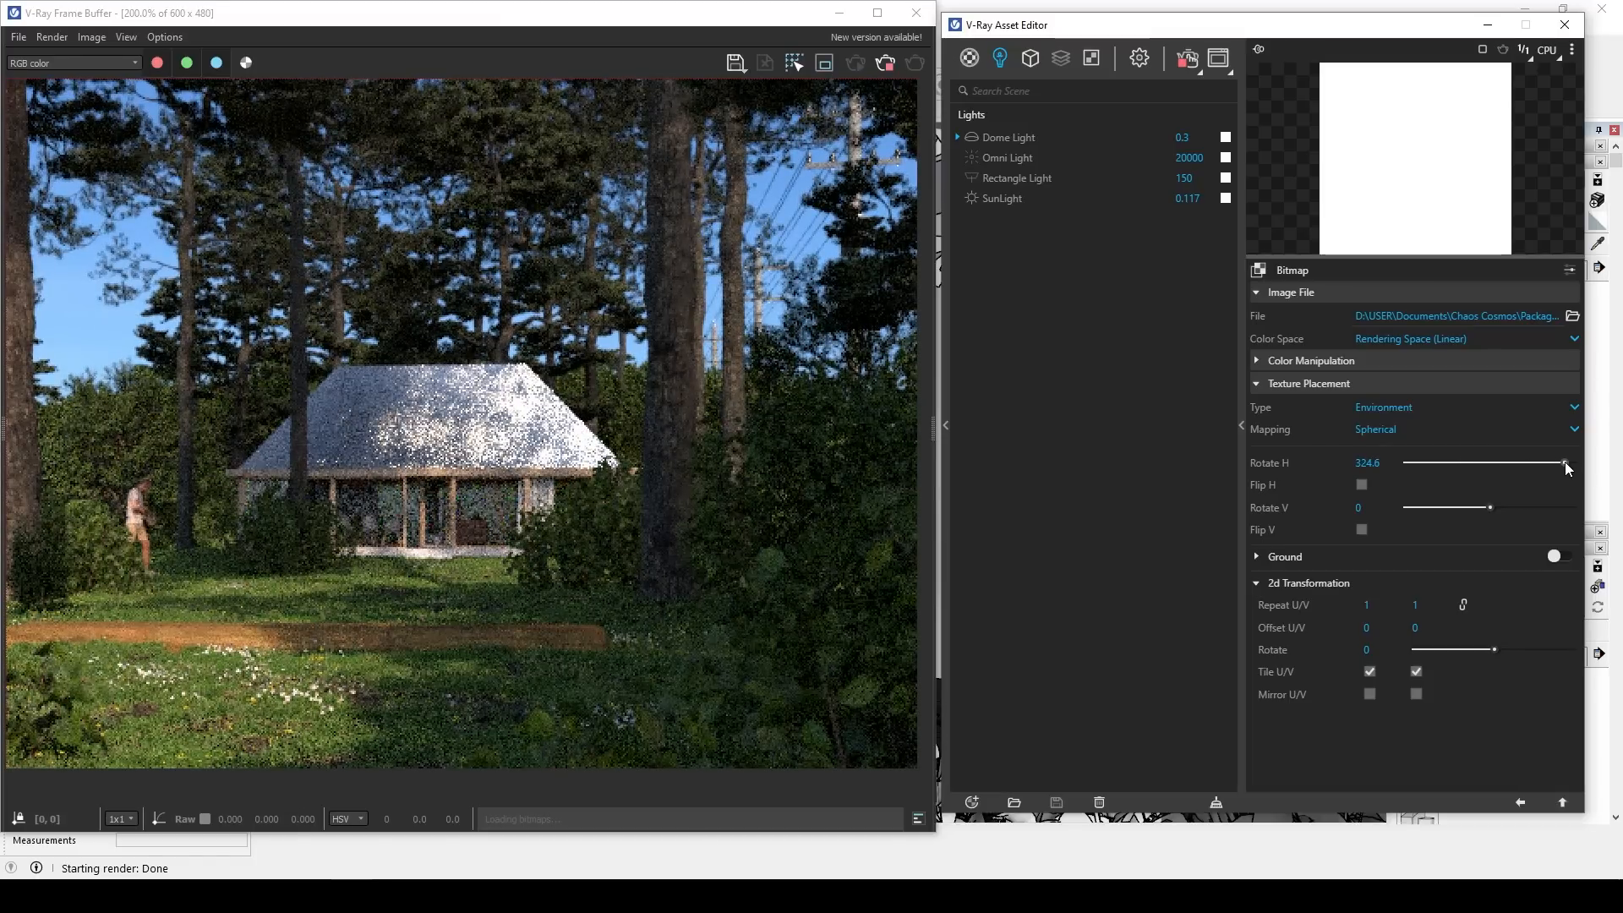
left_click_drag(1553, 462, 1451, 462)
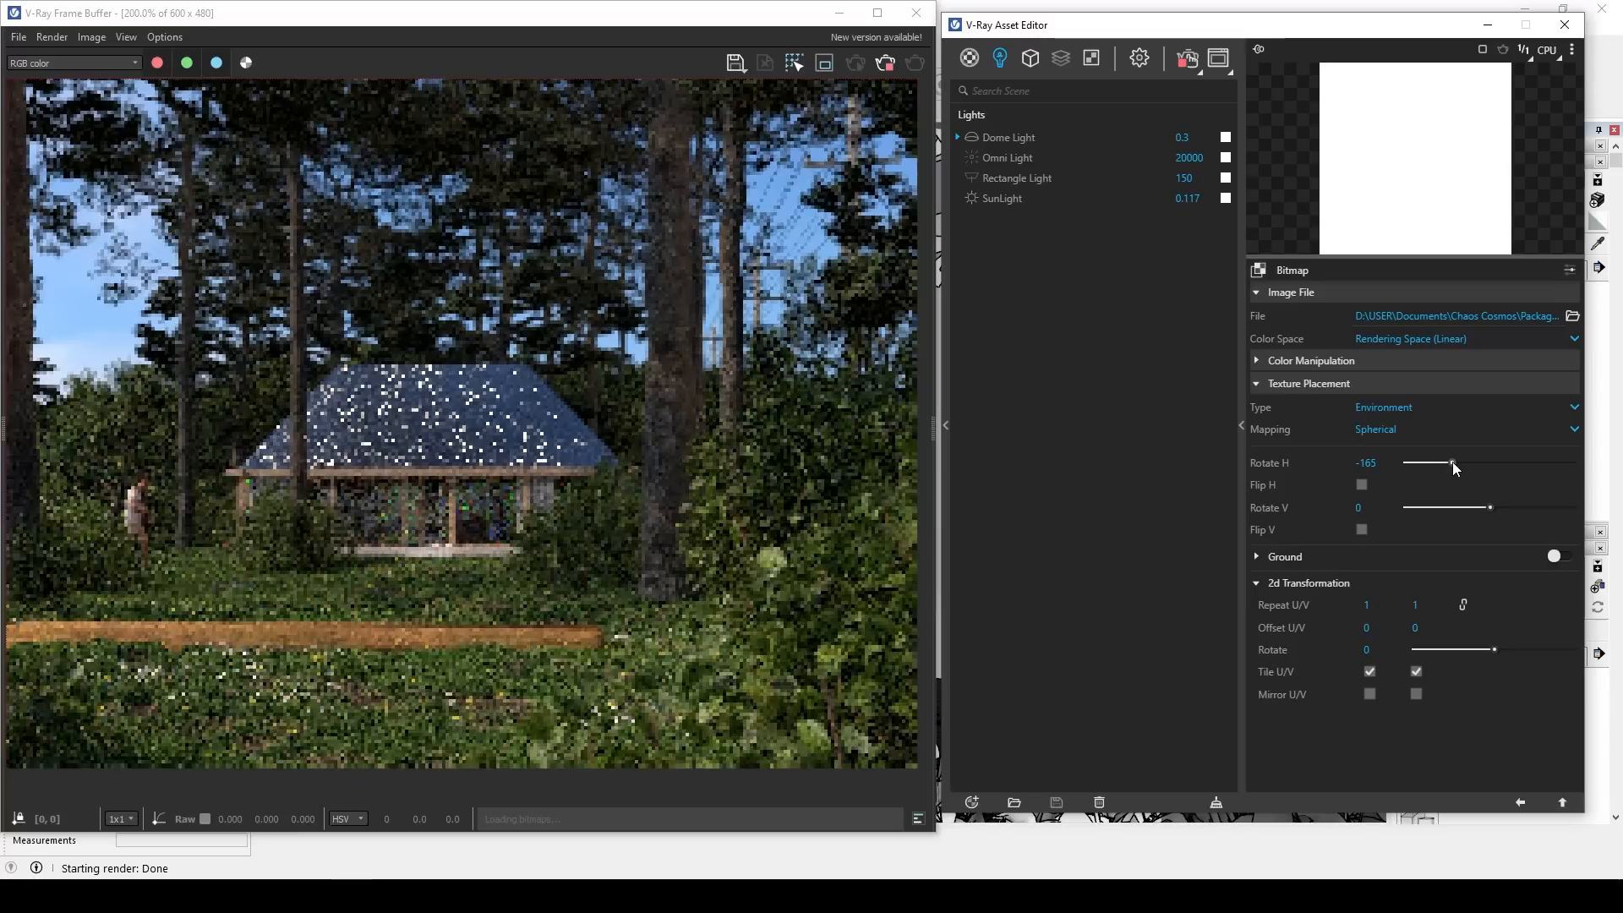
left_click_drag(1451, 462, 1477, 462)
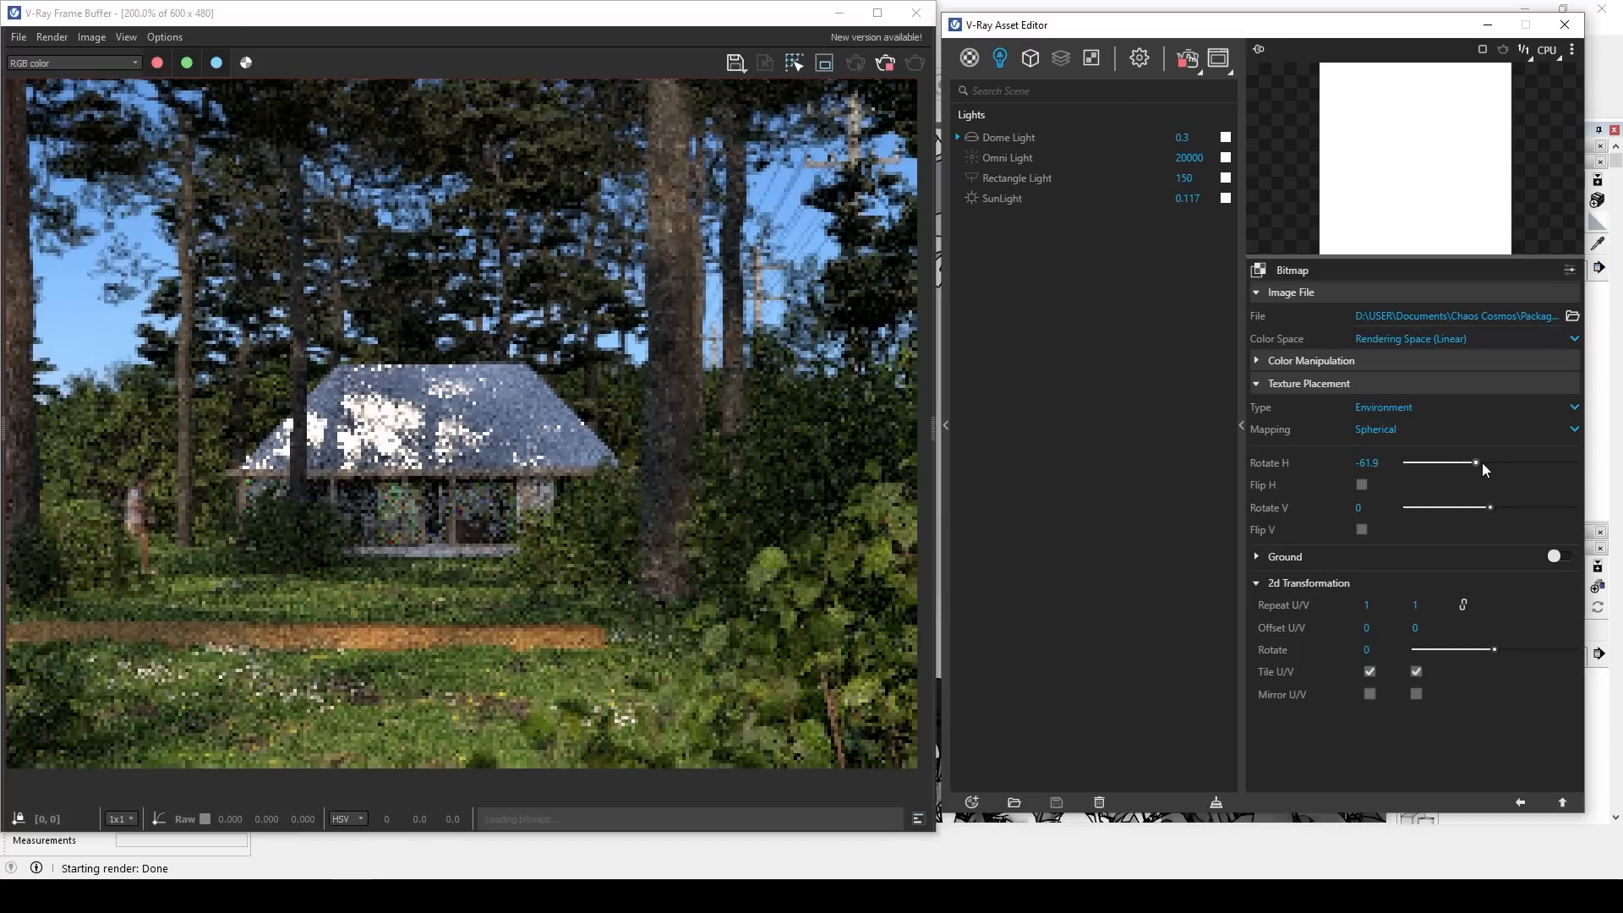
left_click_drag(1474, 462, 1481, 462)
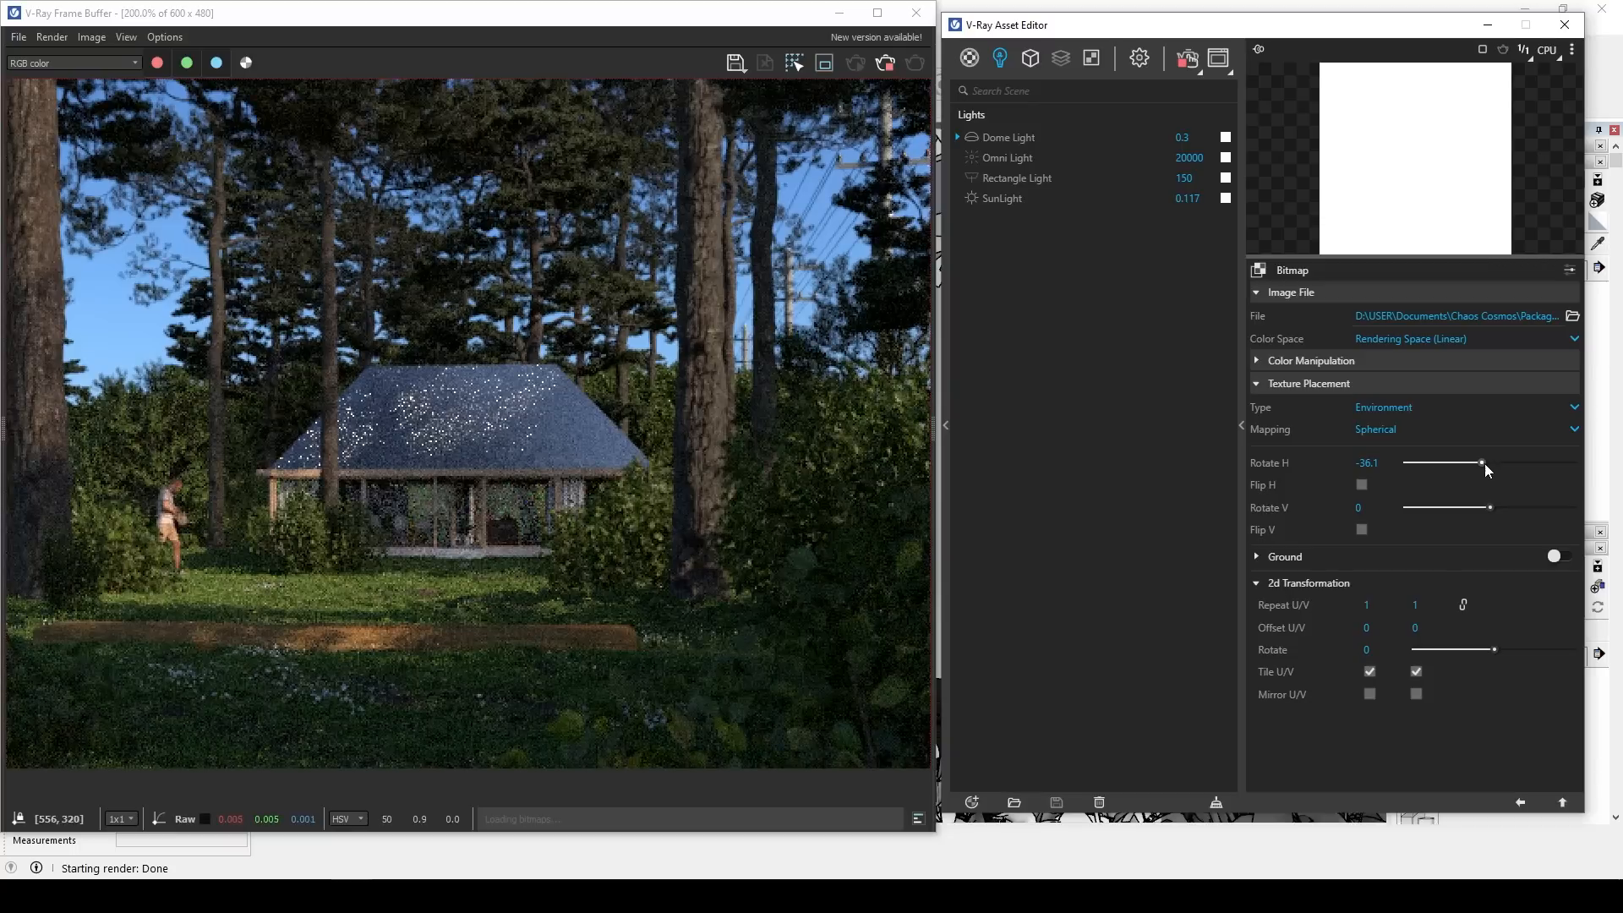
Select the Dome Light and bring its Intensity down to 0.1.
left_click(1007, 136)
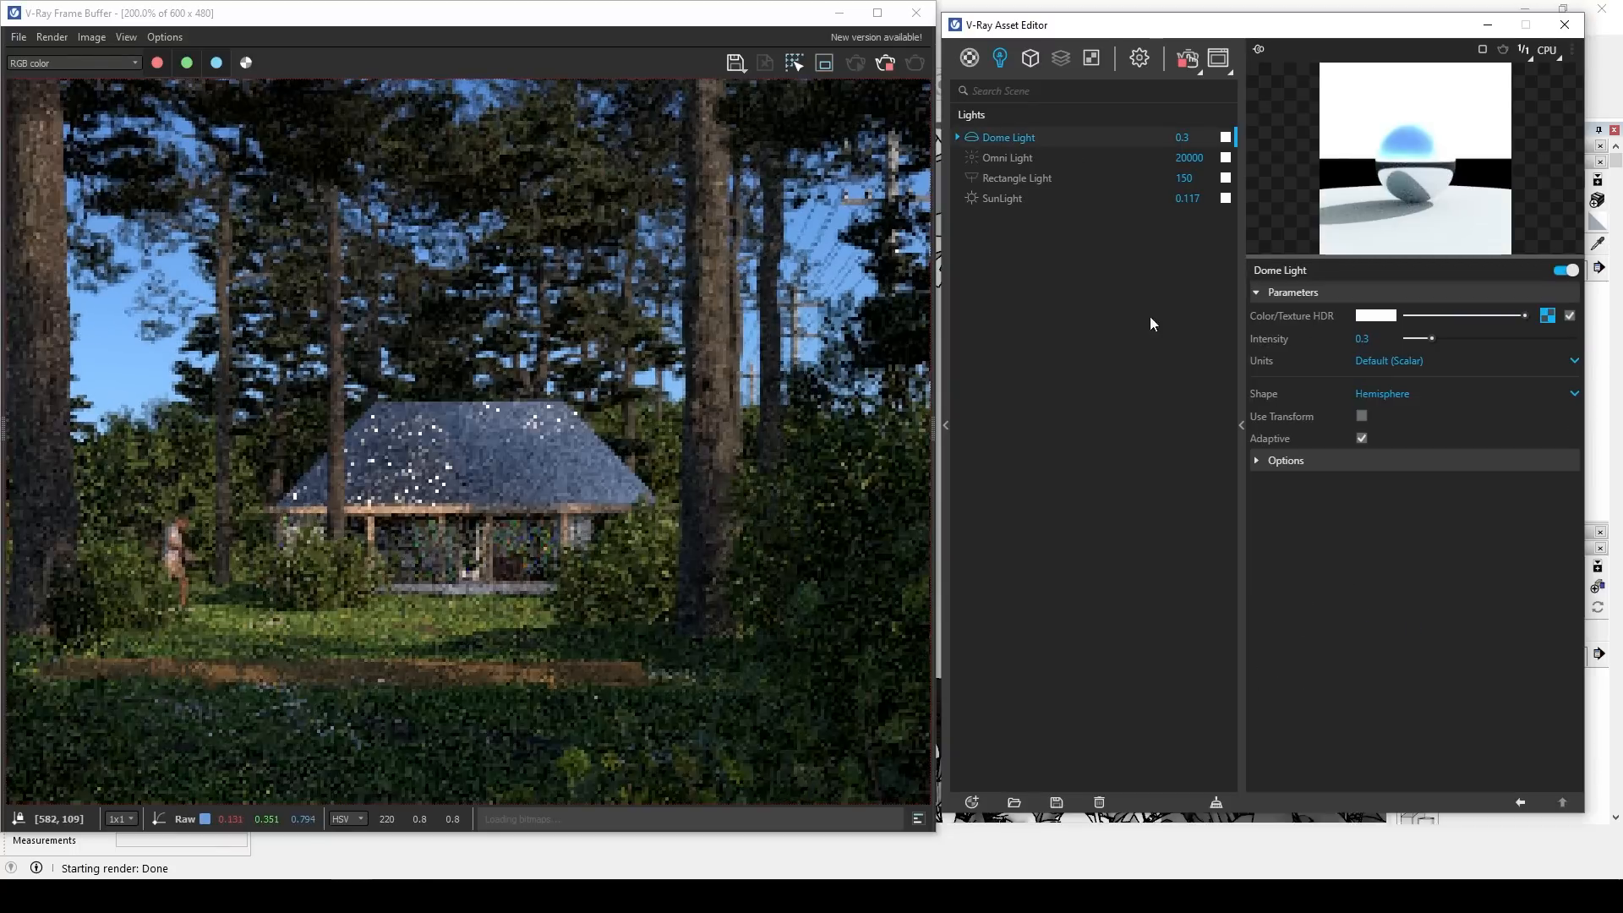
left_click_drag(1434, 338, 1407, 338)
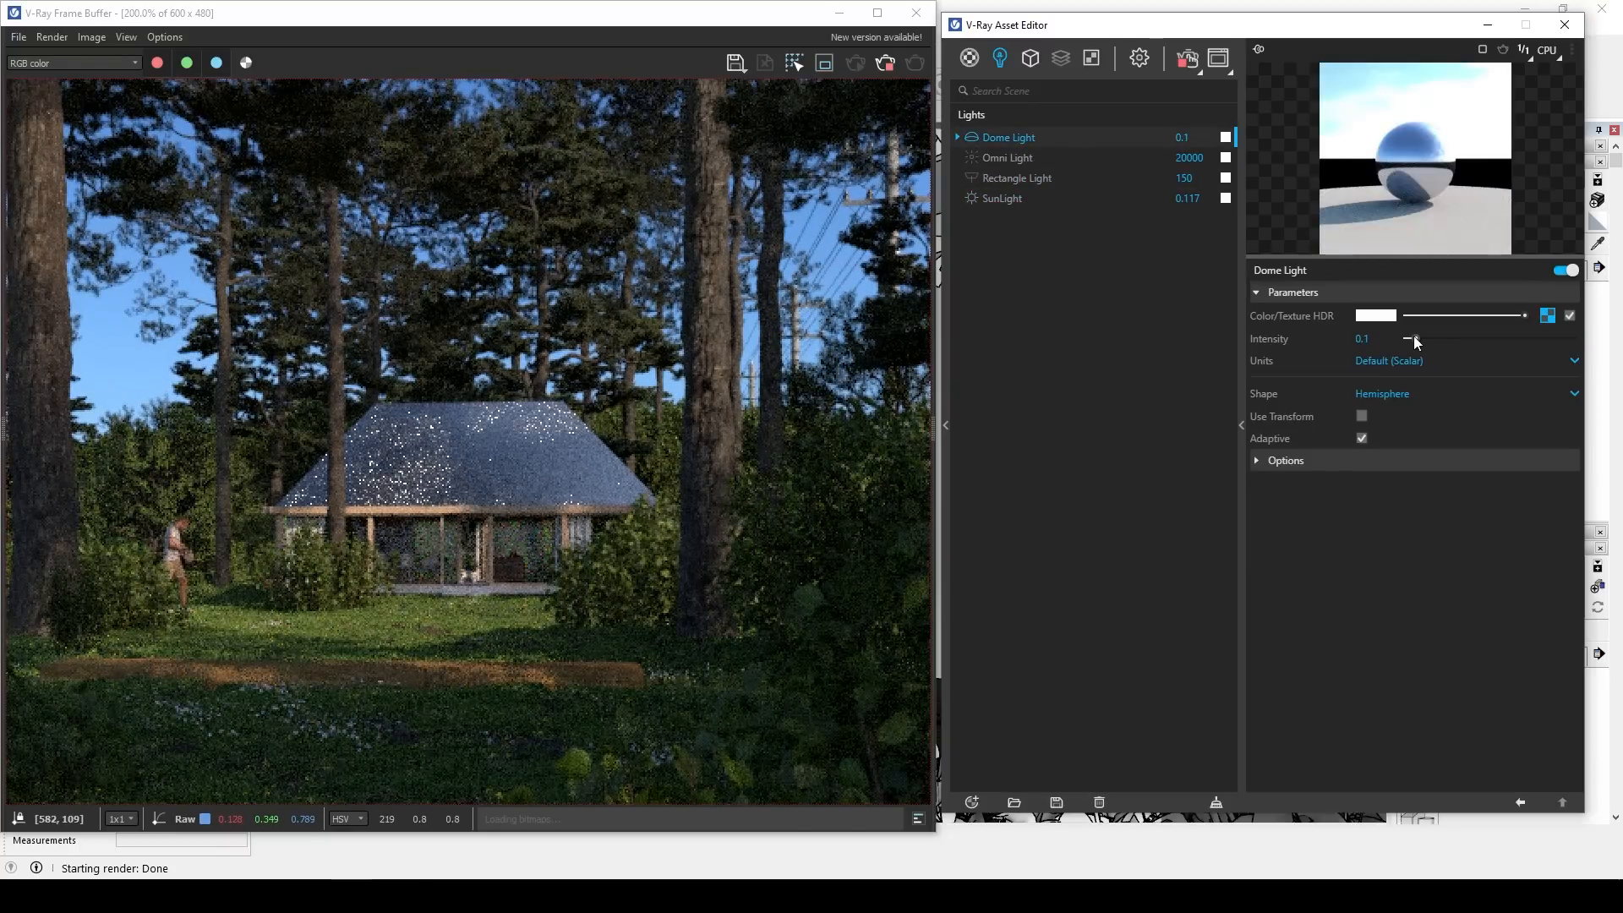
left_click_drag(1407, 338, 1490, 338)
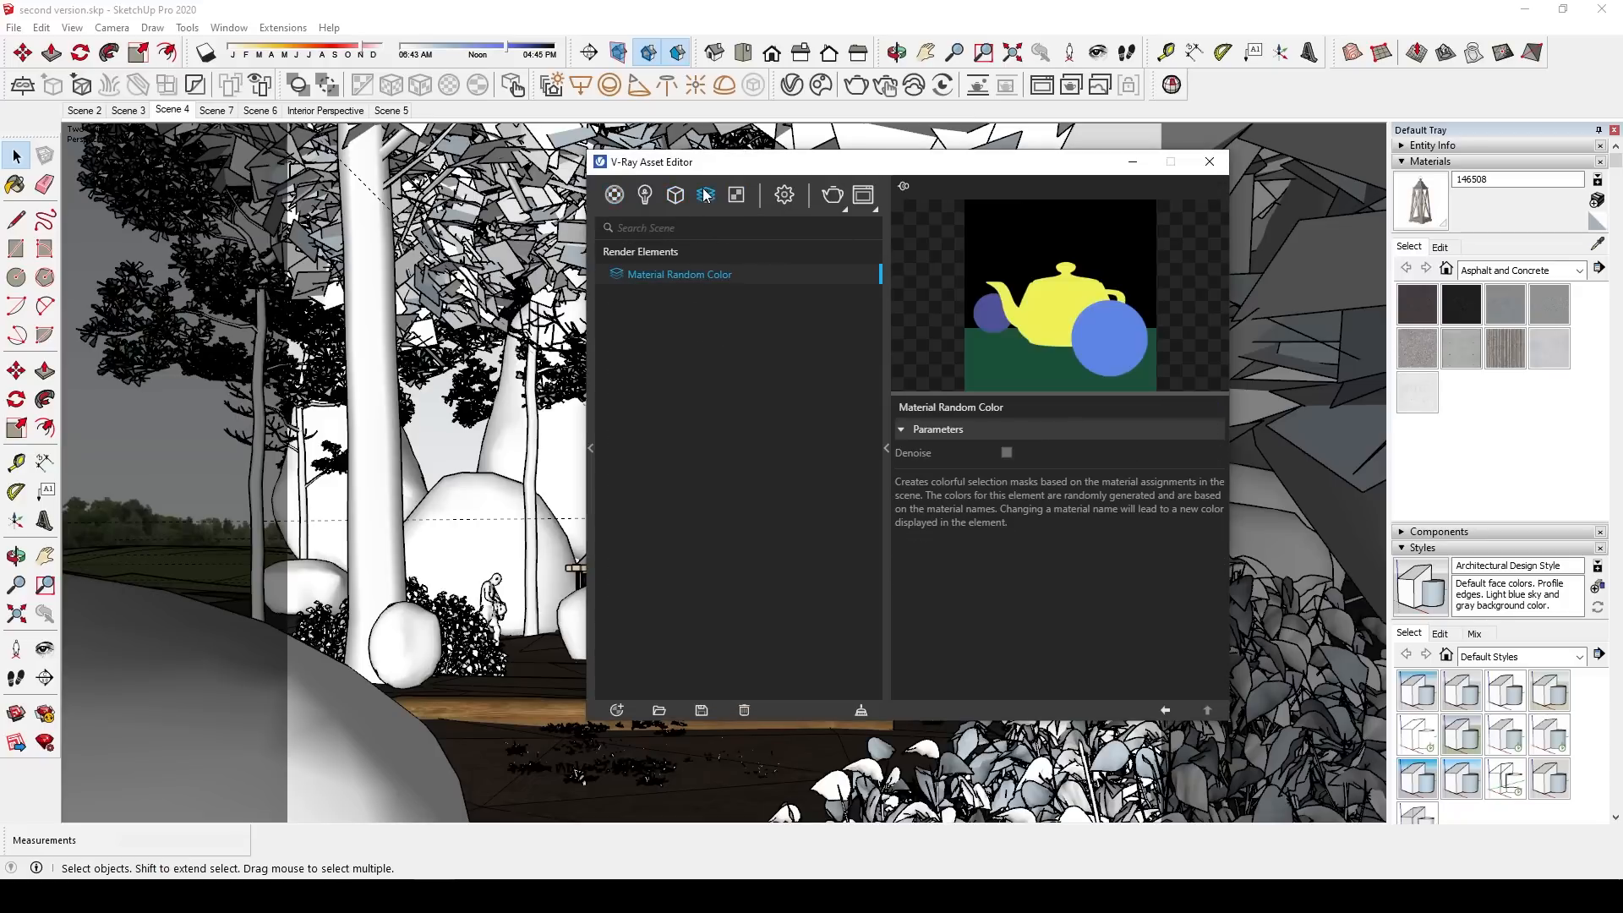
Add Z Depth, Back To Beauty and Raw Reflection render elements.
left_click(752, 290)
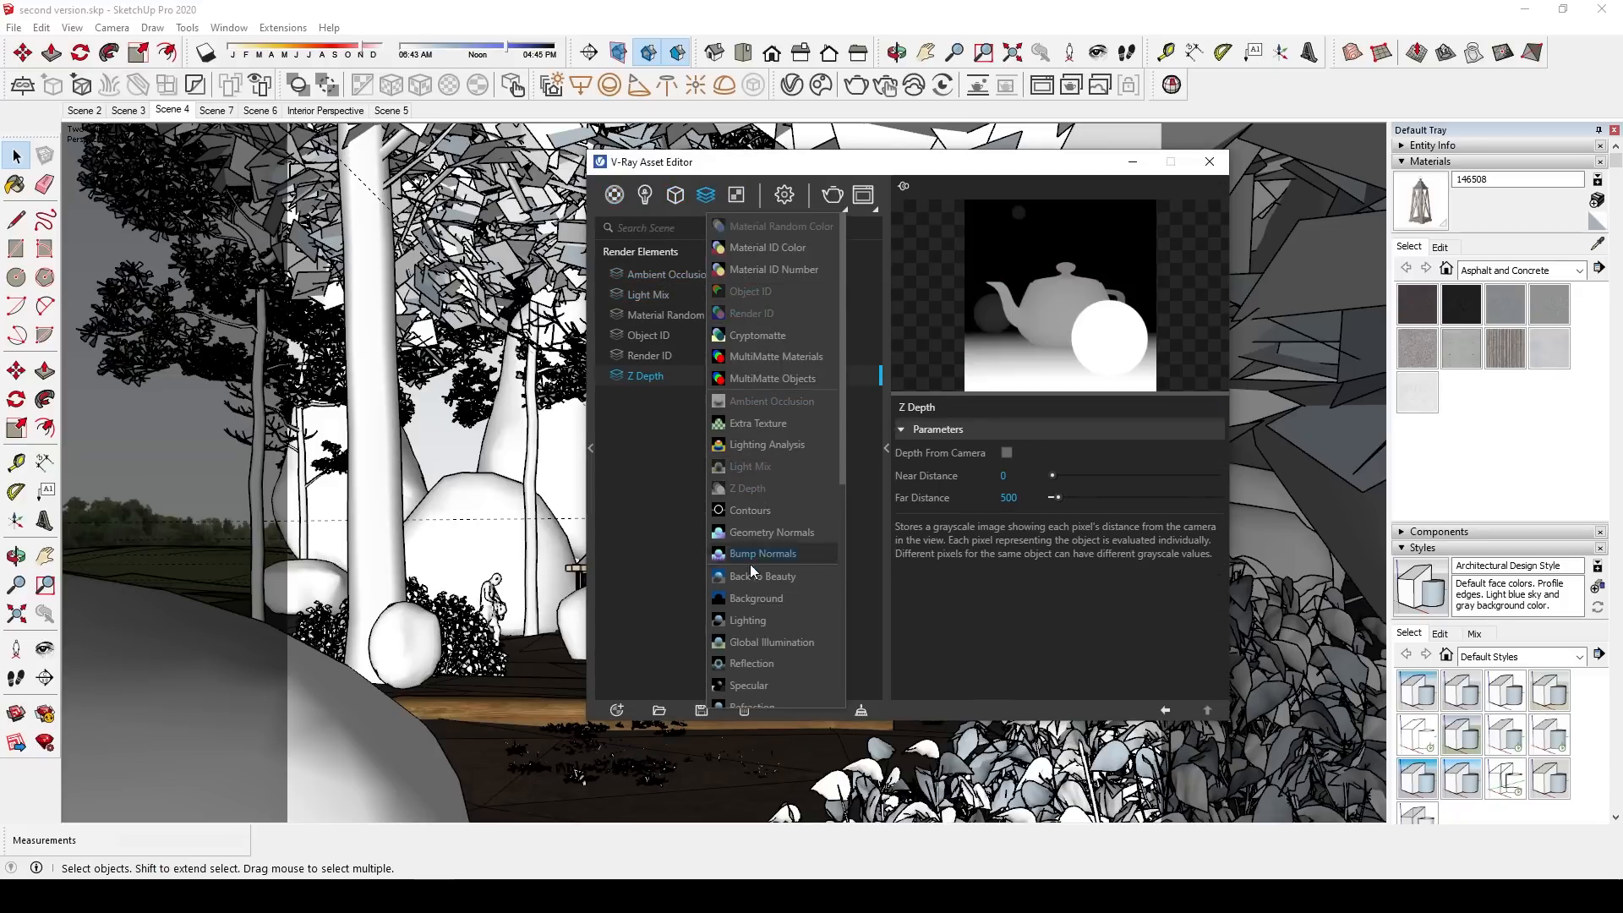
left_click(762, 576)
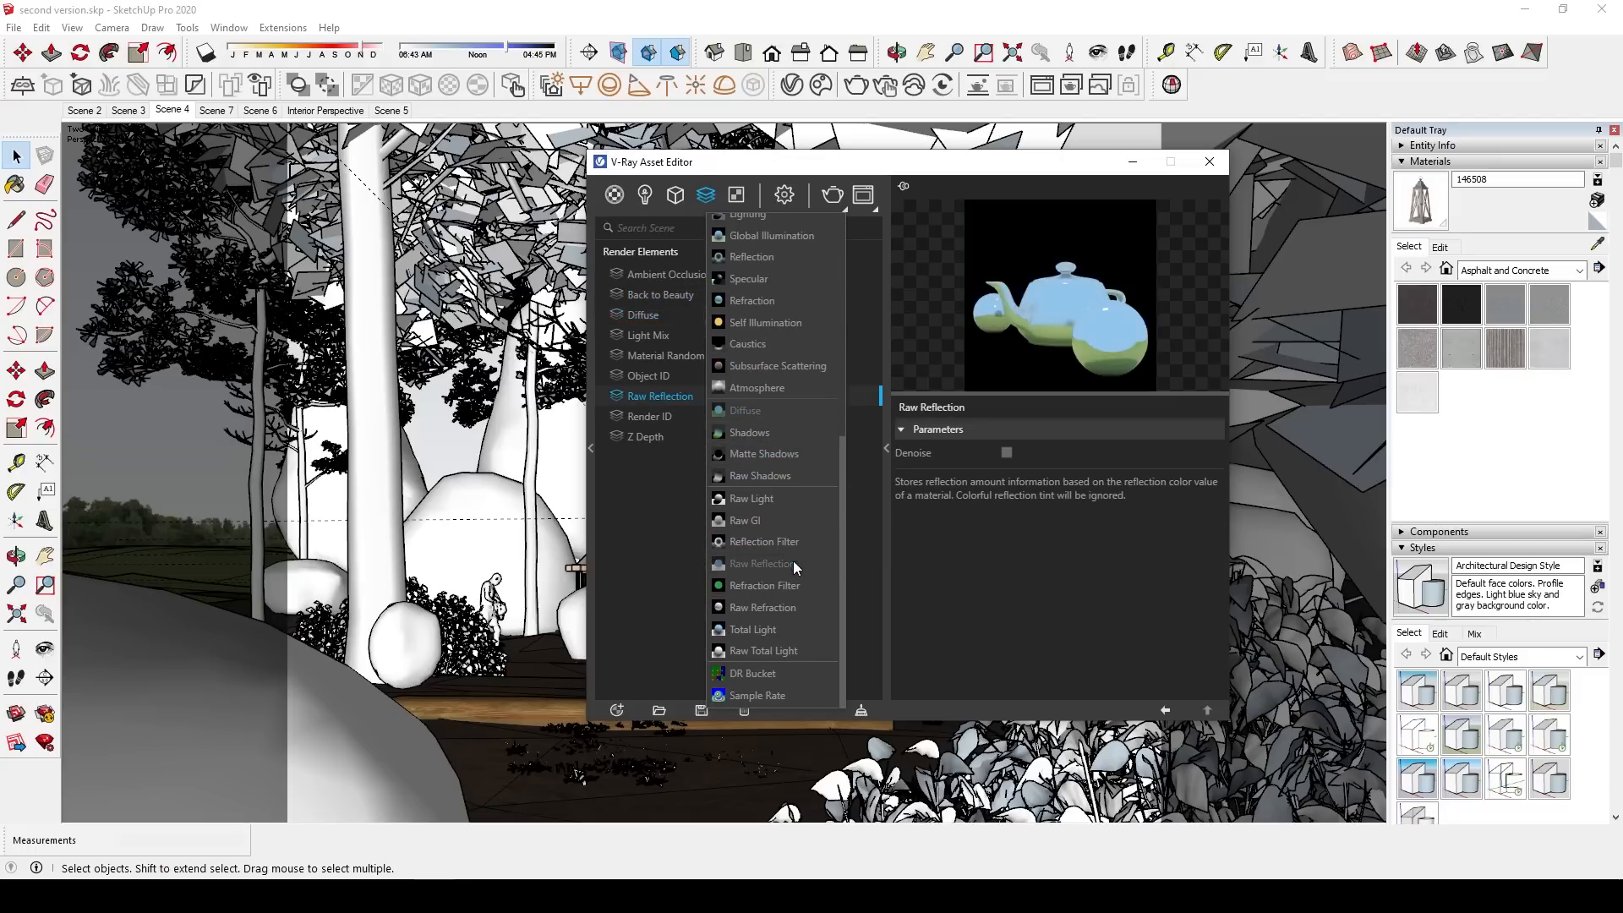
left_click(752, 498)
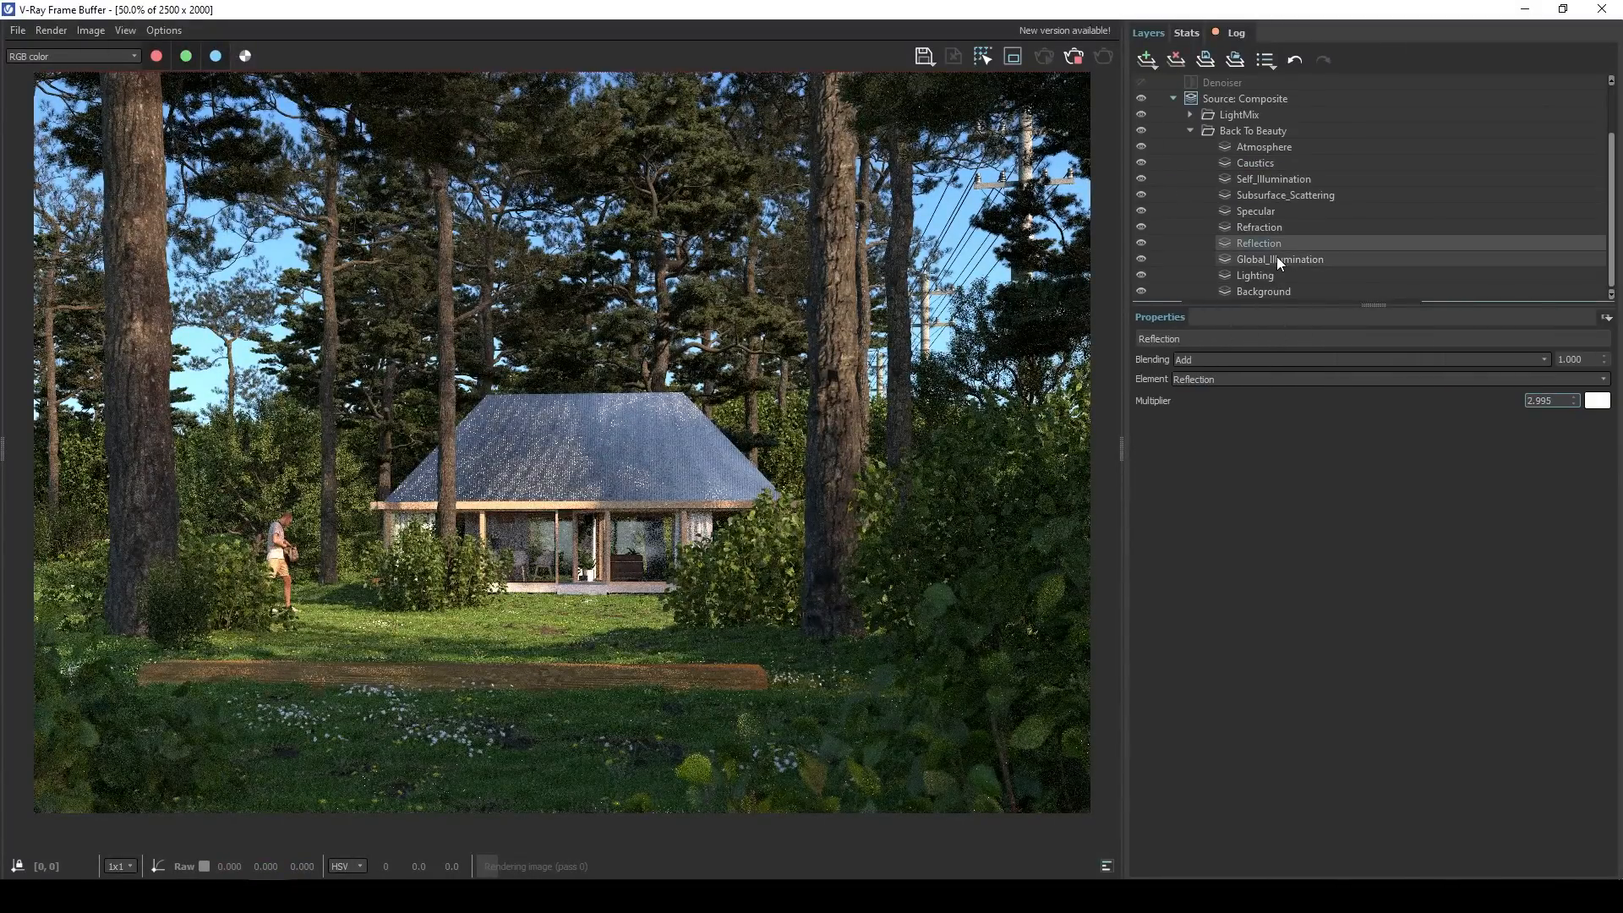
Browse the Lookup Table file list and use the VFB layers context menu.
left_click(1598, 394)
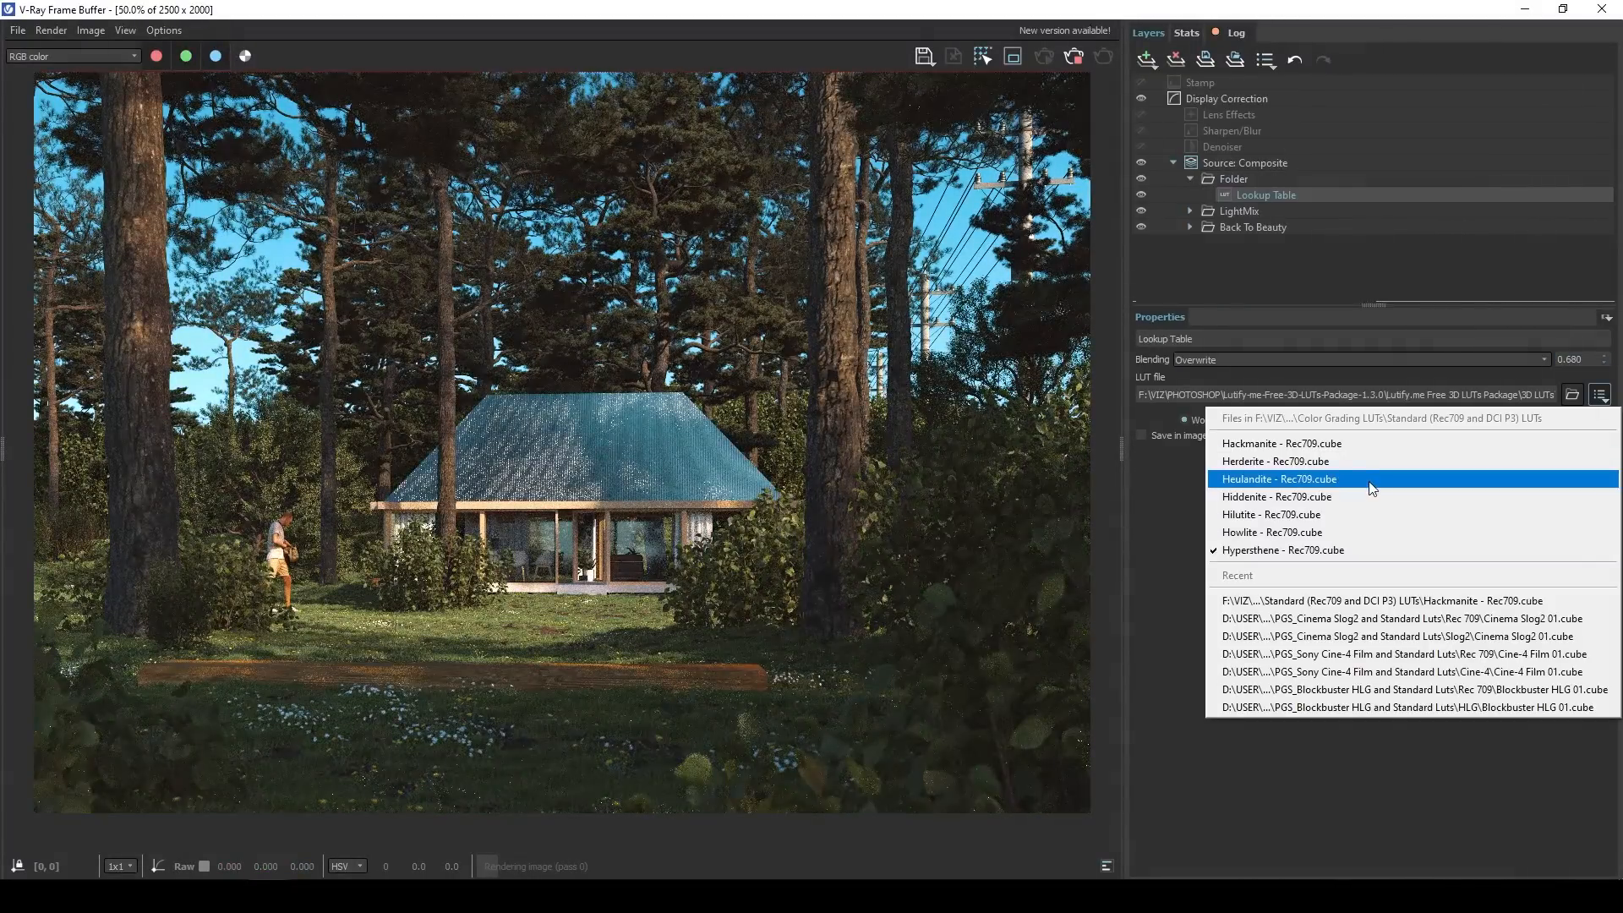
right_click(1231, 178)
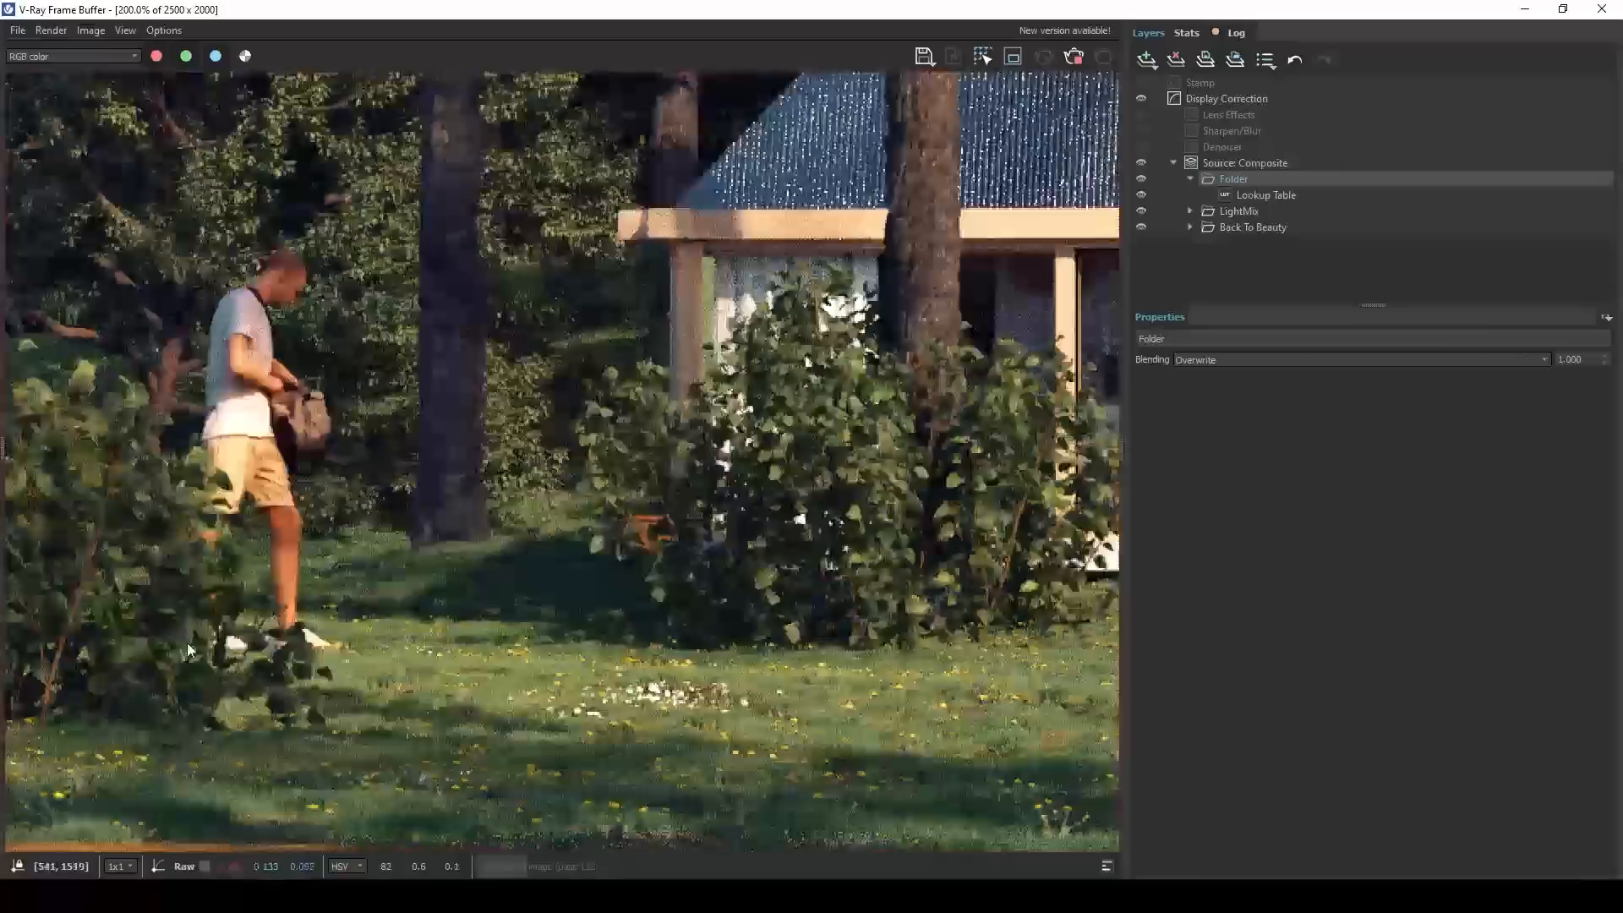
left_click(1257, 195)
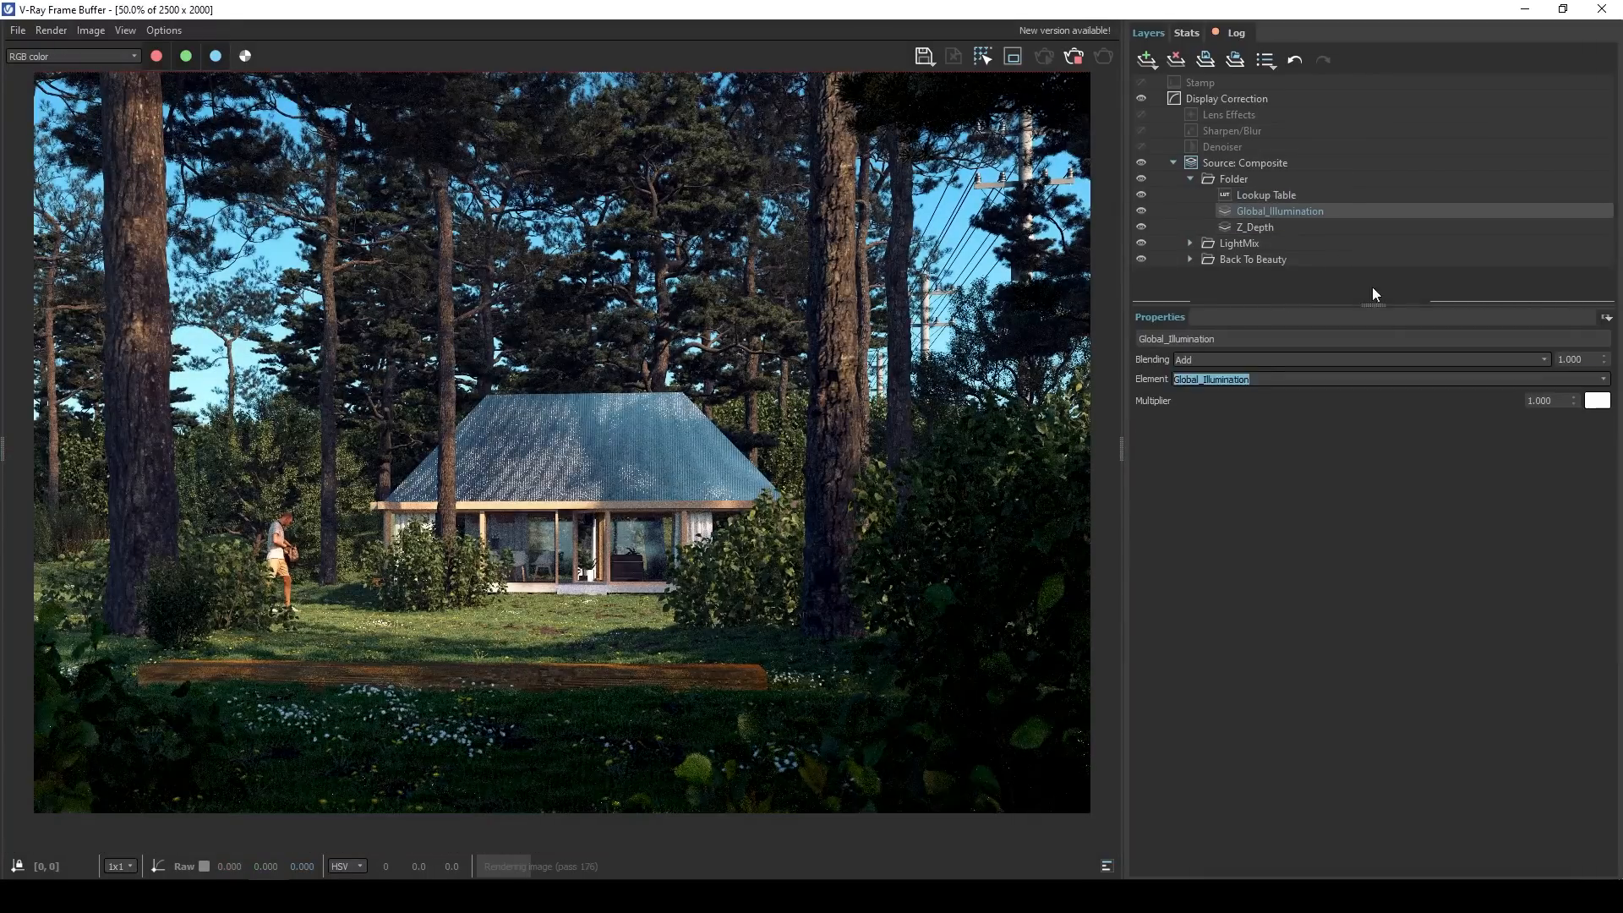
left_click(67, 56)
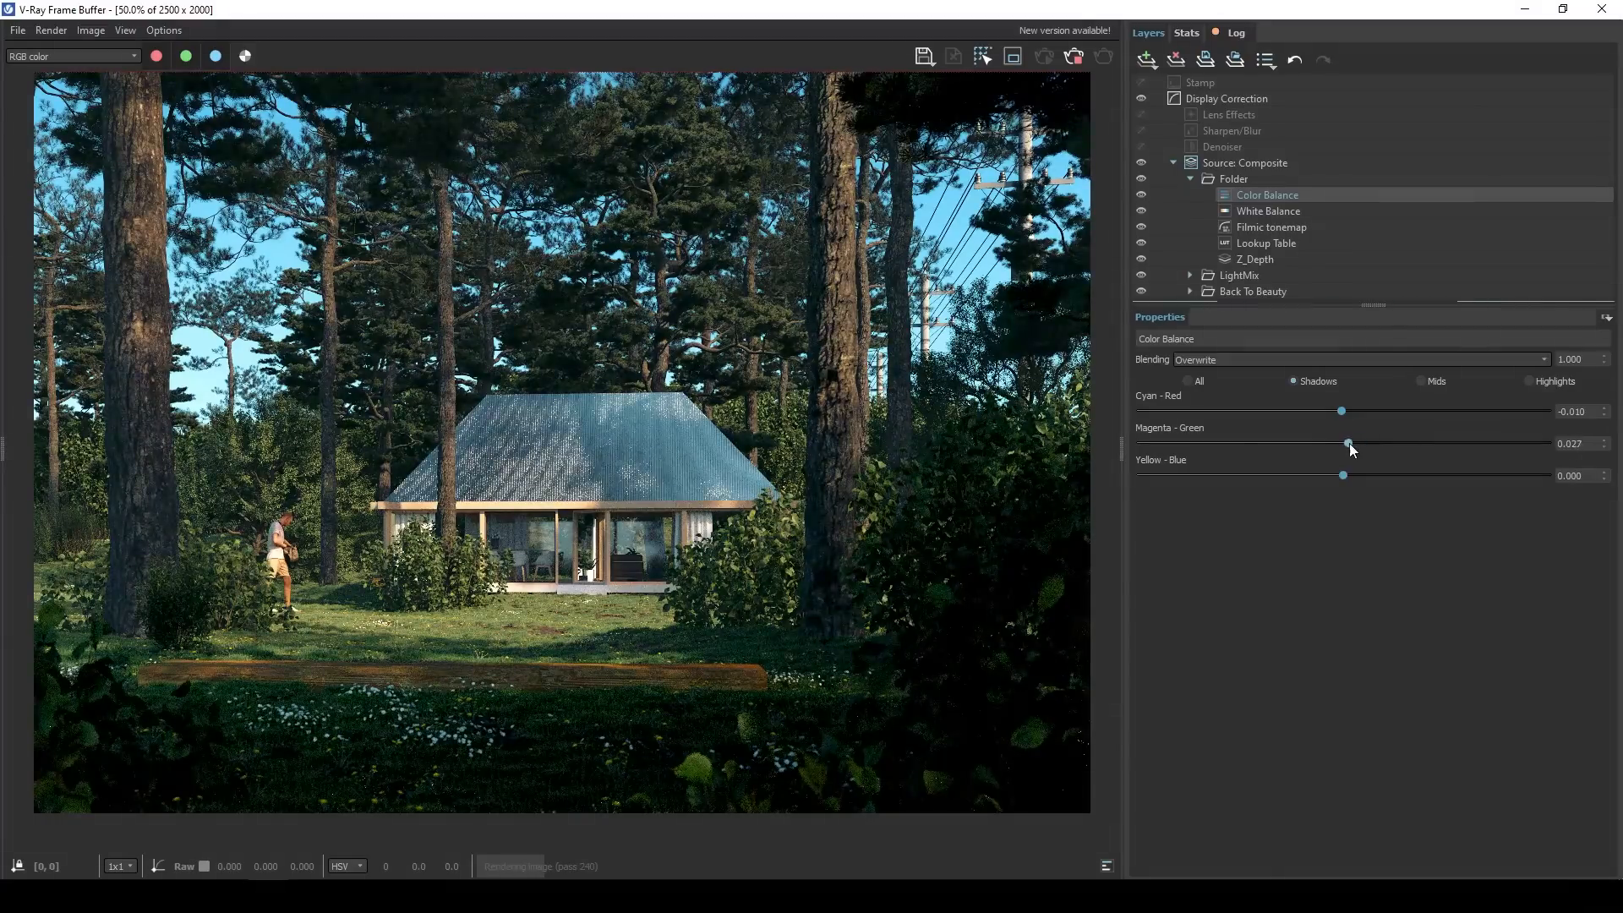
Tint the midtones in the Color Balance layer and open the layer context menu.
left_click(1421, 382)
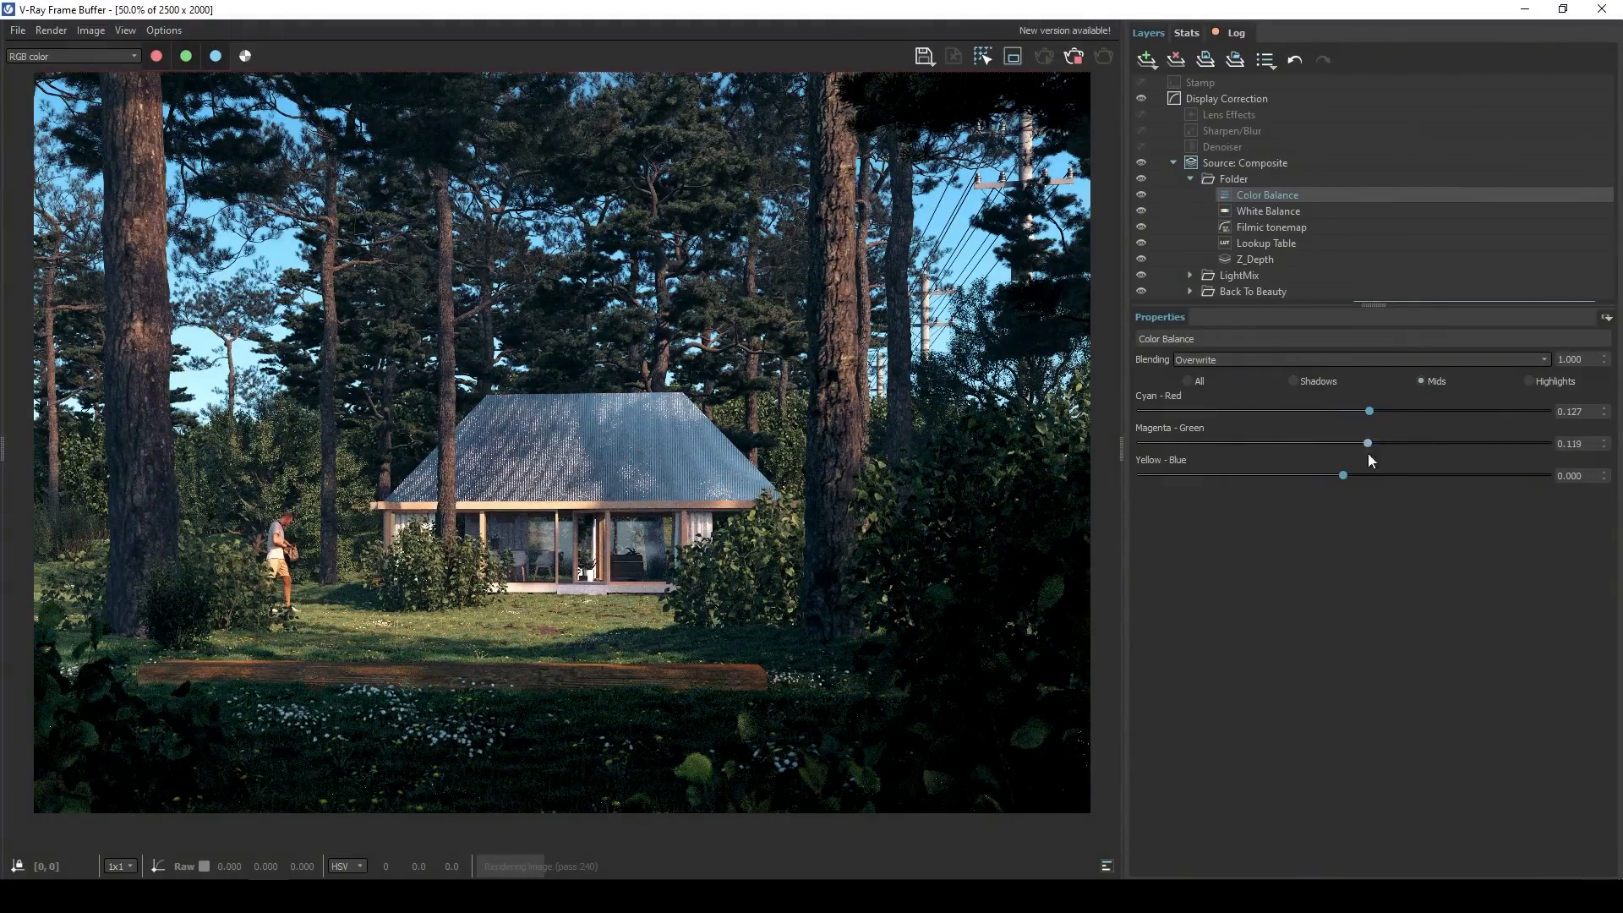
left_click(1528, 381)
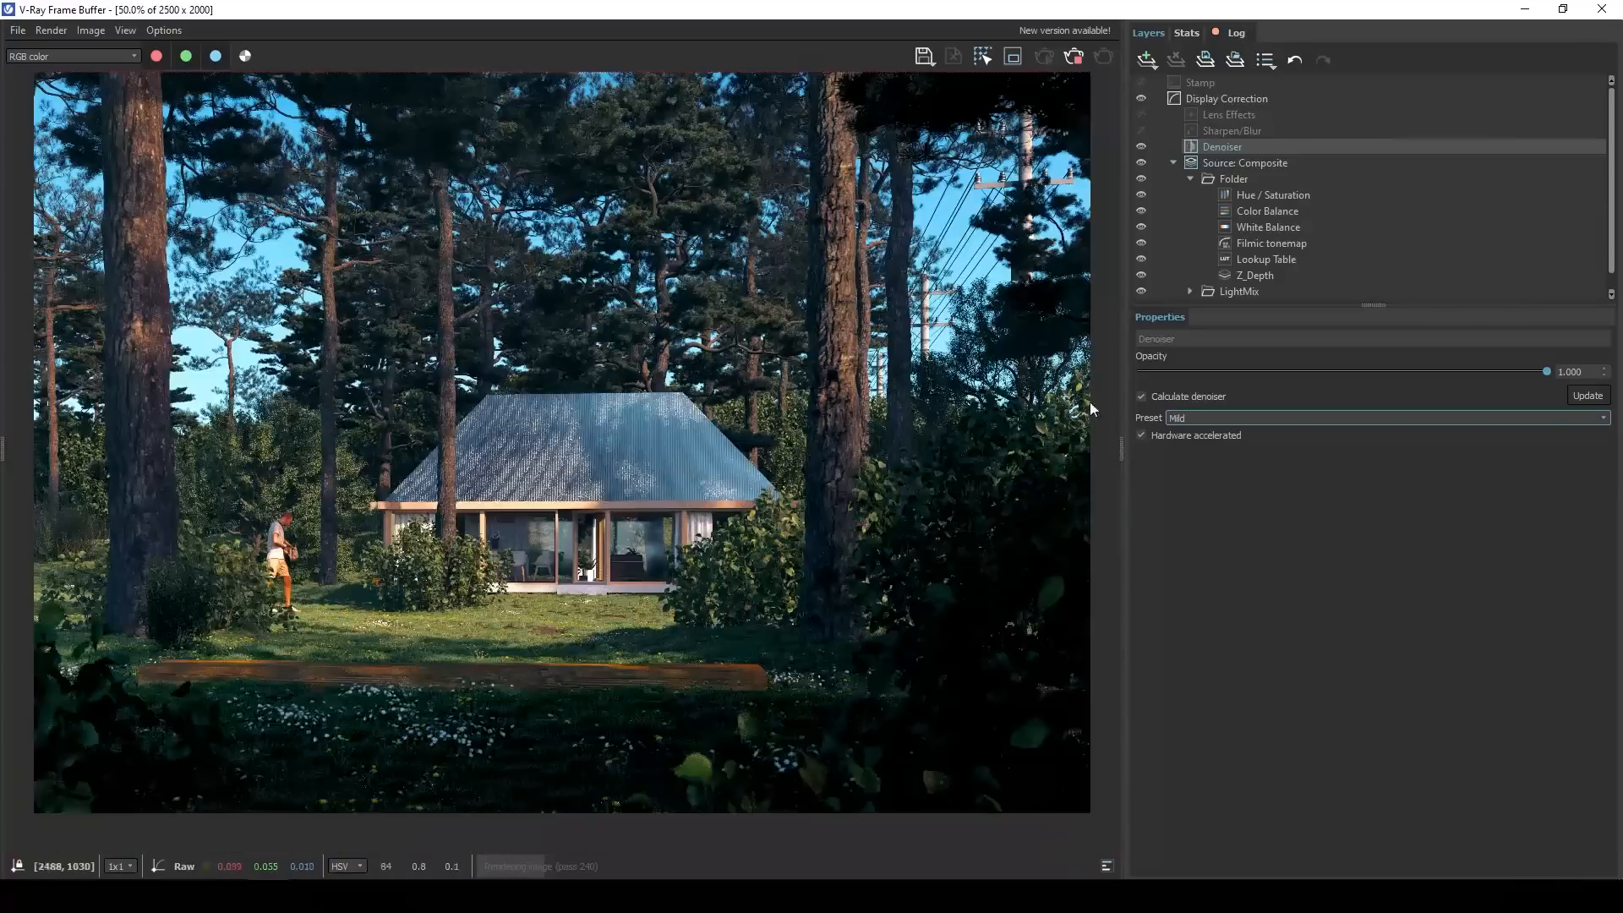
right_click(1274, 195)
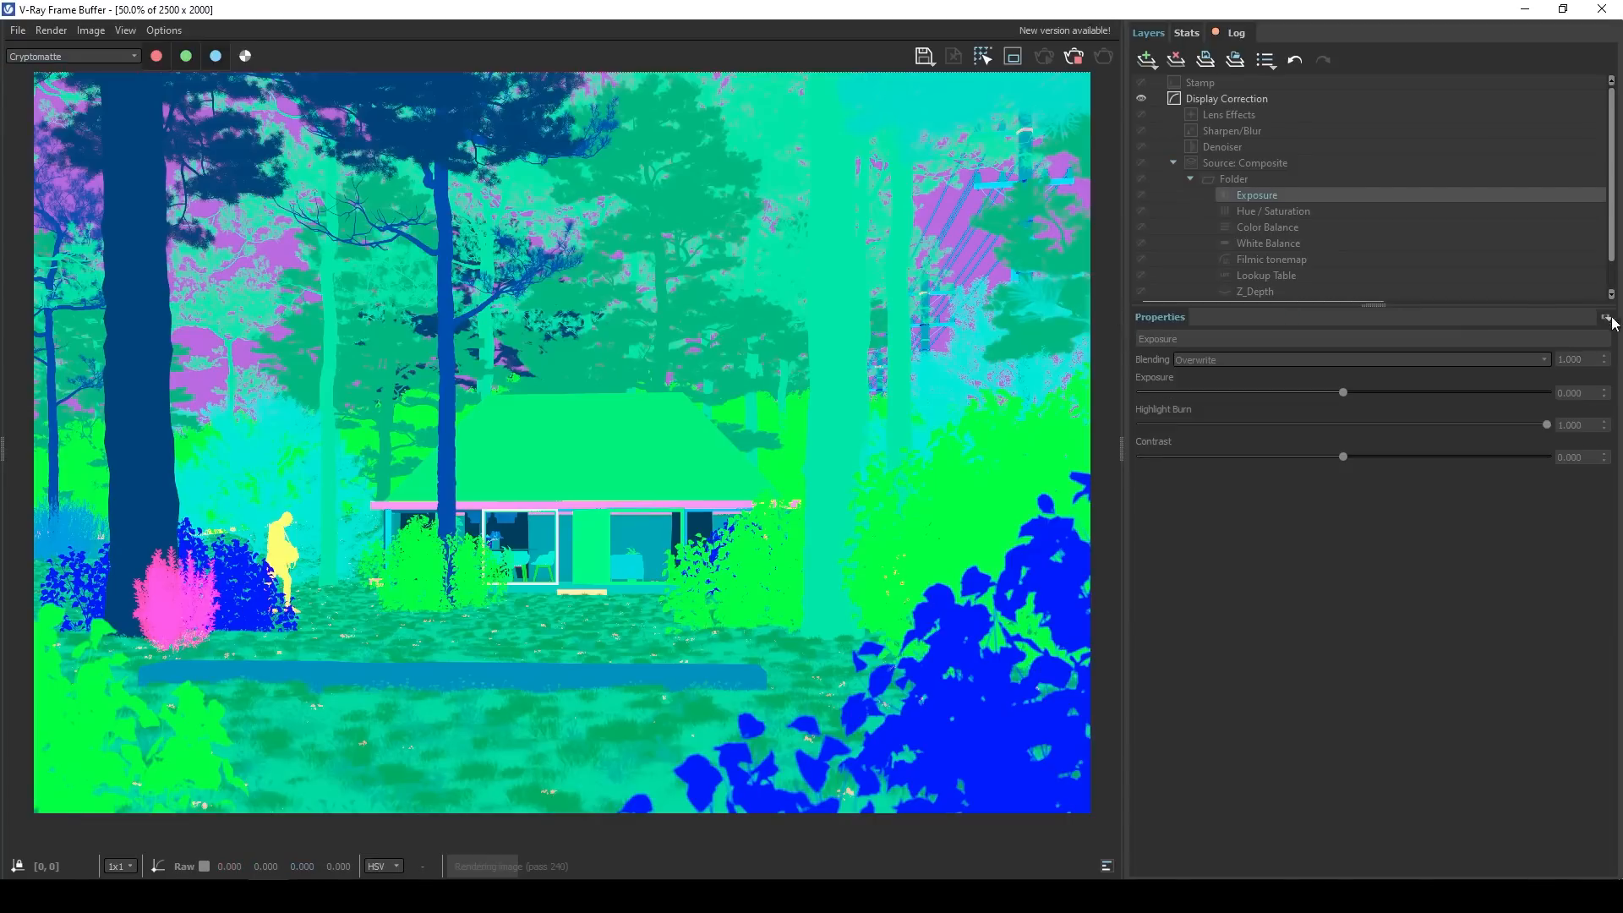
Mask the Exposure layer, raise exposure to about 1.881, and add a Color Balance layer.
left_click(72, 55)
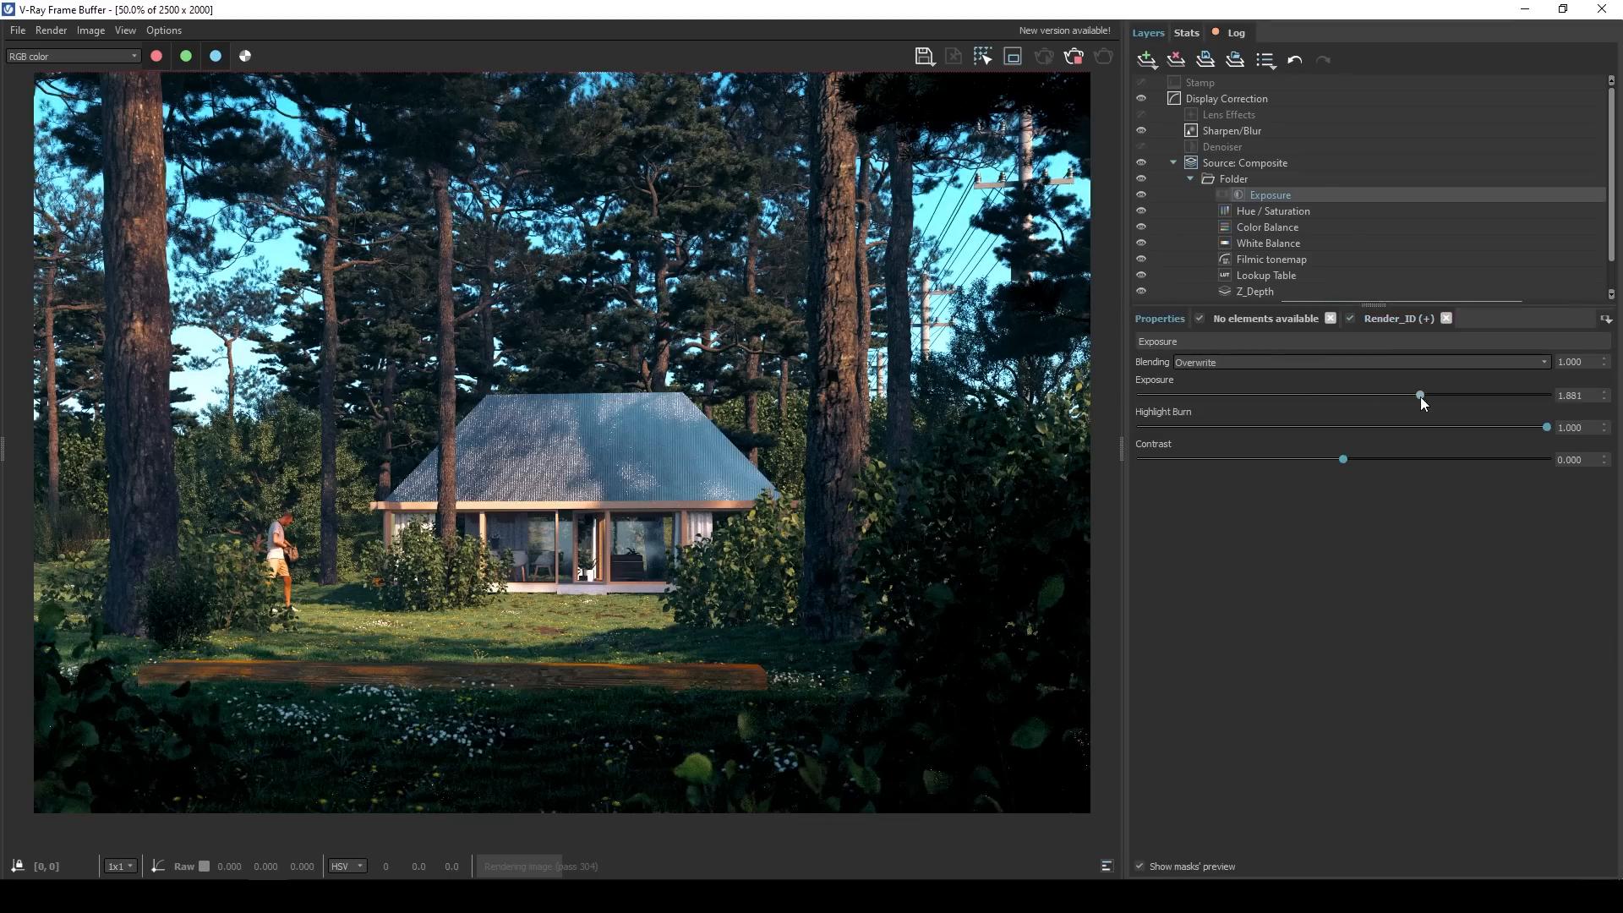
left_click_drag(1420, 395, 1545, 394)
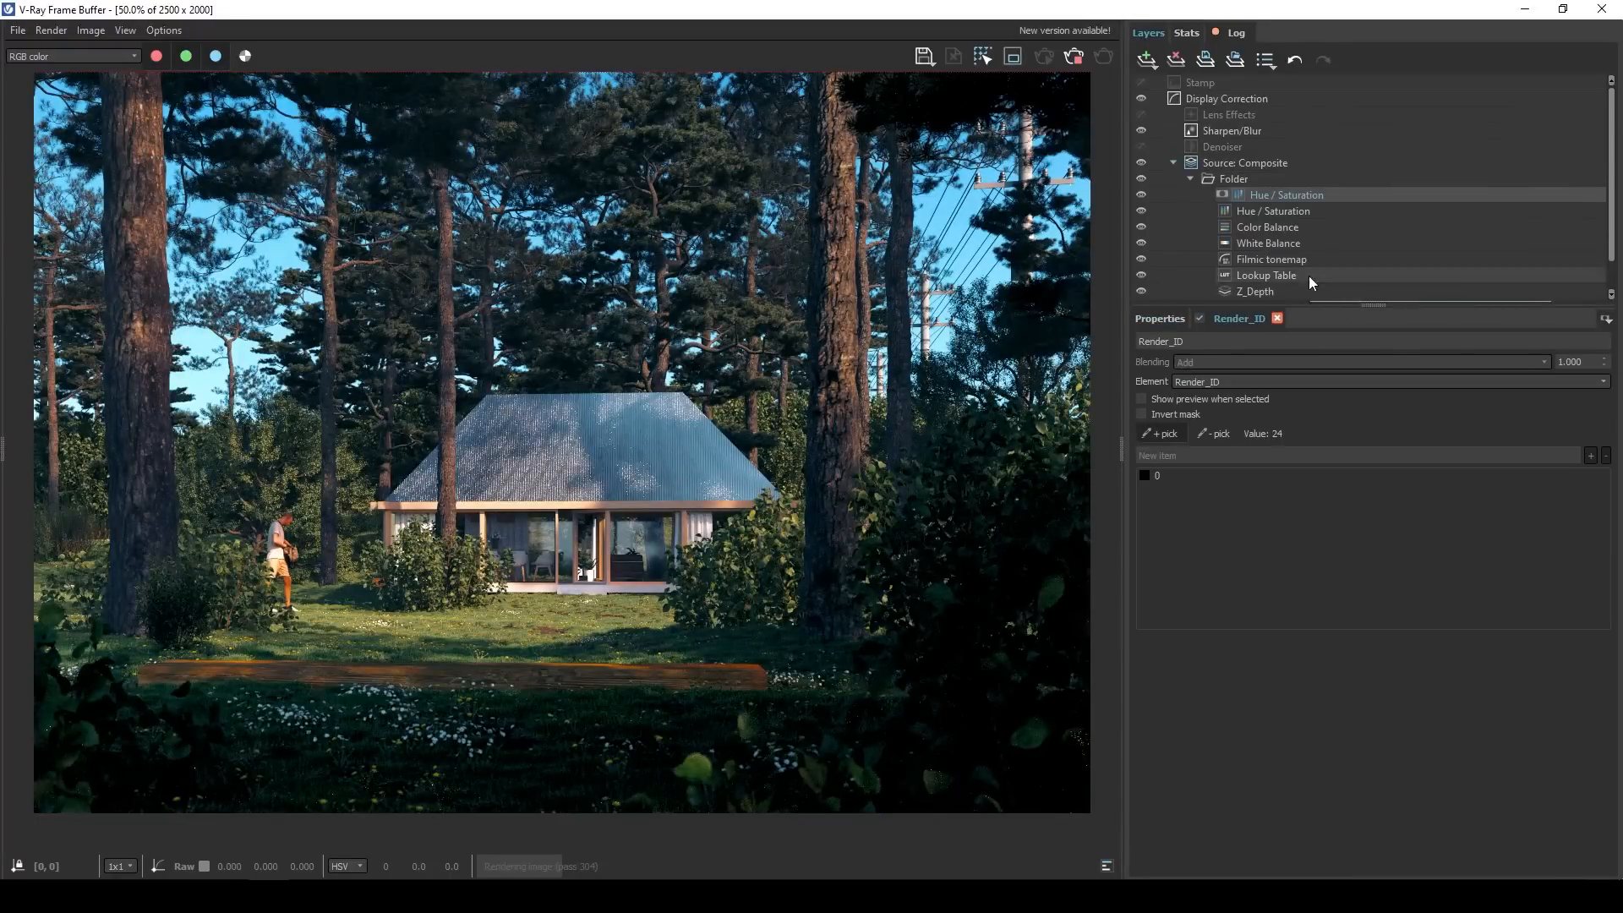
left_click(1286, 194)
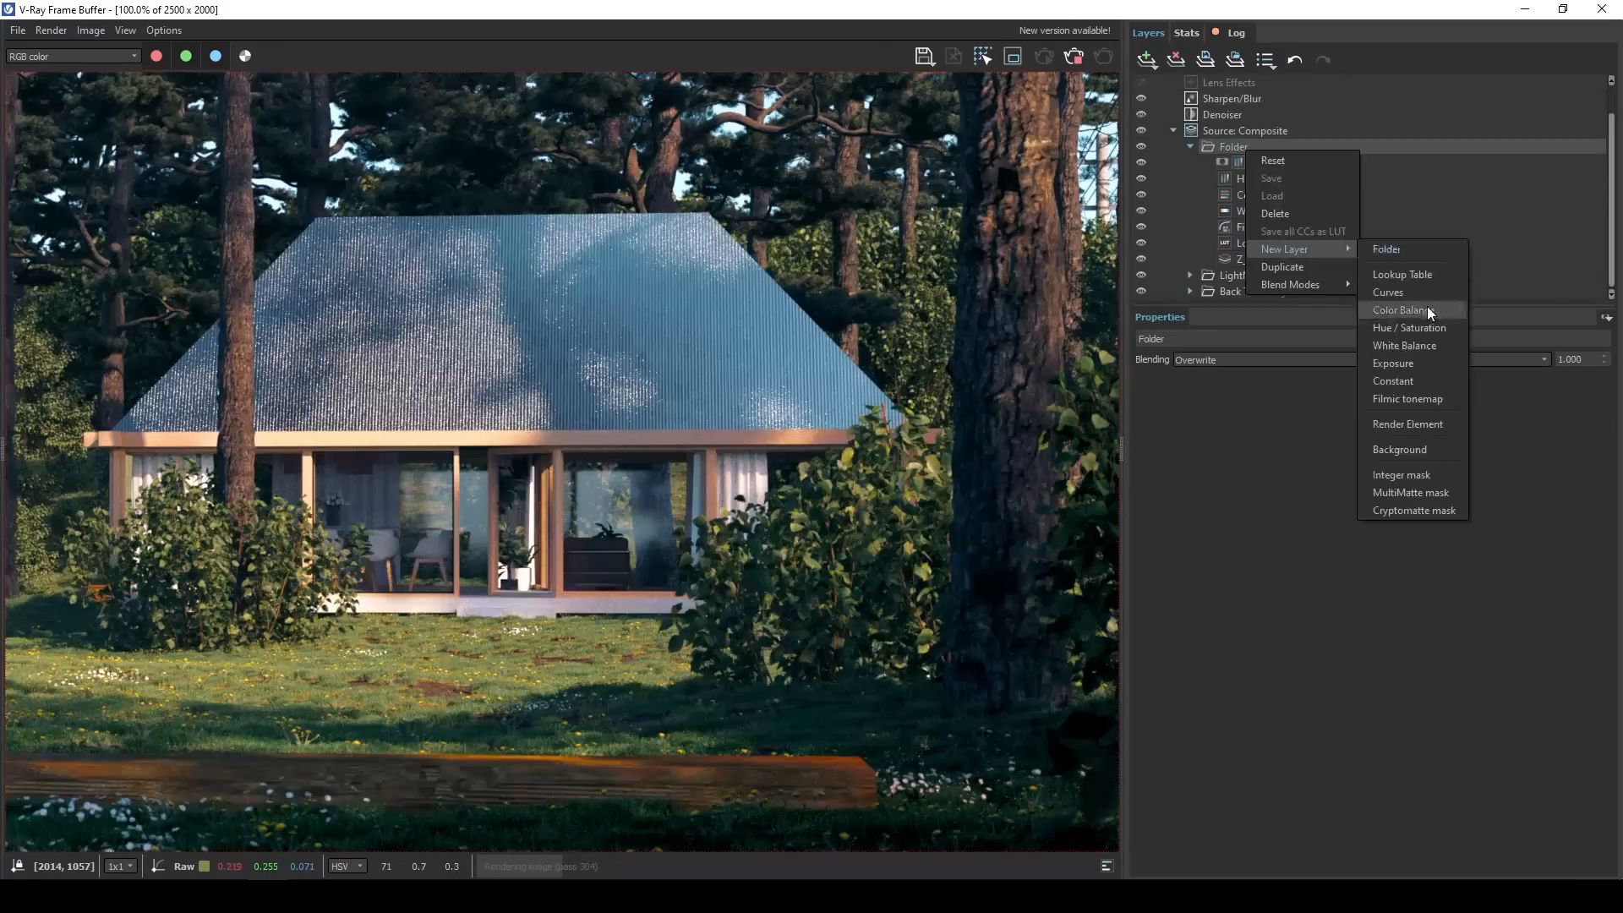
left_click(1393, 363)
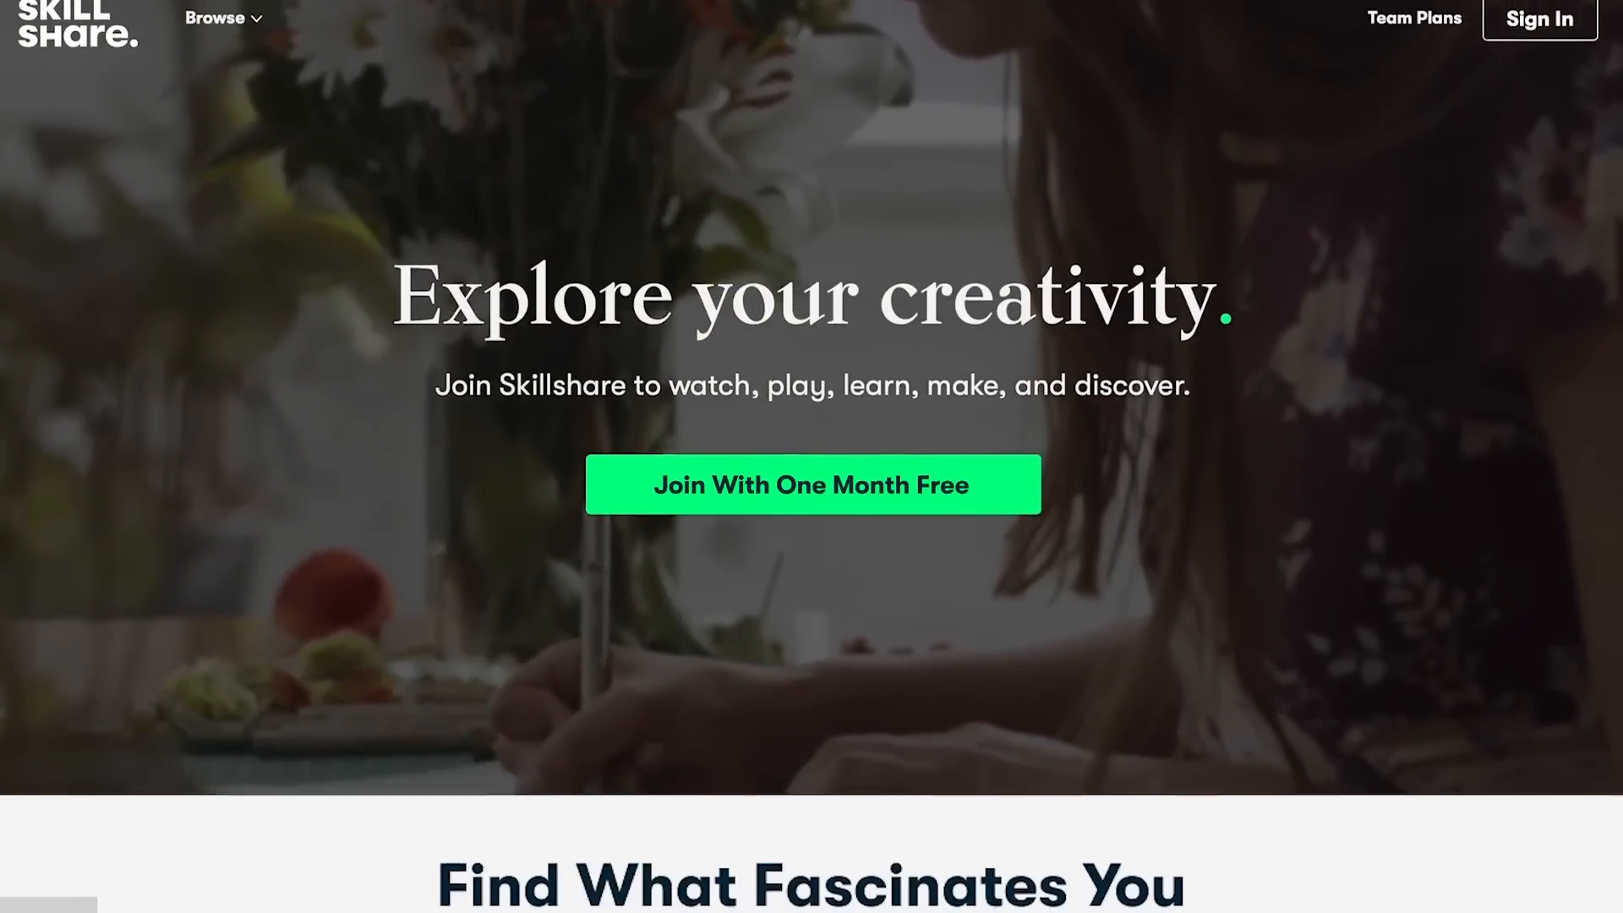
Scroll the Skillshare home page and open the Botanical Illustration class.
scroll("down", 3)
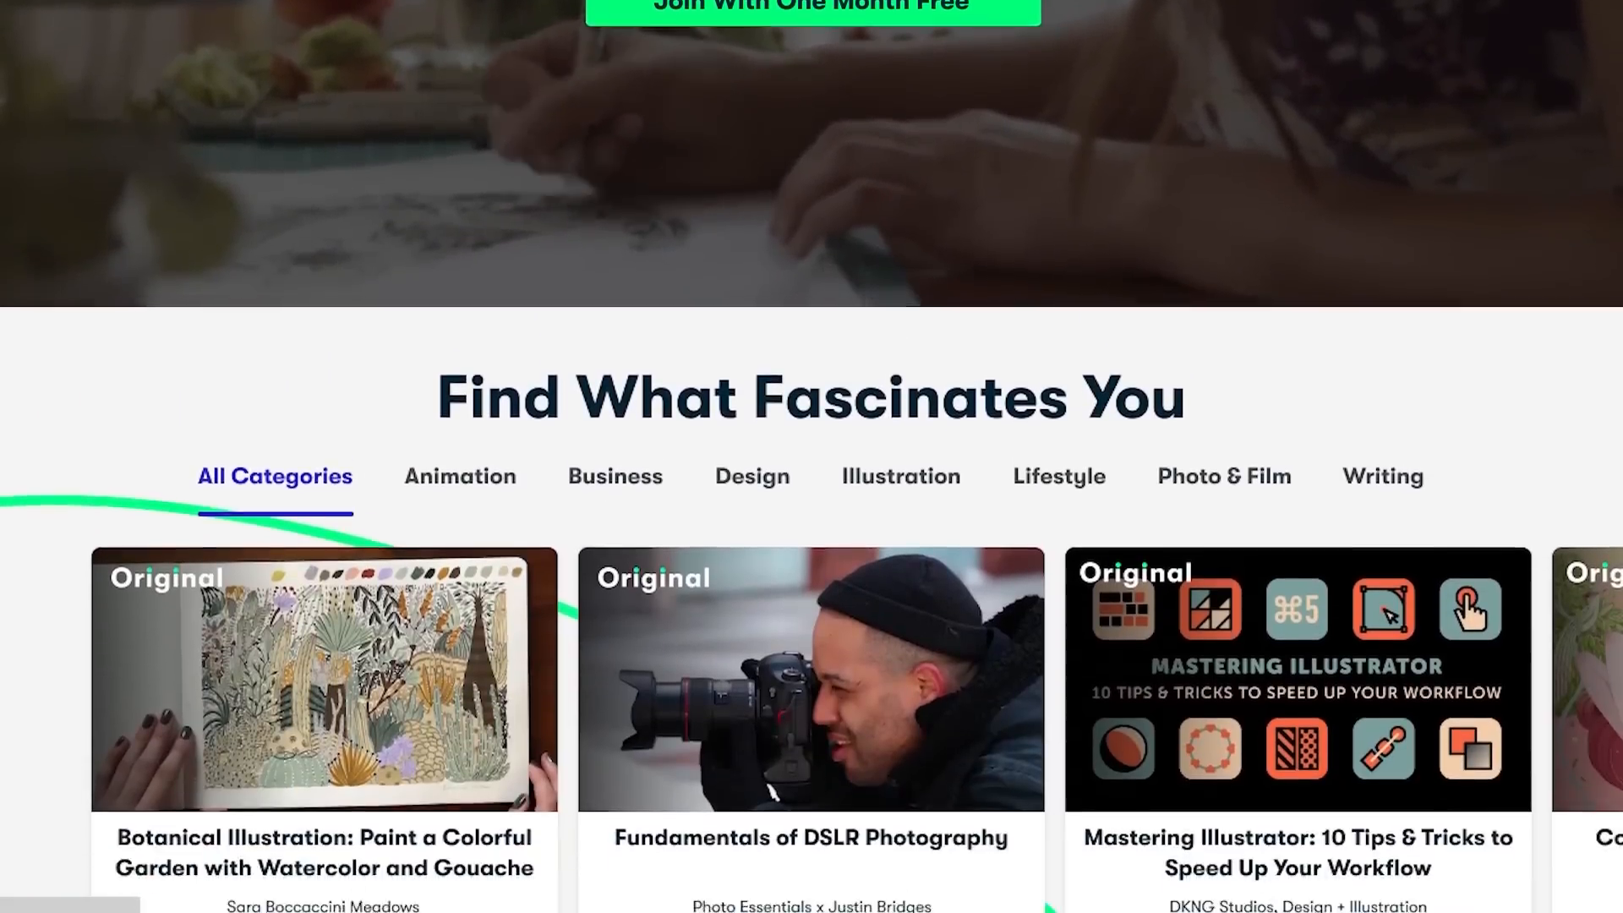
scroll("down", 3)
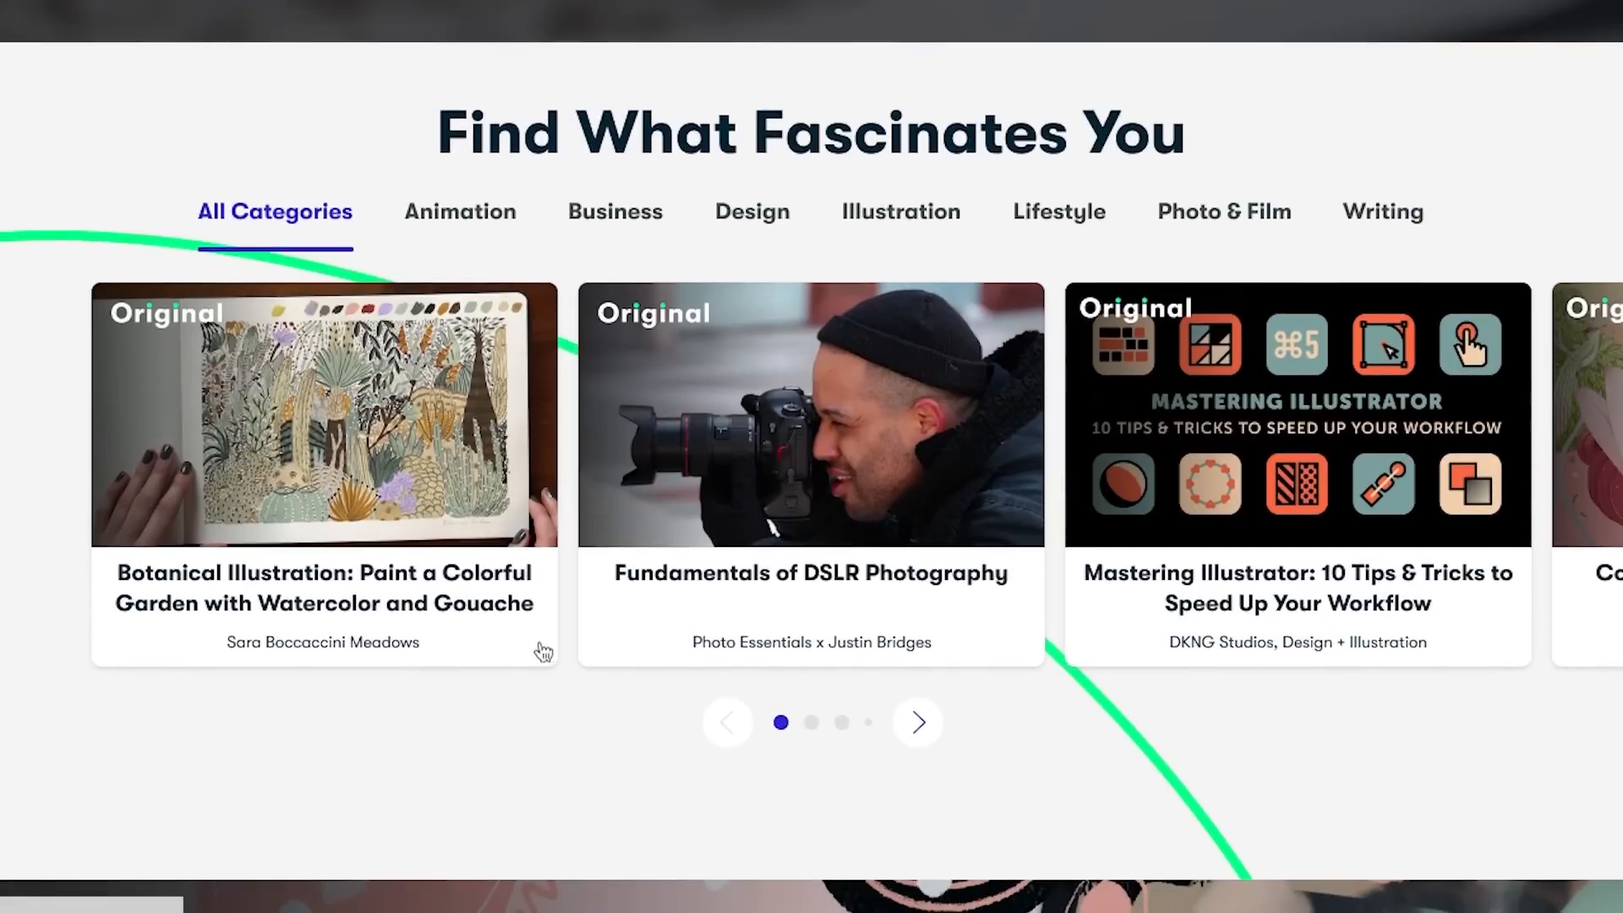
left_click(319, 421)
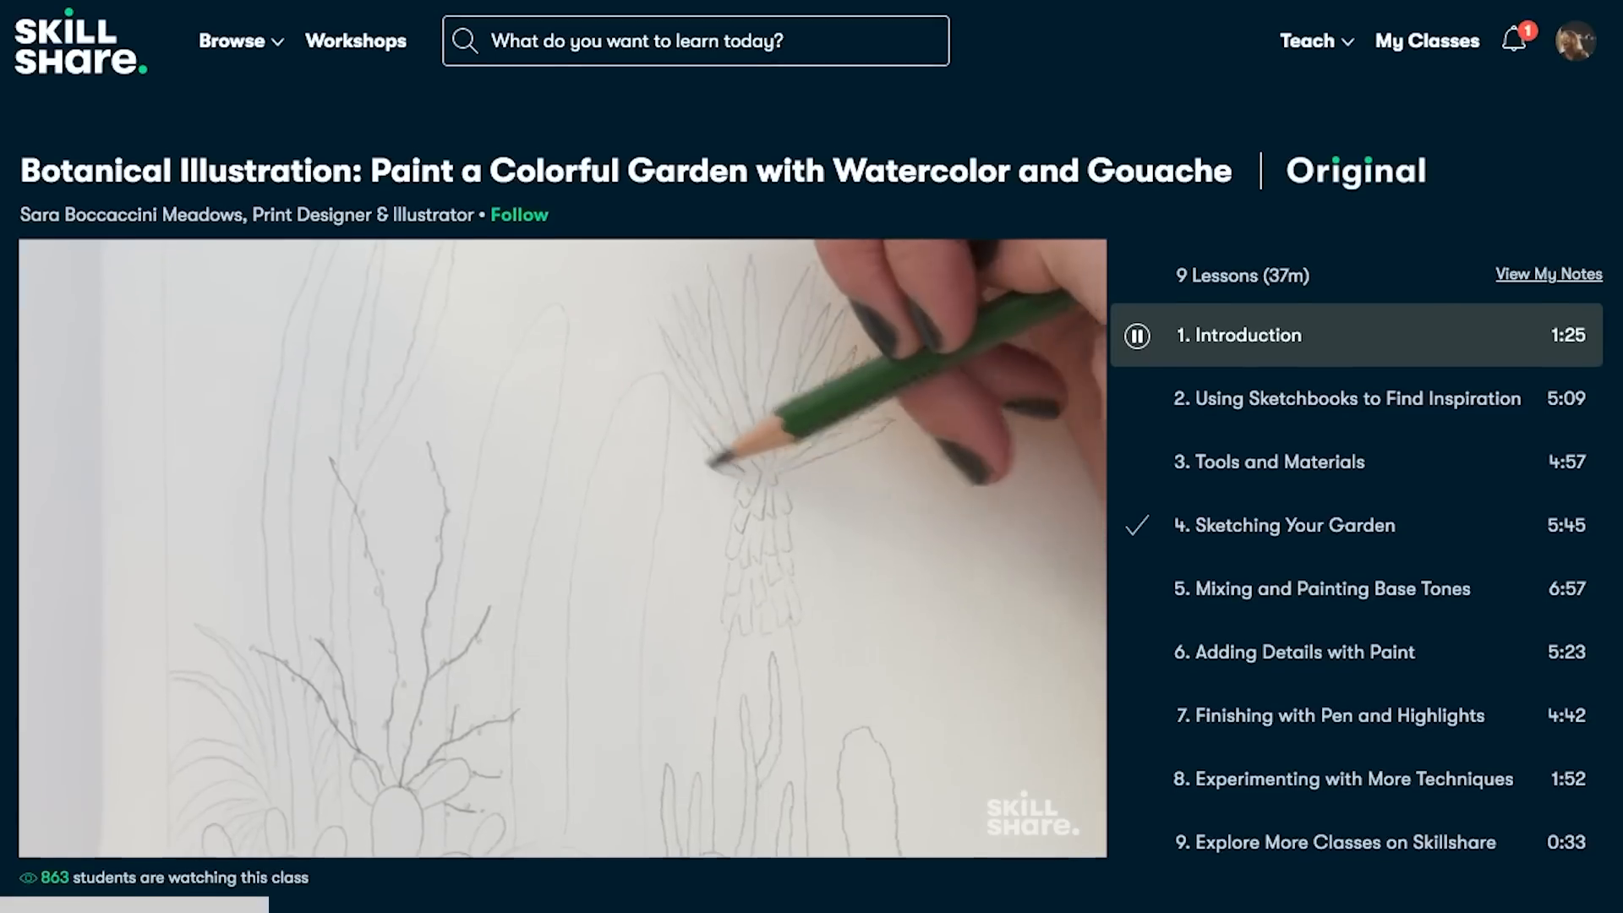
Look through the class's Reviews, Discussions and Projects & Resources tabs.
scroll("down", 3)
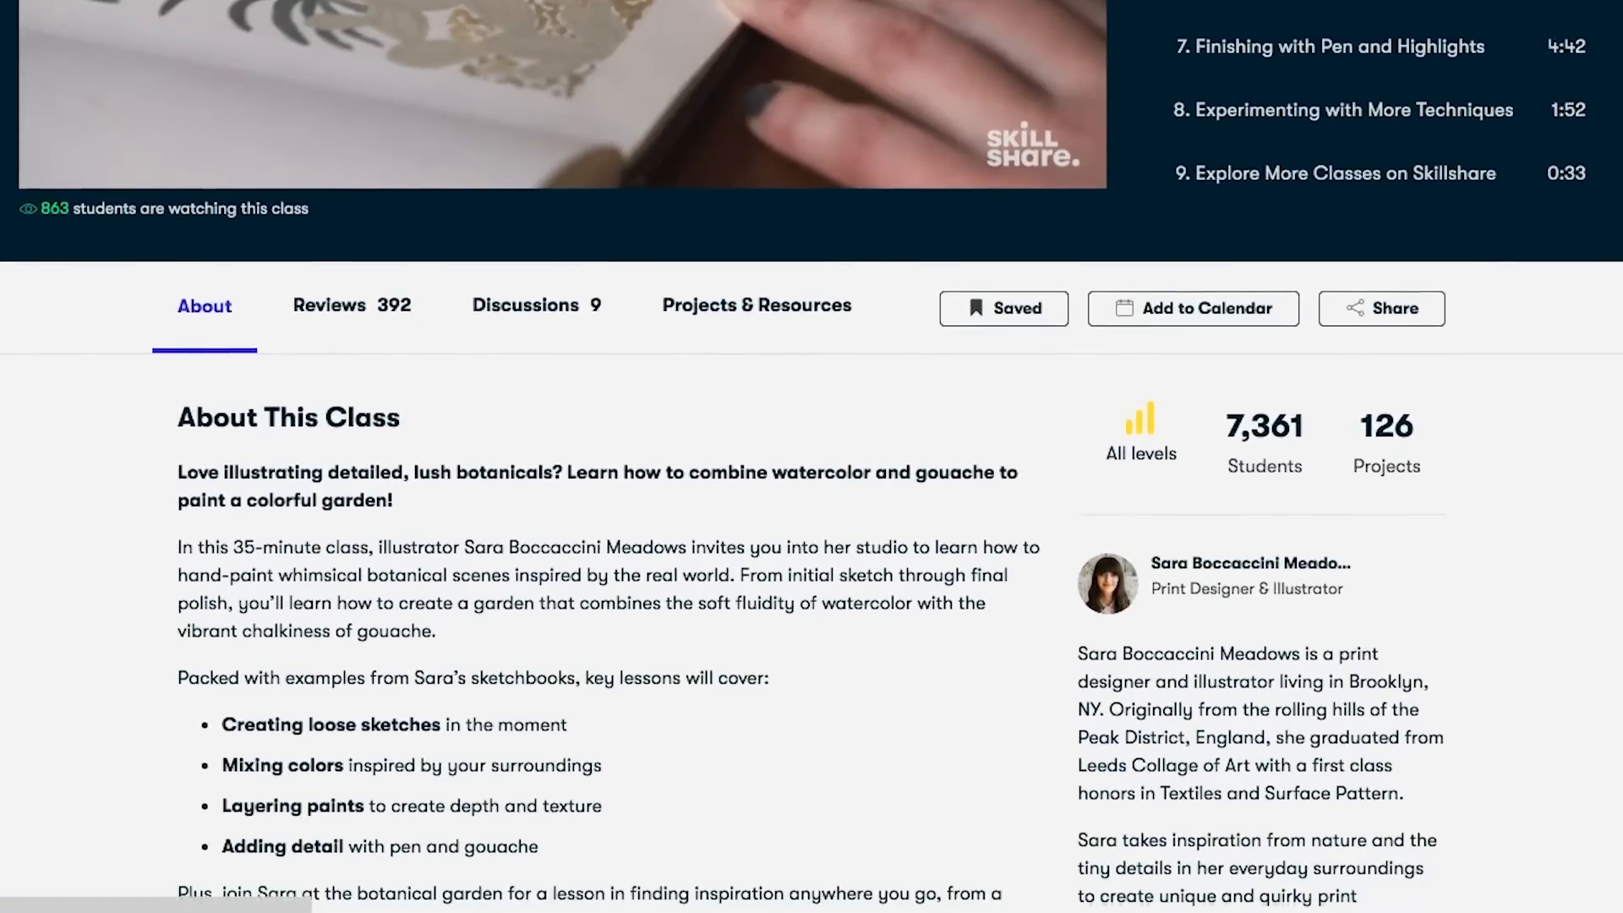
left_click(330, 305)
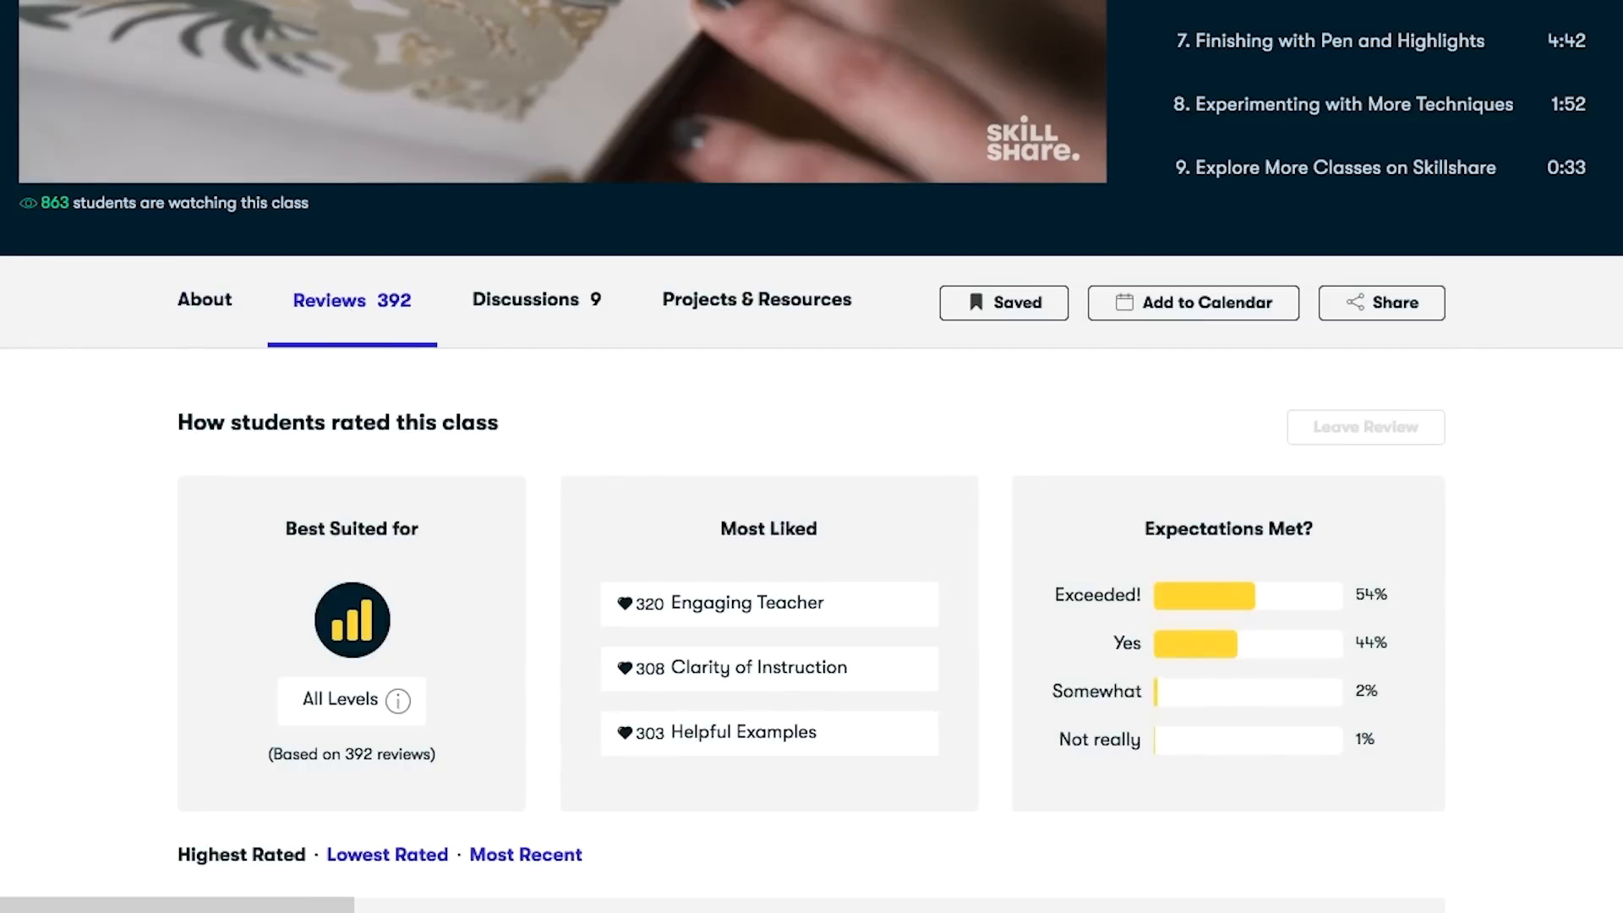
left_click(524, 300)
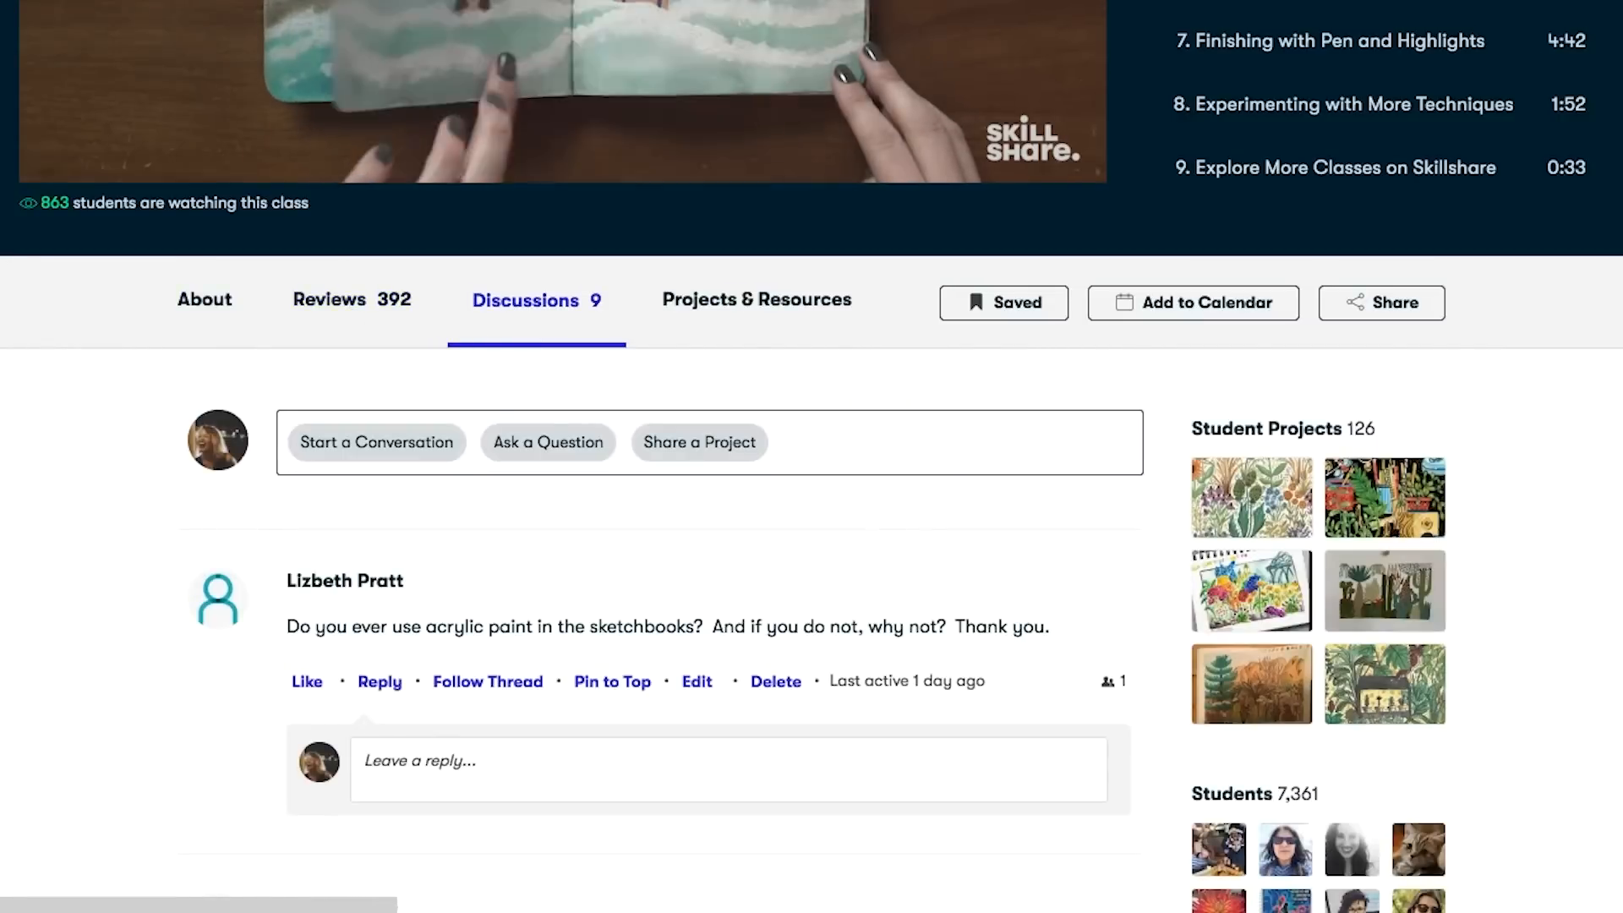
left_click(755, 299)
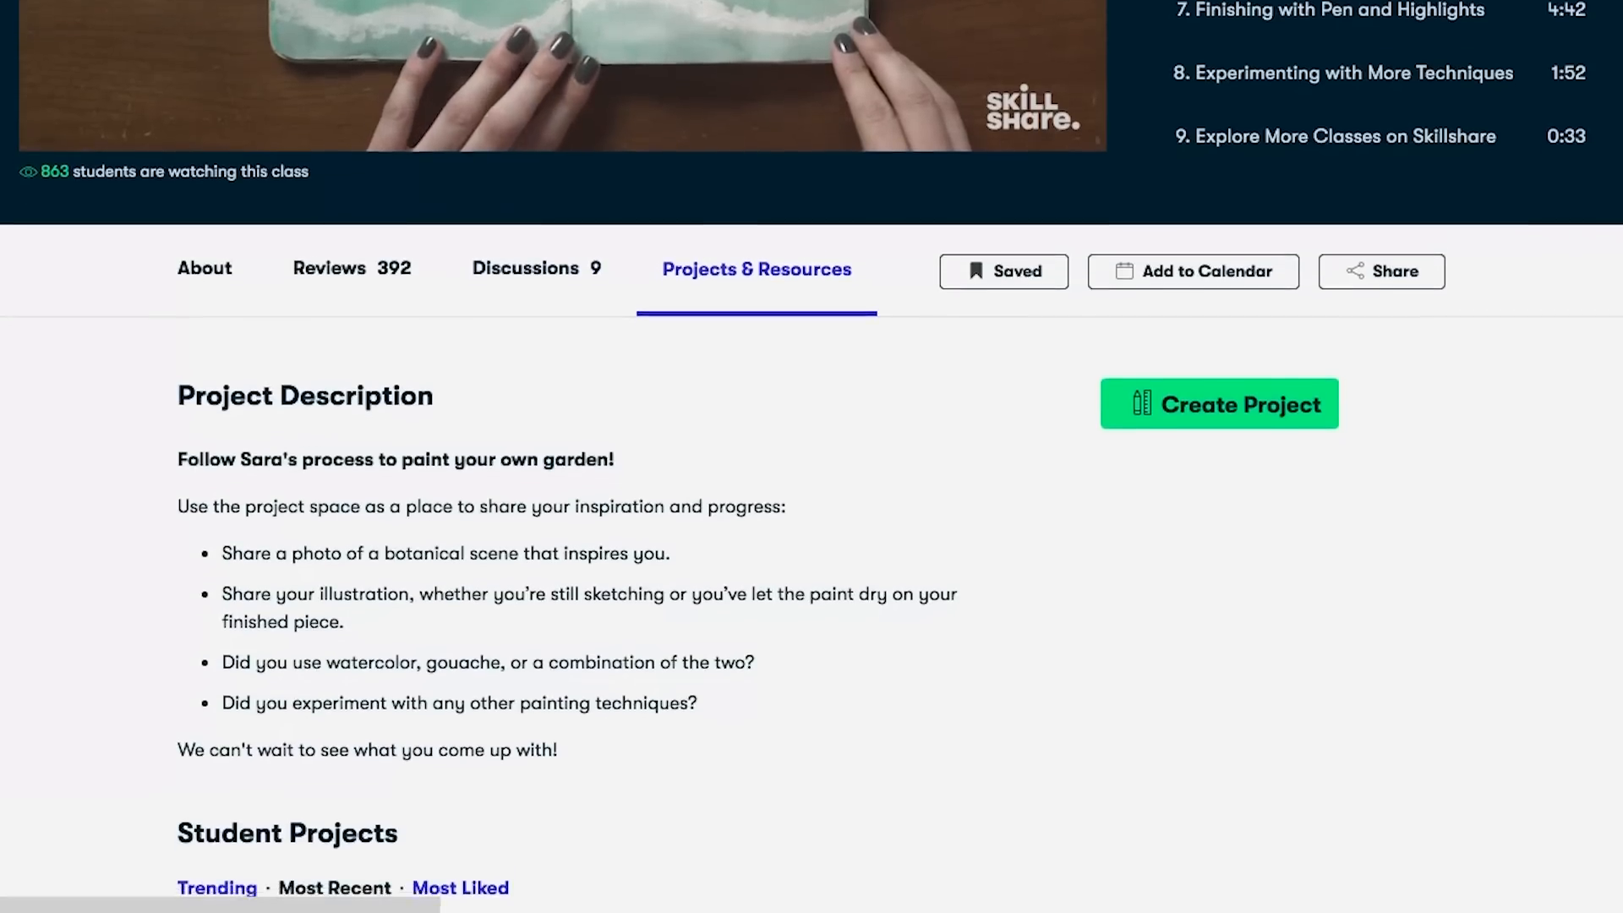
scroll("down", 3)
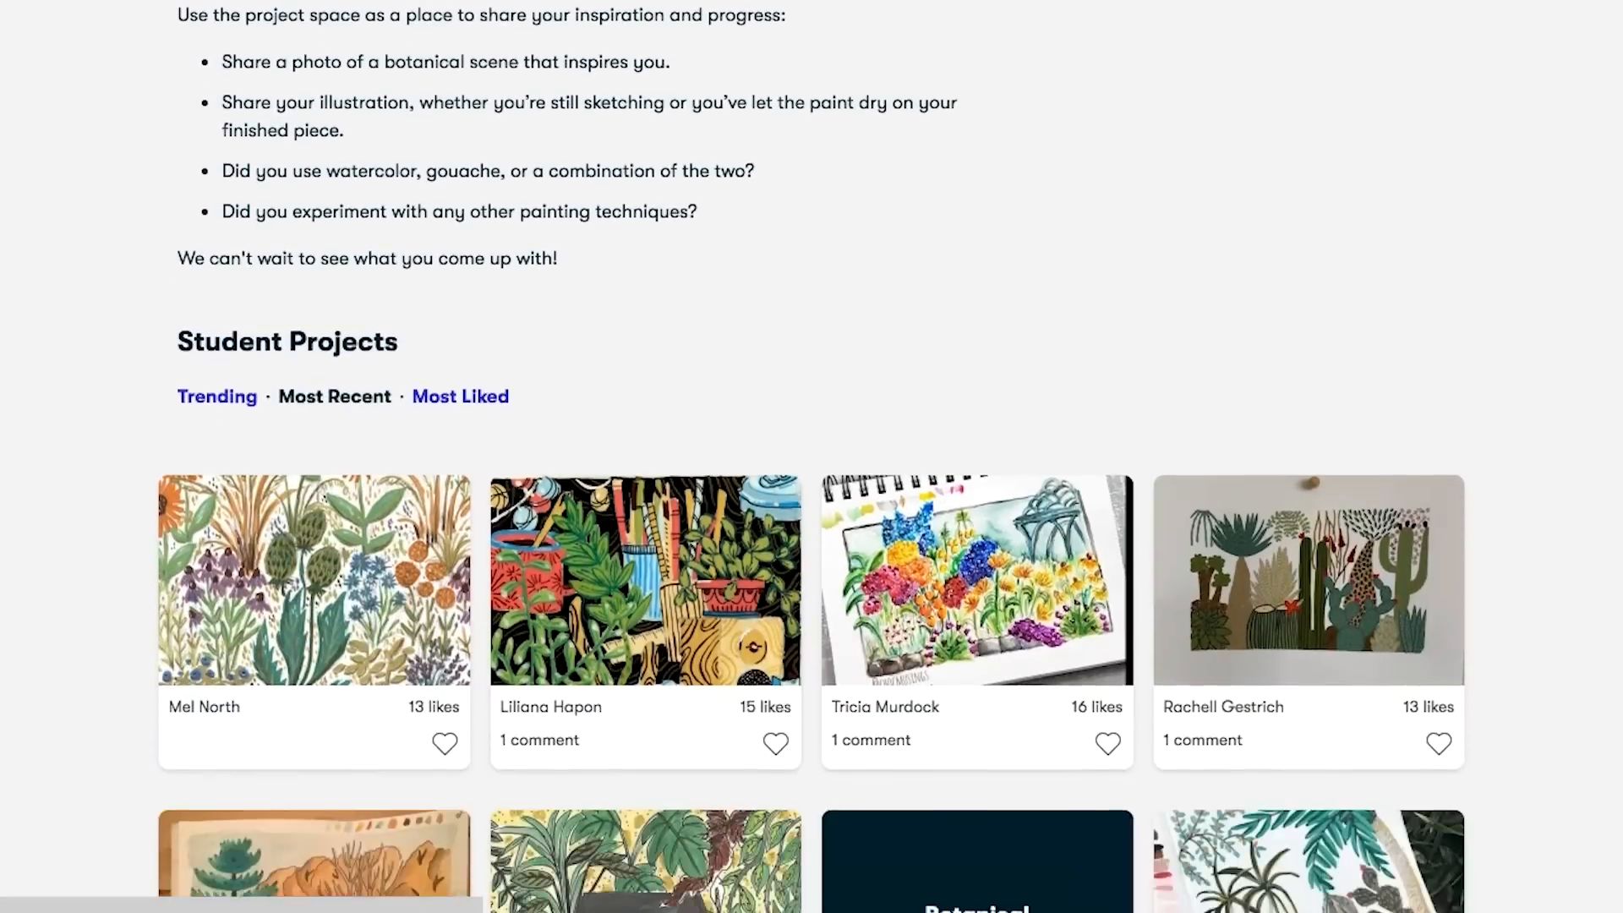
scroll("down", 3)
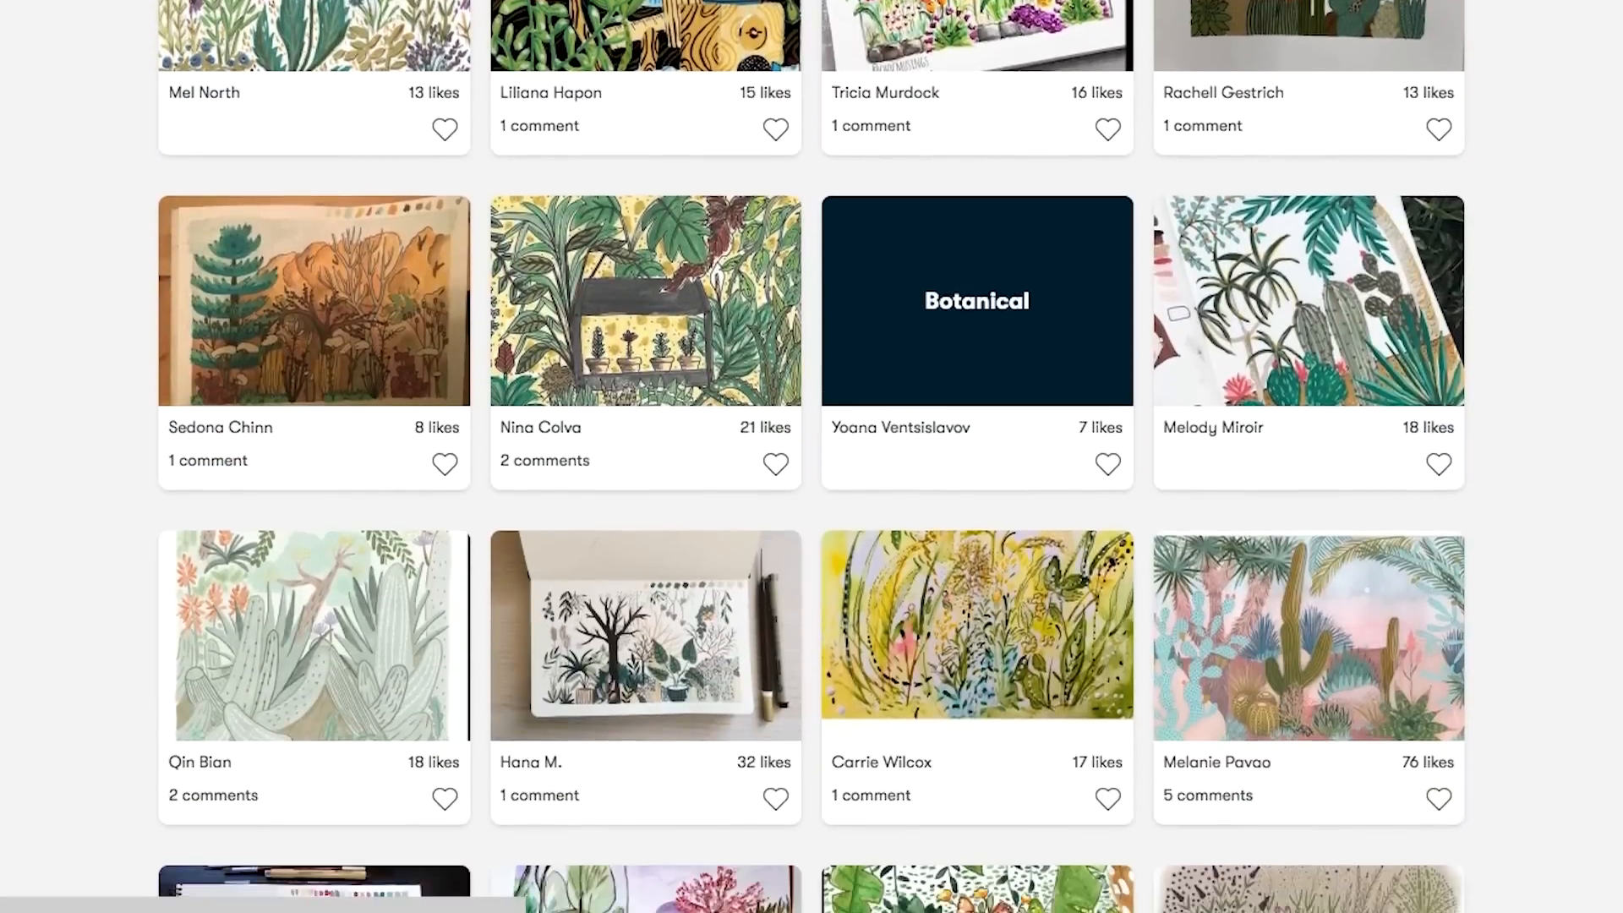
left_click(976, 301)
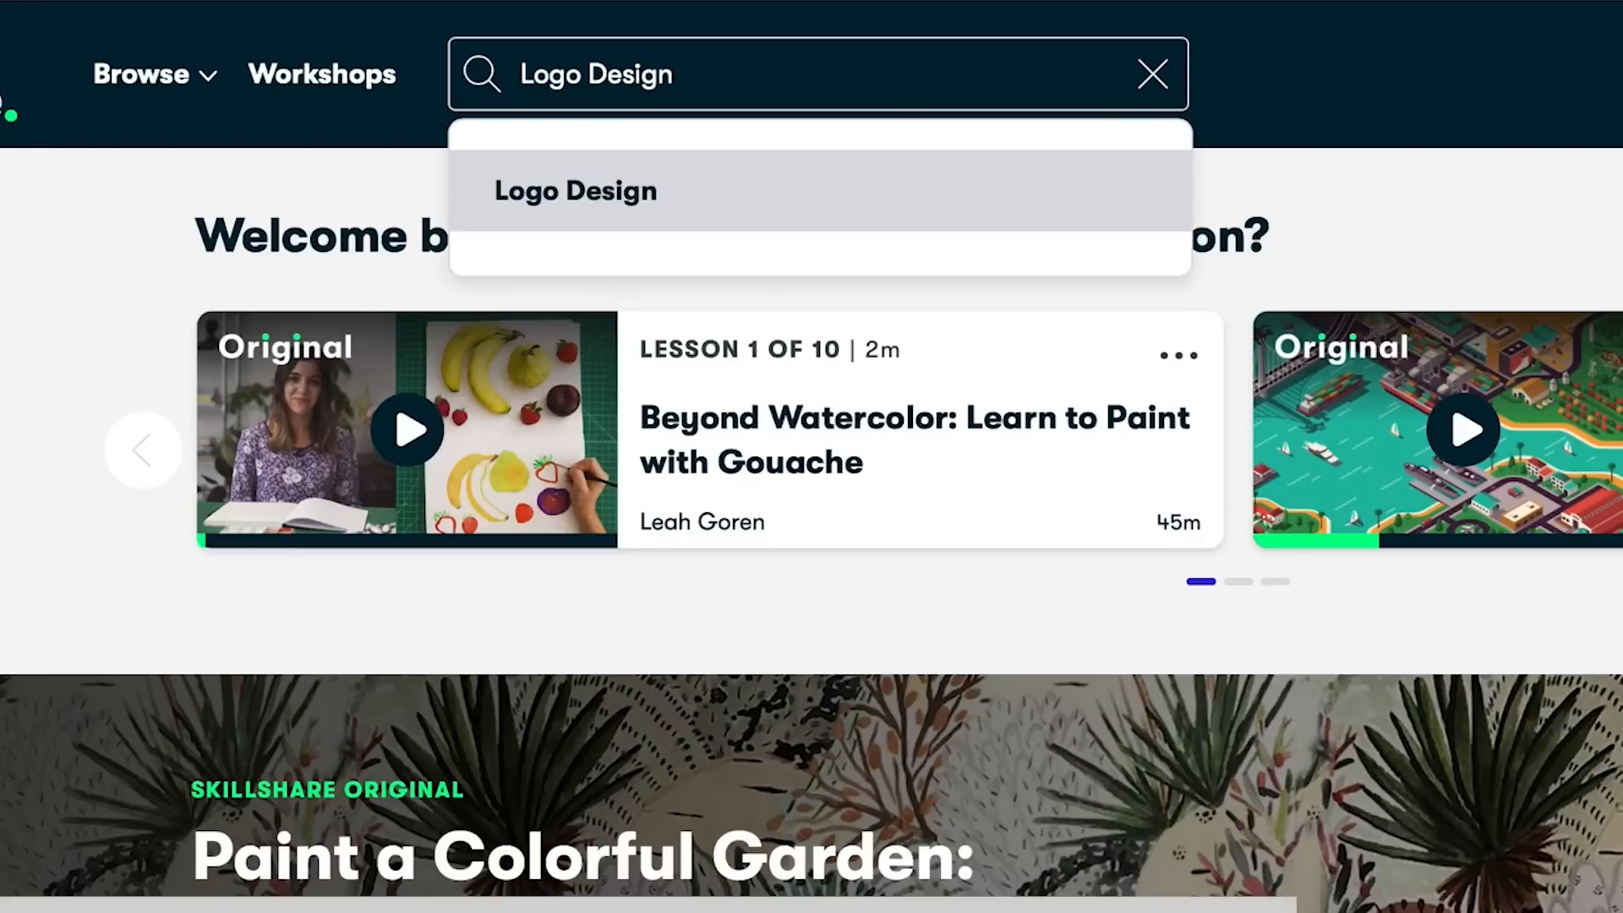
mouse_move(720, 207)
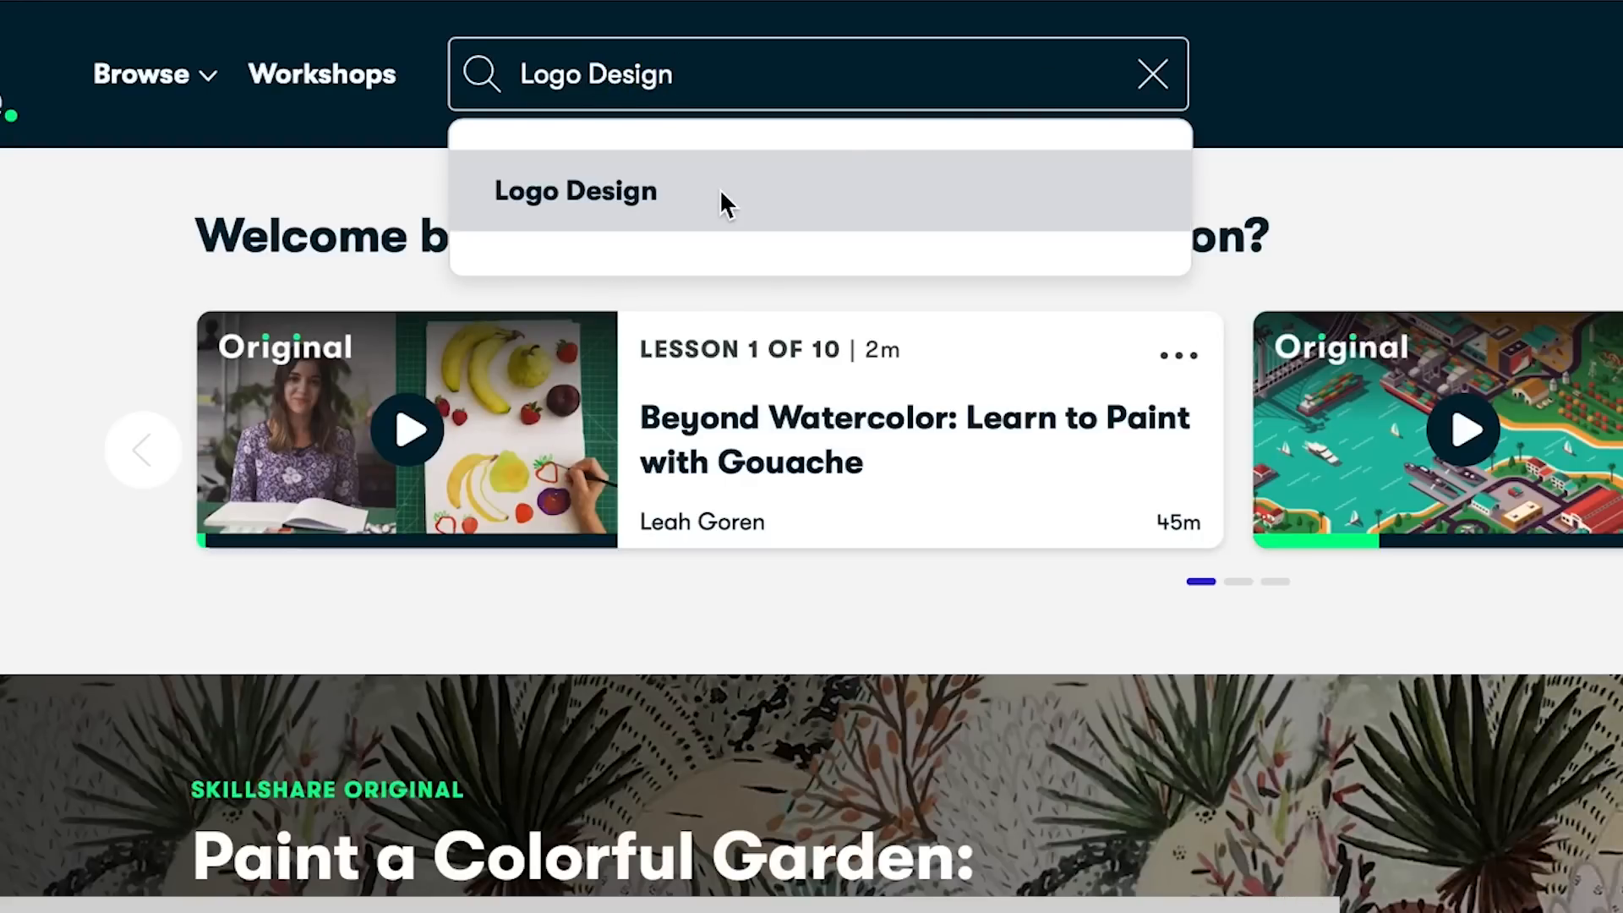
Pick the Logo Design search suggestion and open a result card.
left_click(575, 190)
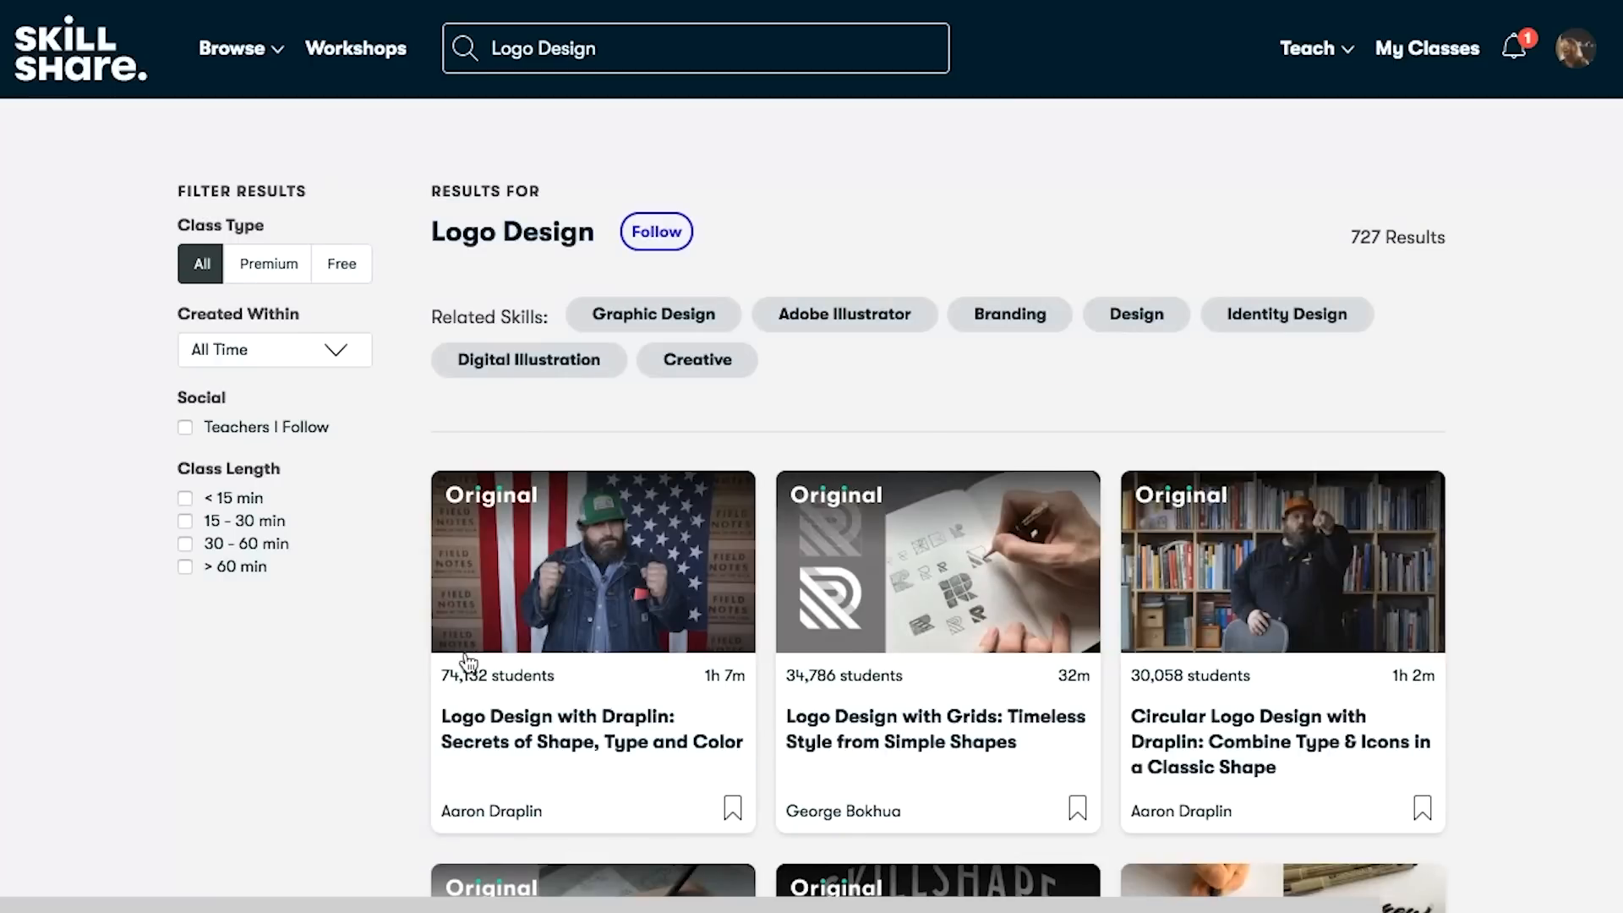
left_click(594, 562)
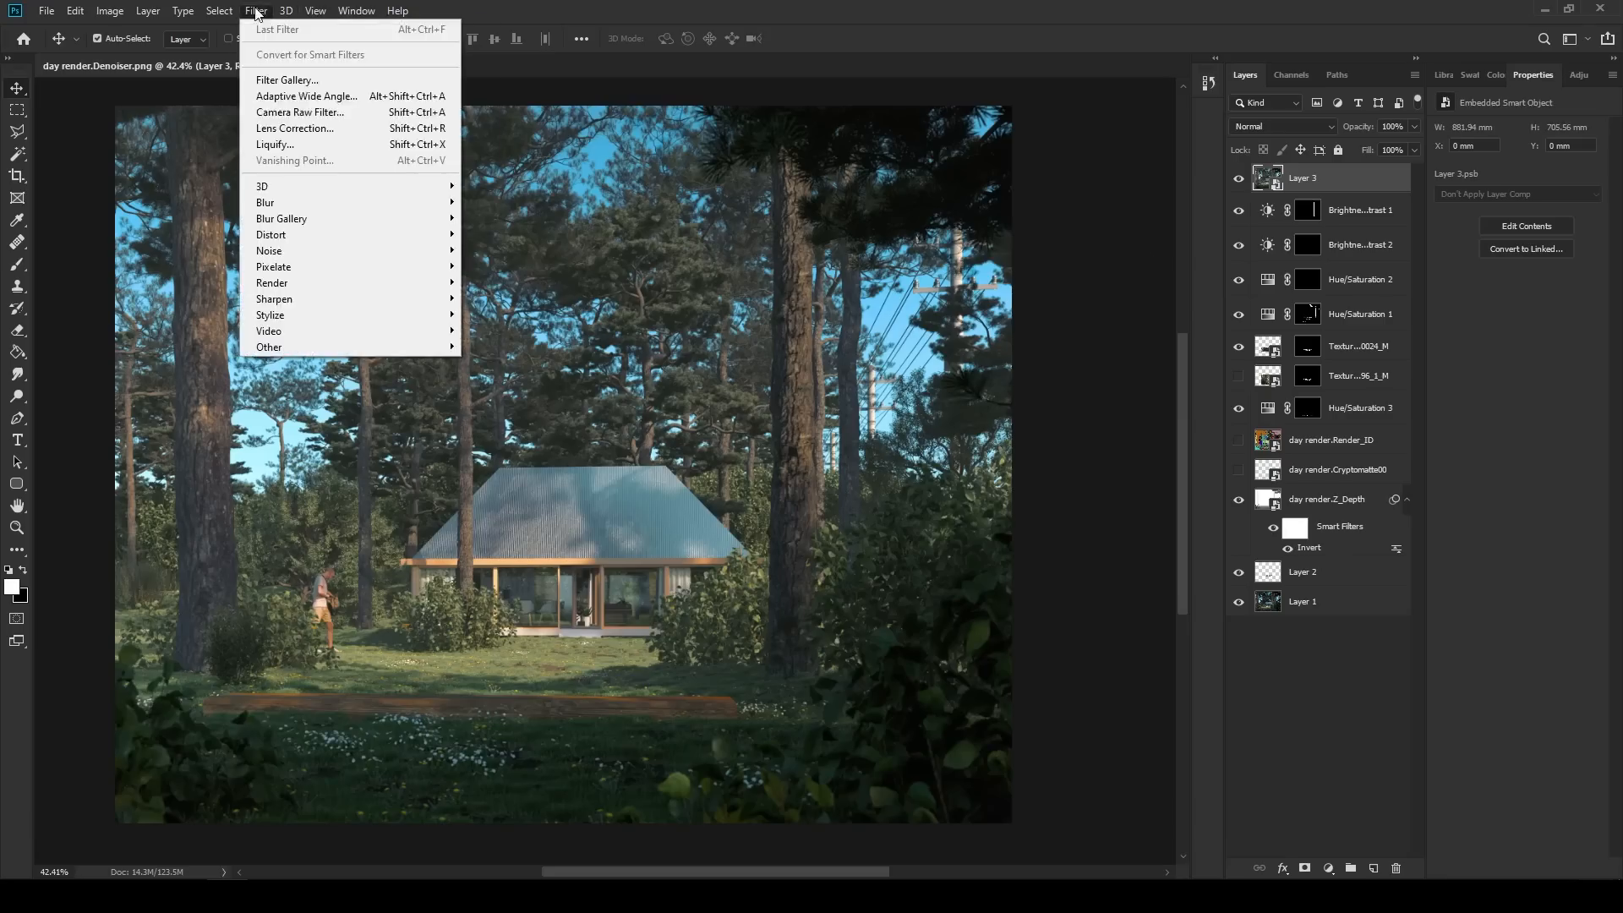
In Camera Raw Filter, raise Vibrance, Dehaze and Whites, and warm the Temperature.
left_click(300, 111)
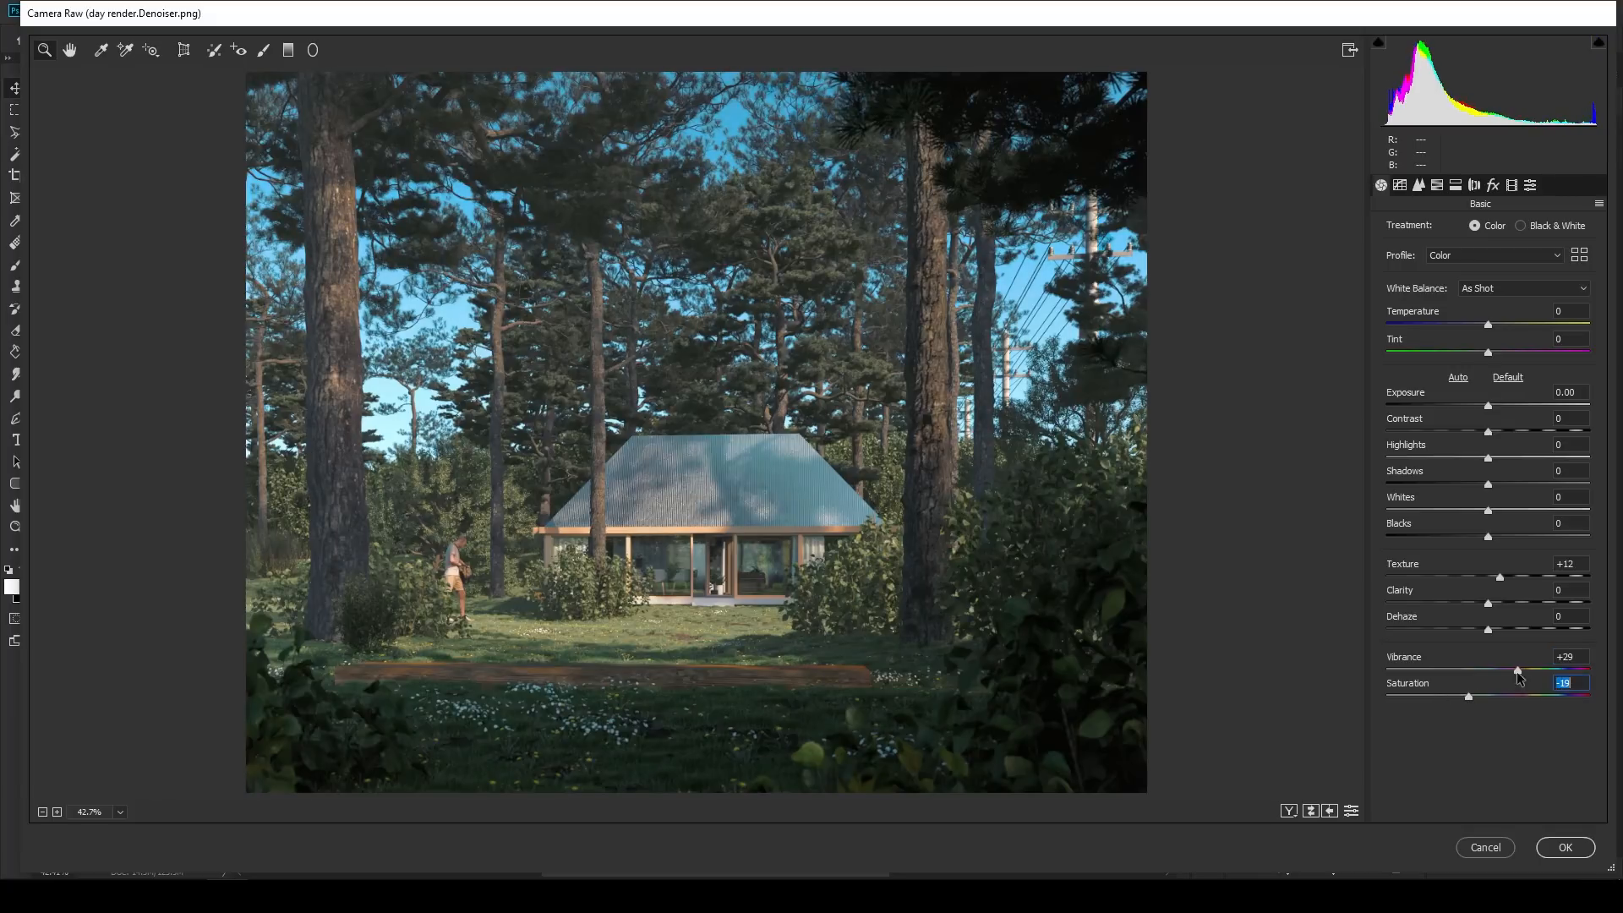
left_click_drag(1517, 668, 1532, 669)
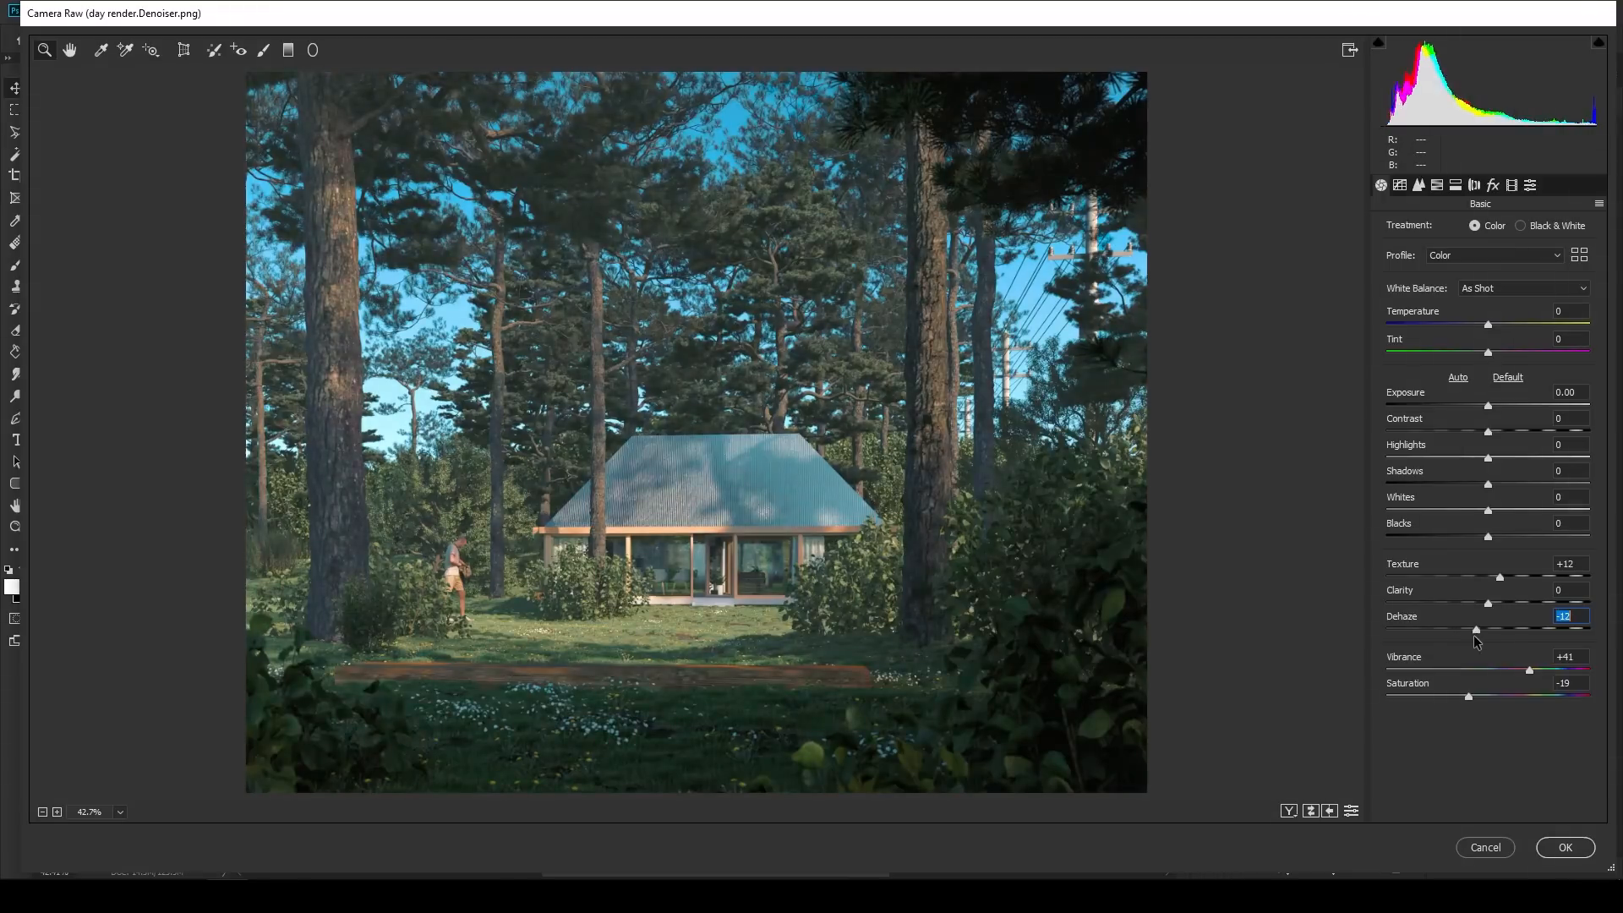
left_click_drag(1475, 629, 1479, 628)
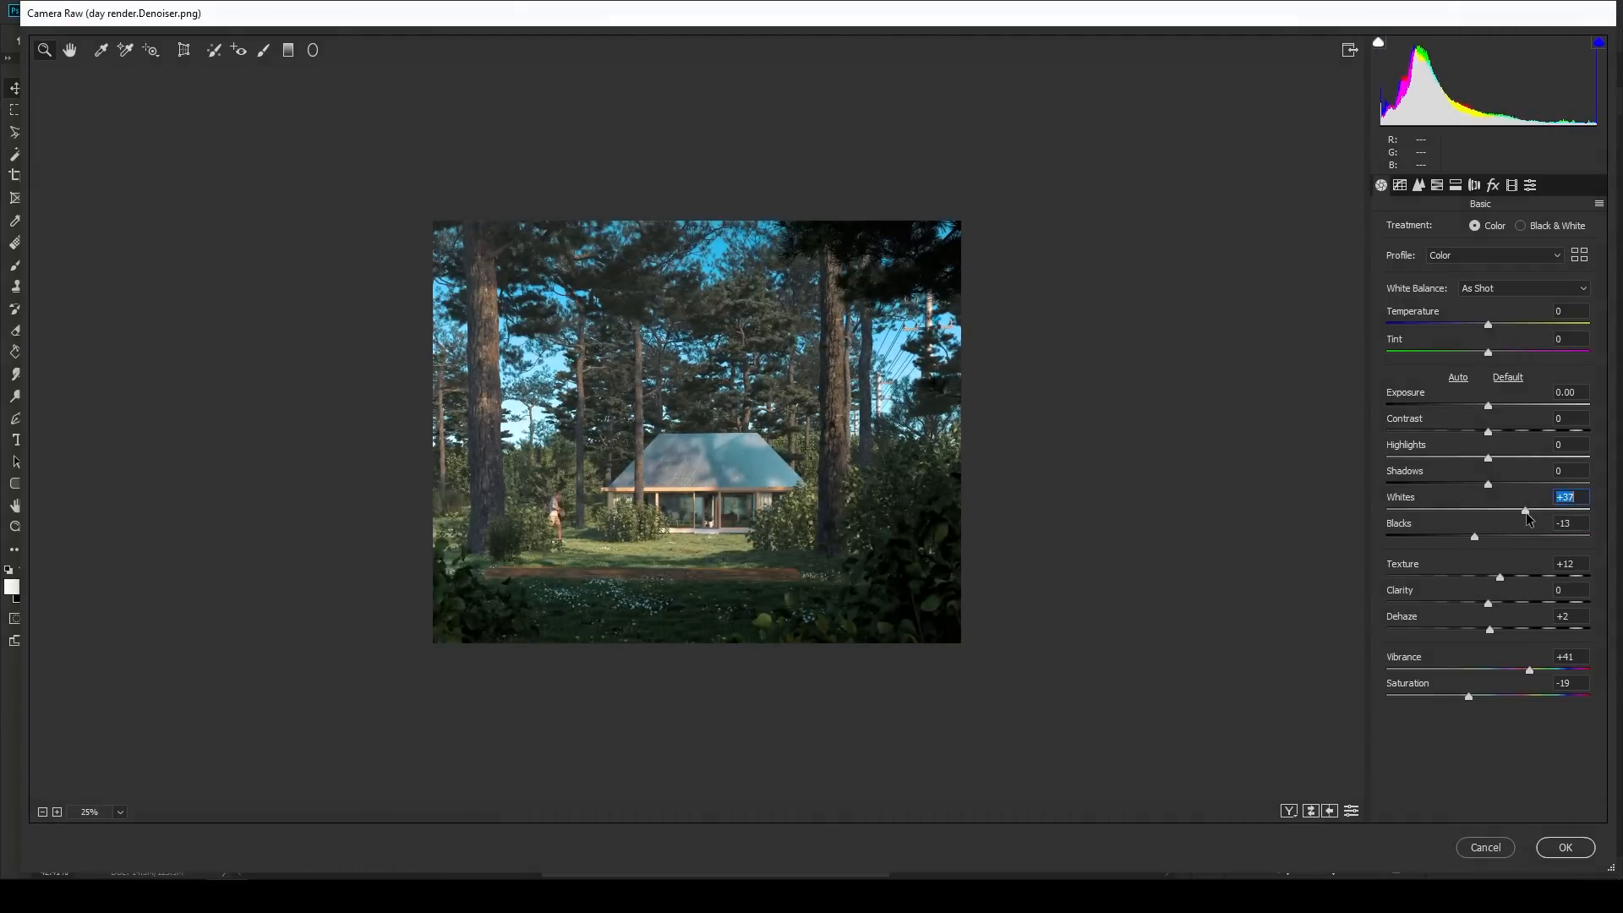
left_click_drag(1523, 508, 1531, 509)
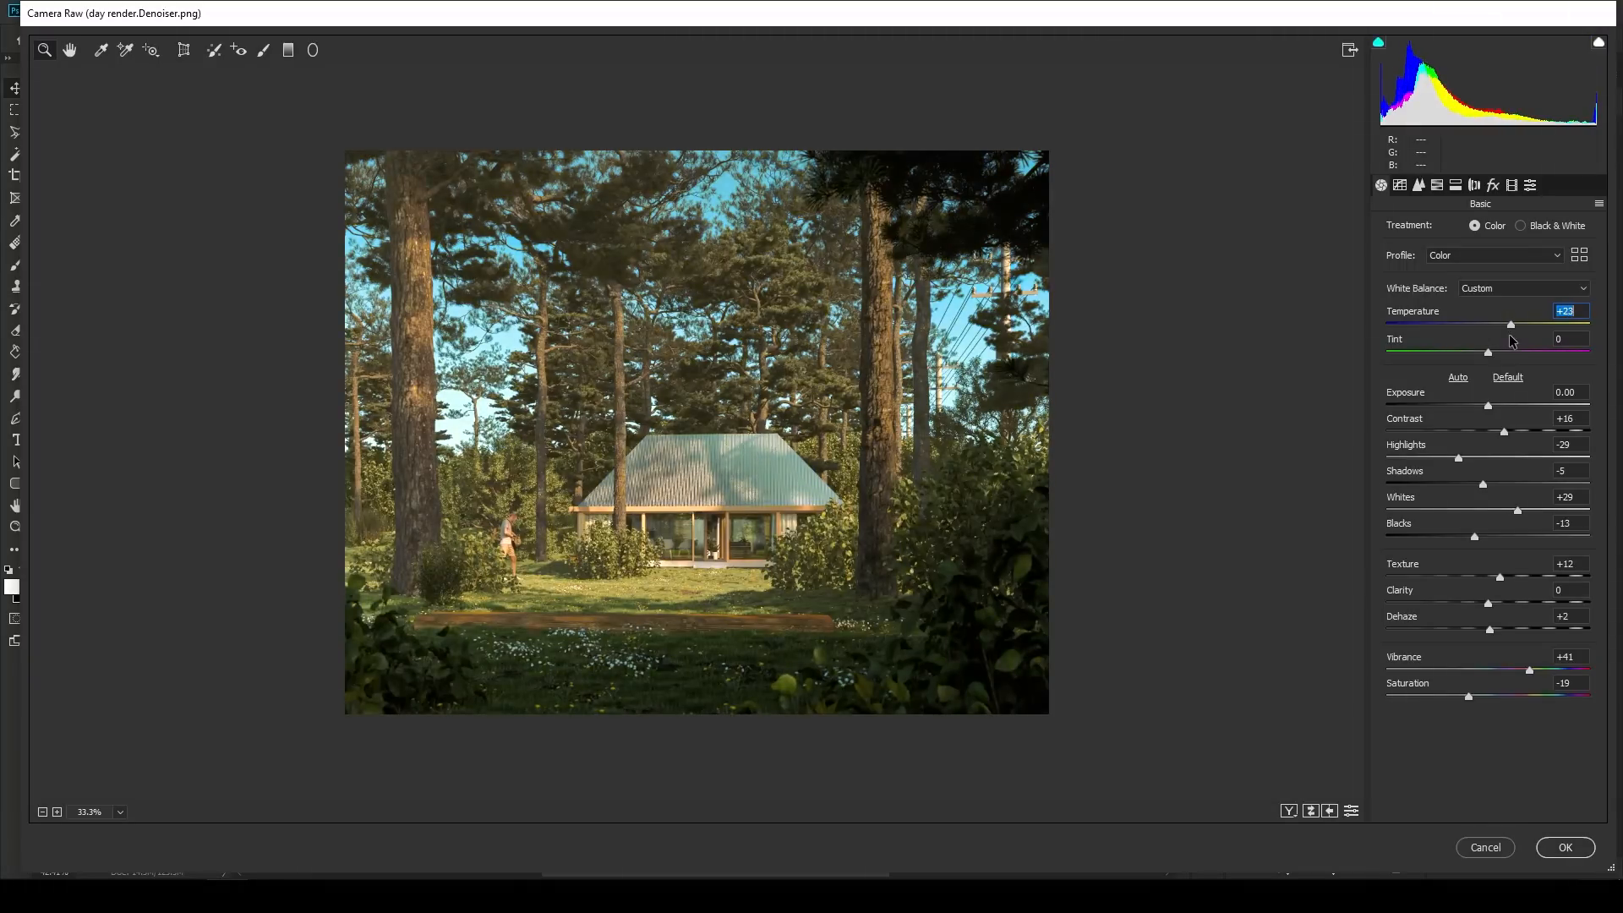
left_click_drag(1509, 323, 1496, 324)
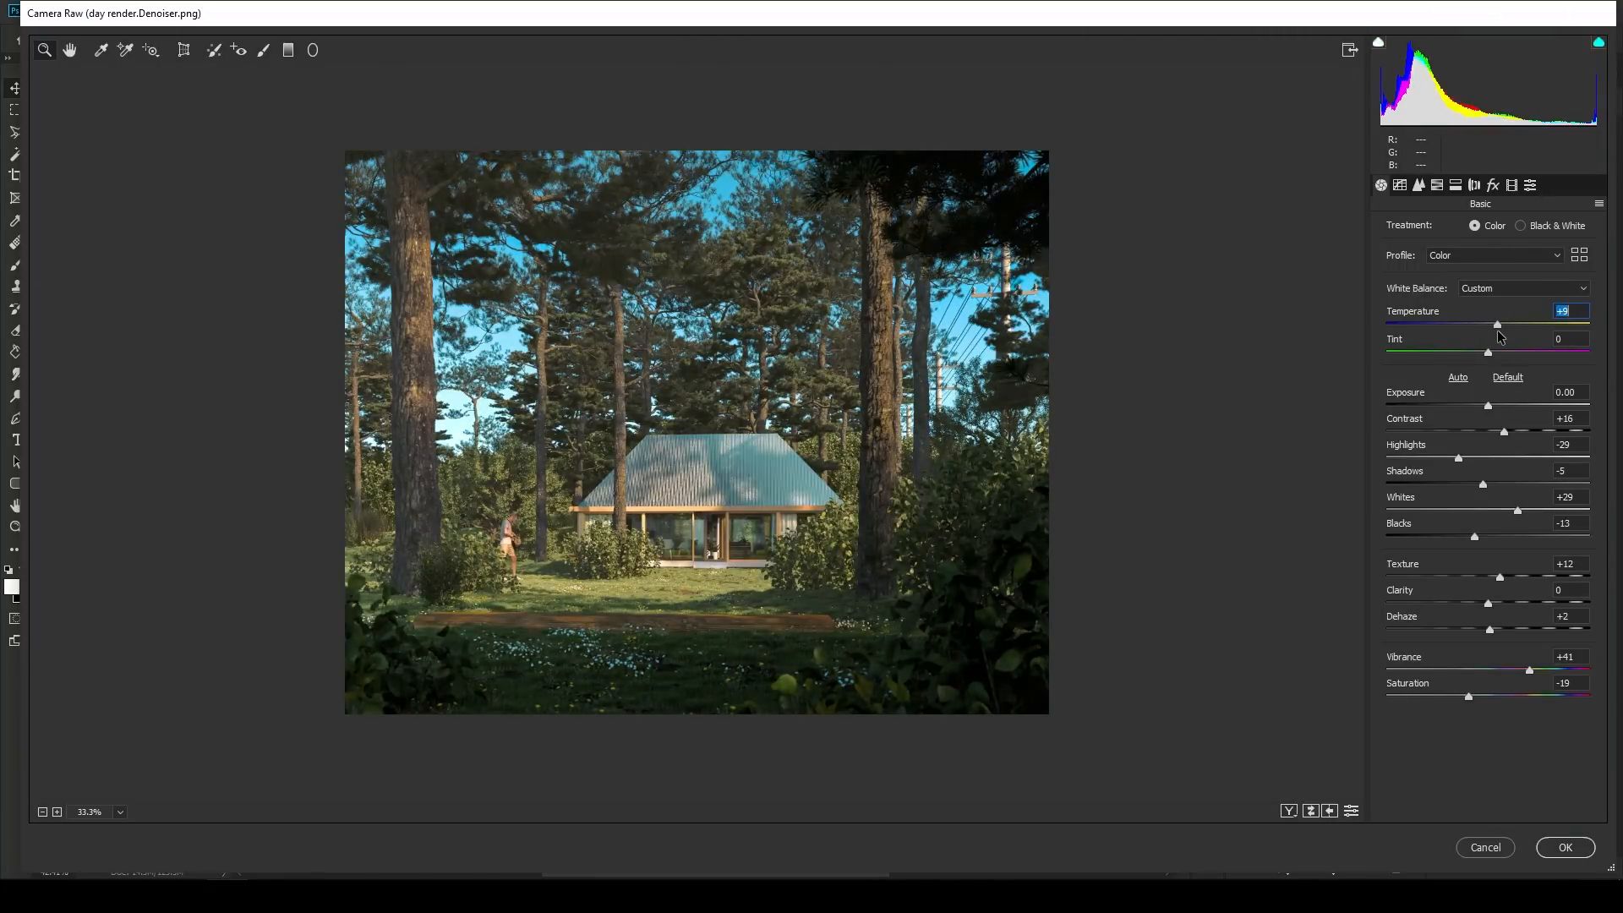
left_click(1436, 185)
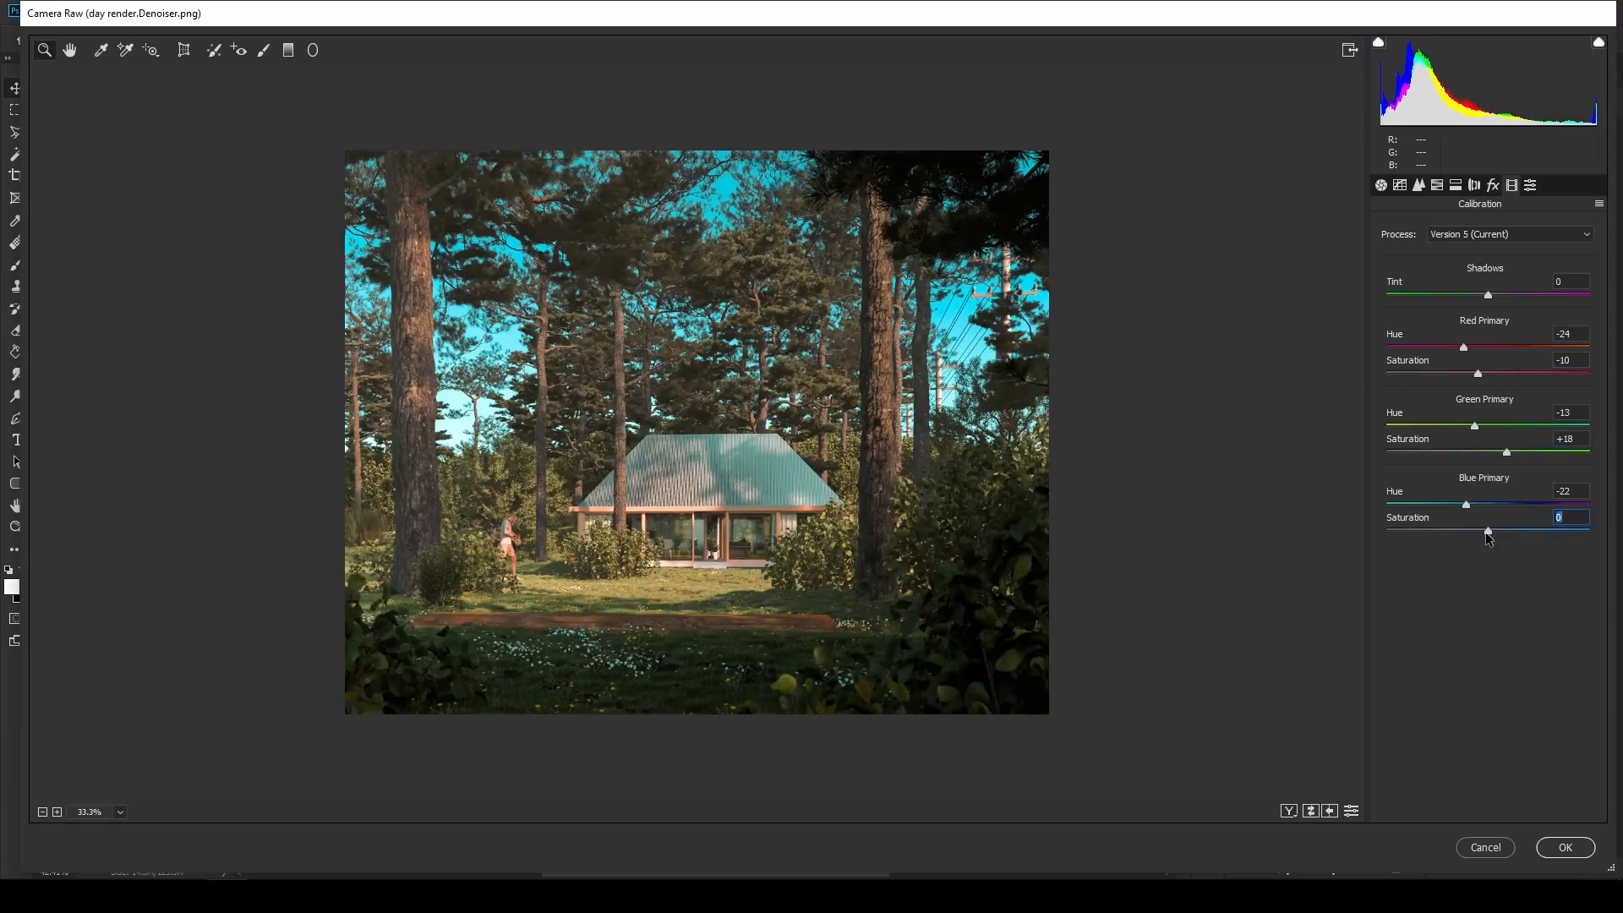
Adjust blue primary saturation, shift green hue, and tune per-colour HSL saturation and luminance.
left_click_drag(1464, 531, 1484, 531)
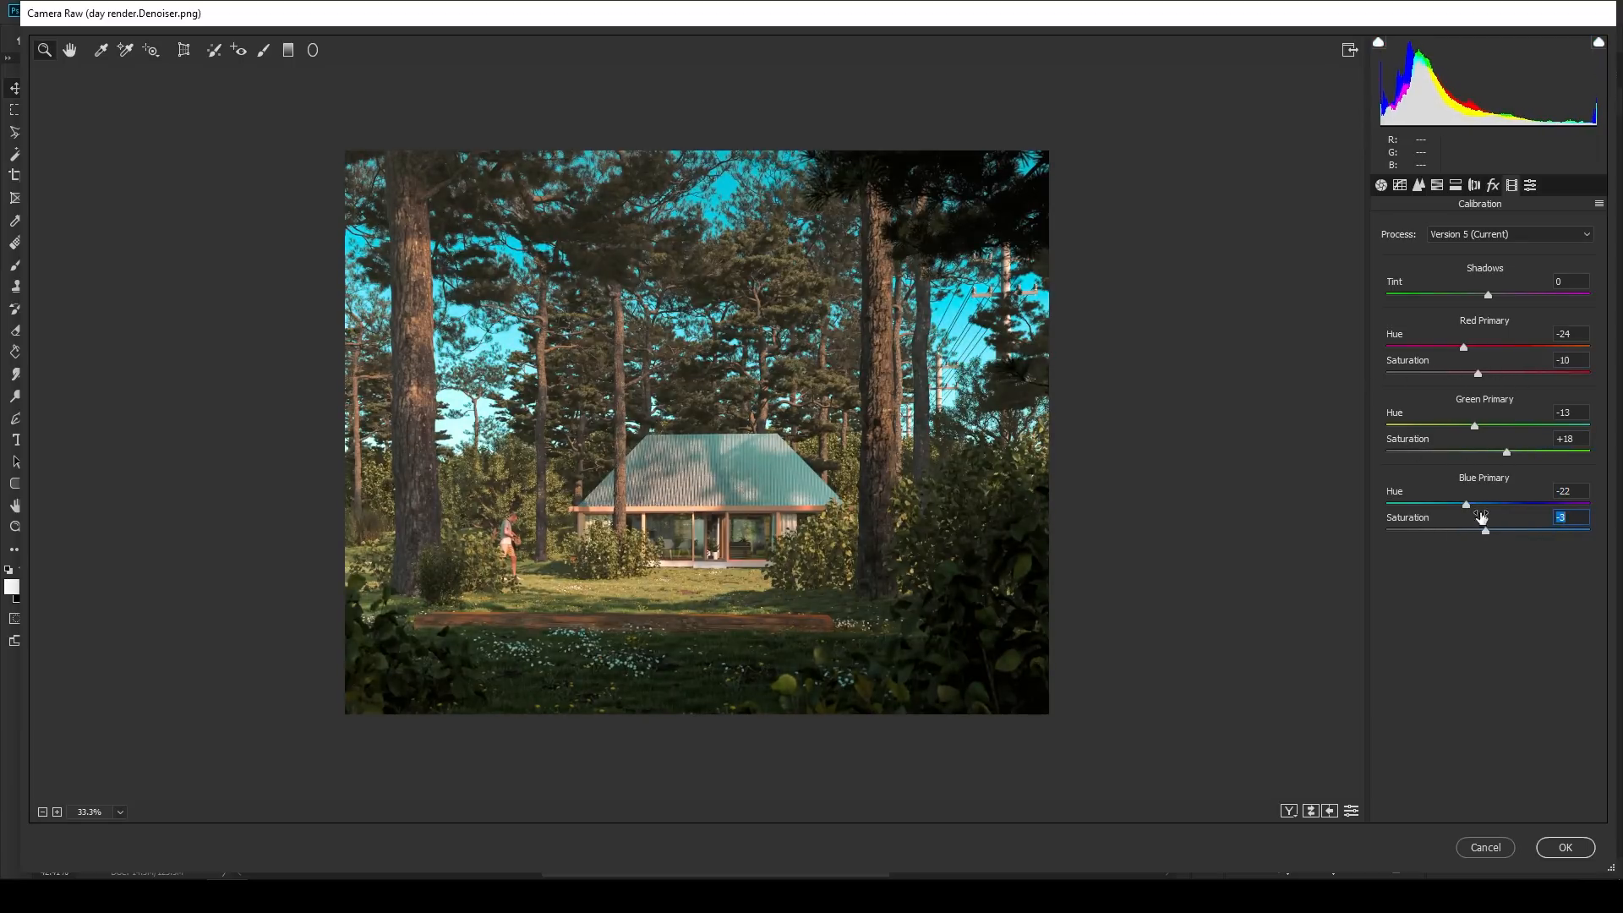
left_click(1454, 185)
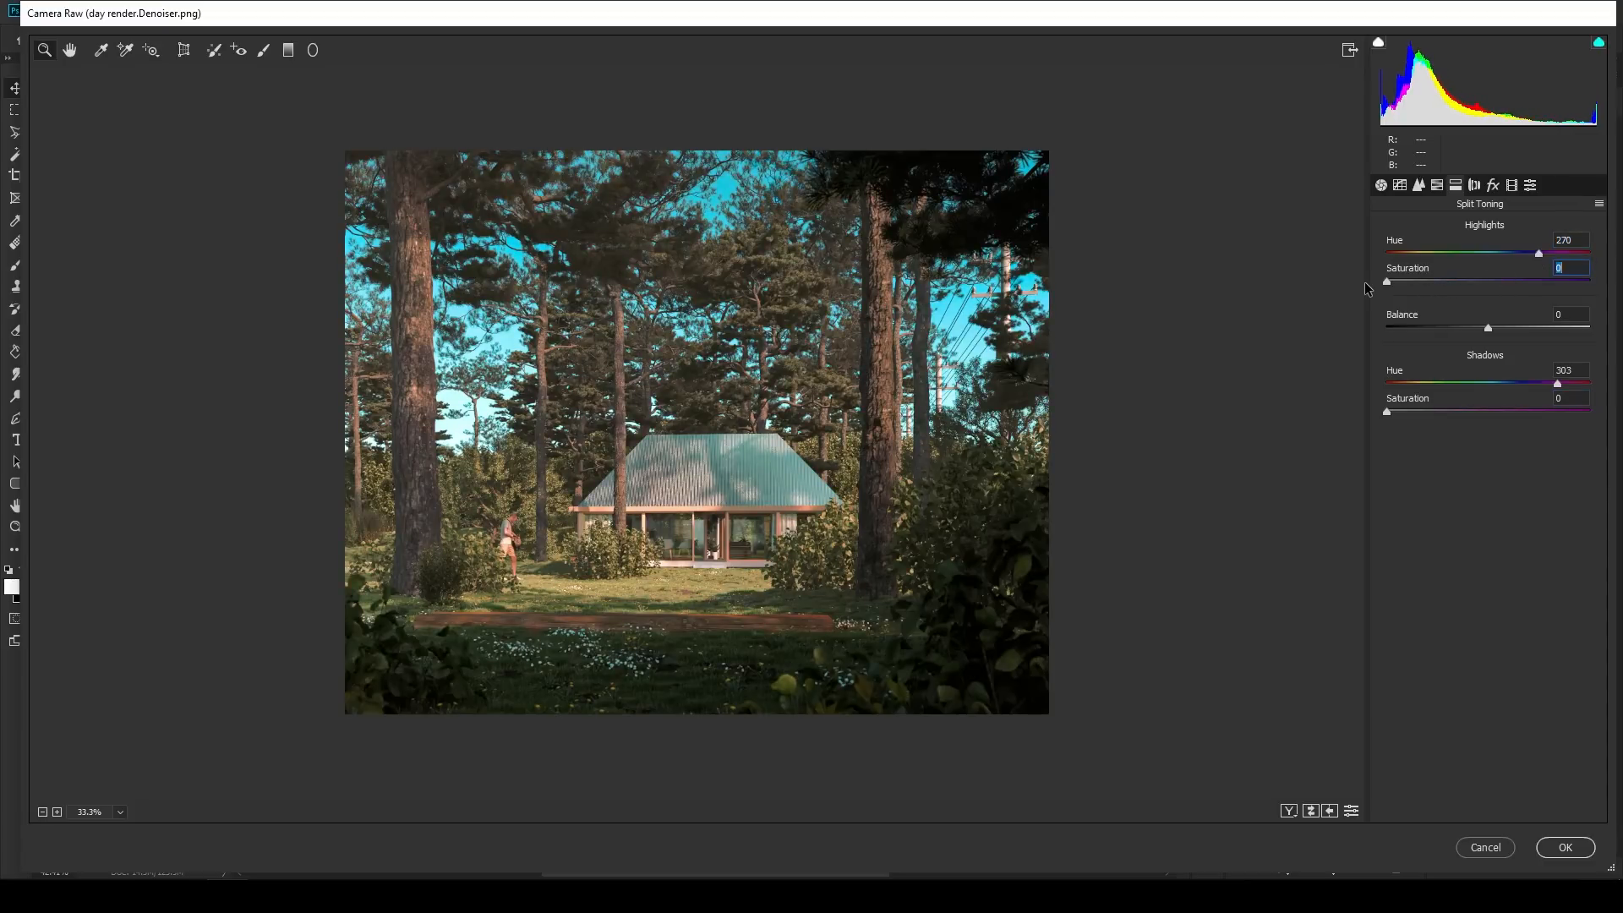
left_click(1418, 185)
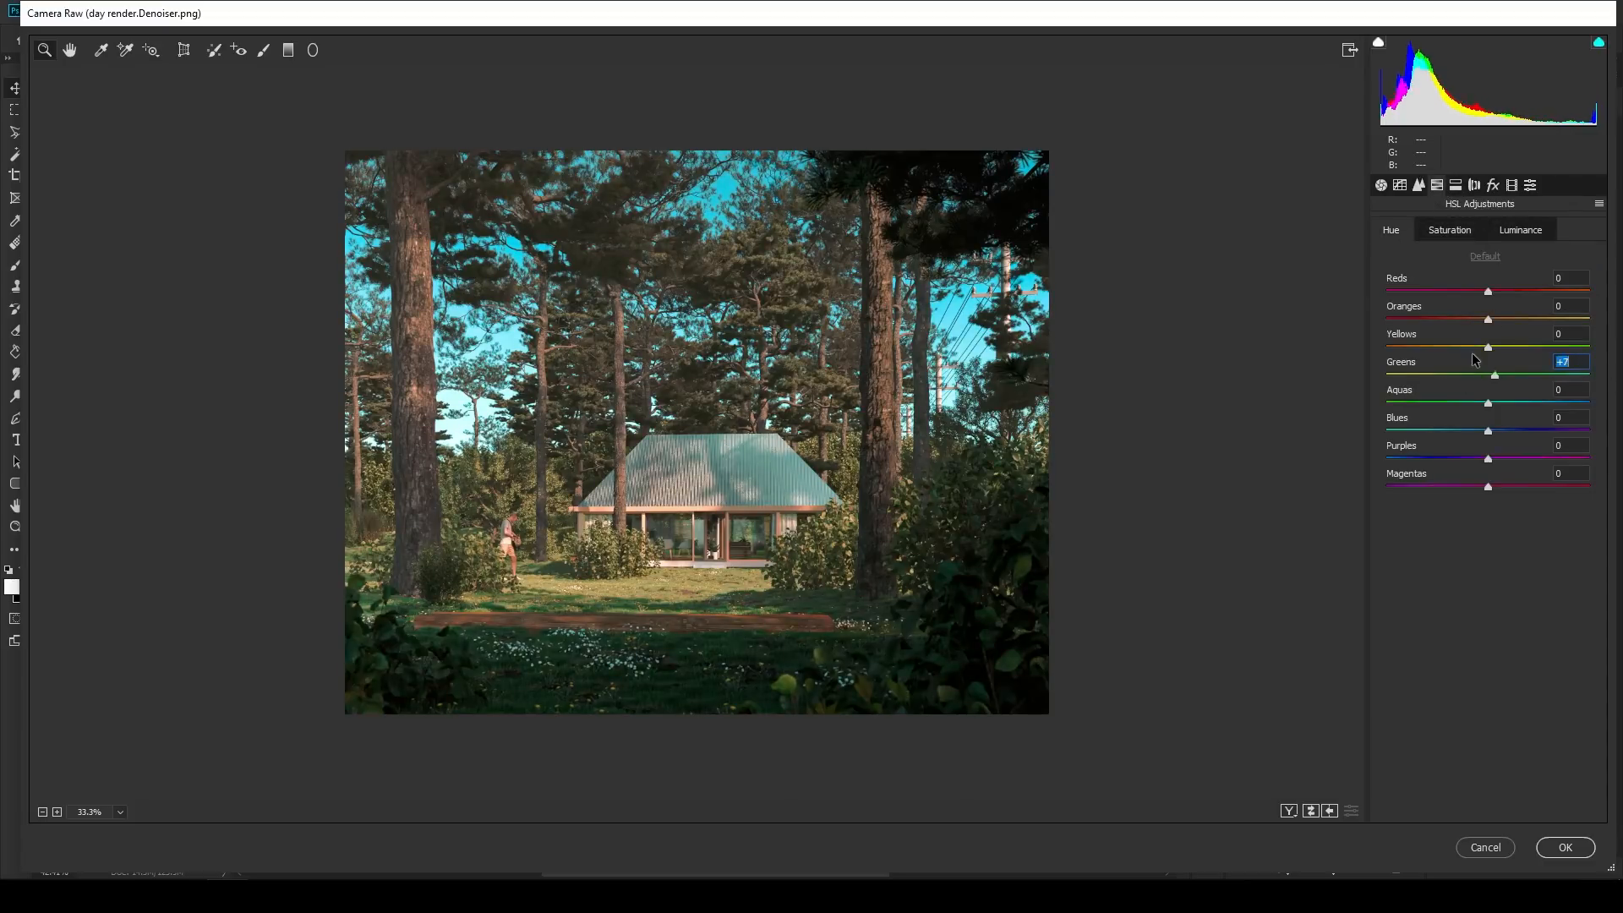
left_click_drag(1494, 375, 1521, 375)
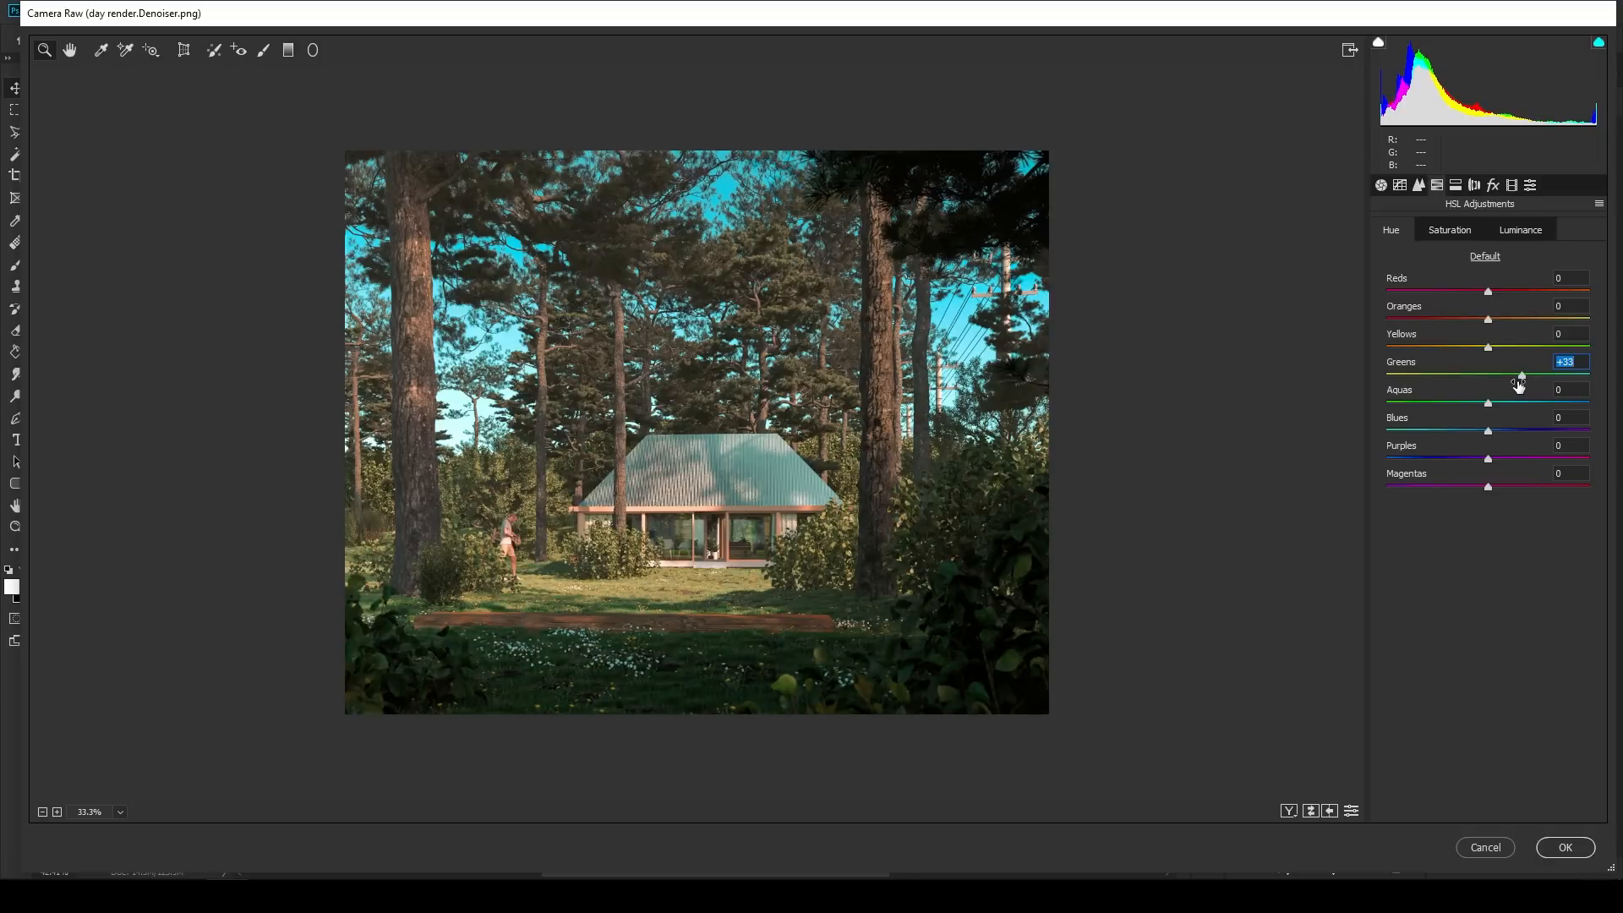
left_click(1448, 229)
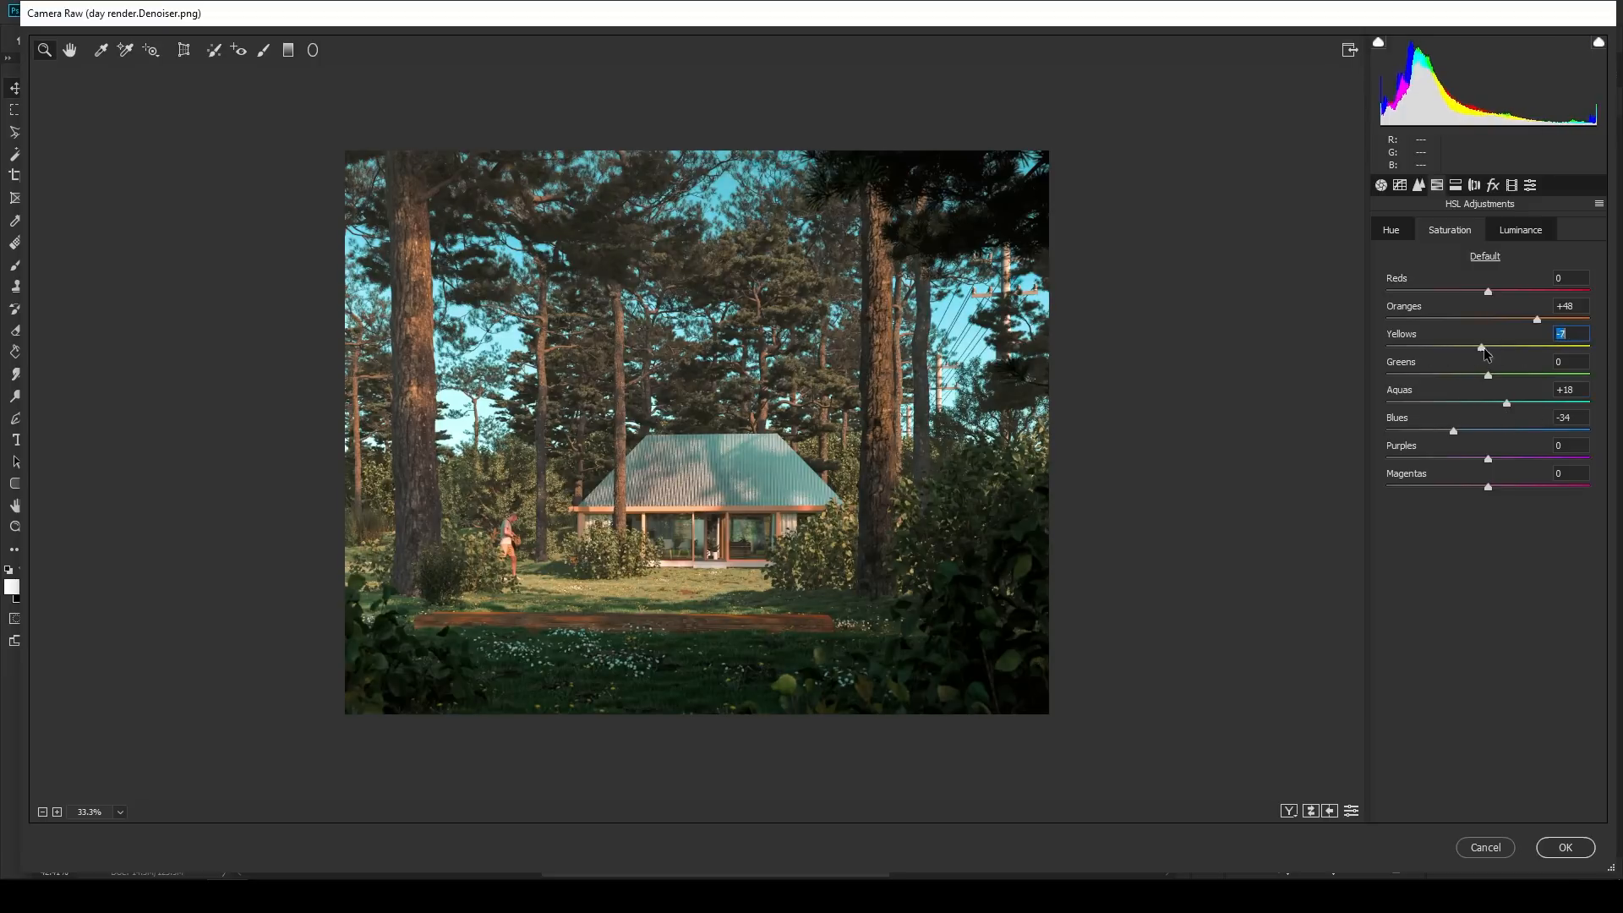
left_click(1519, 229)
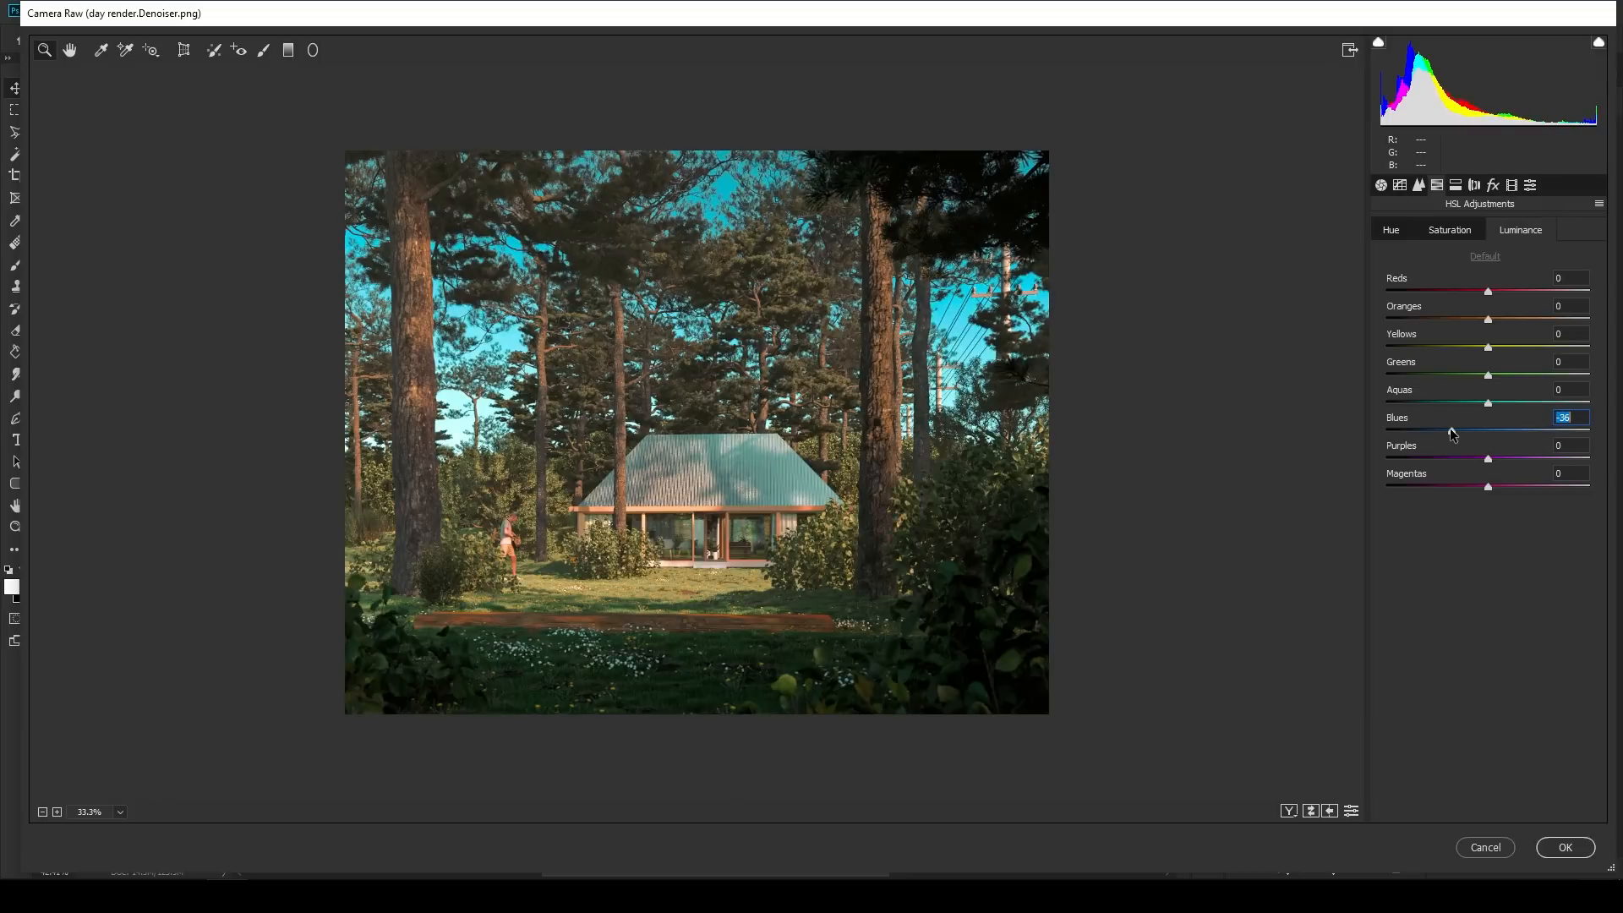
left_click(1380, 185)
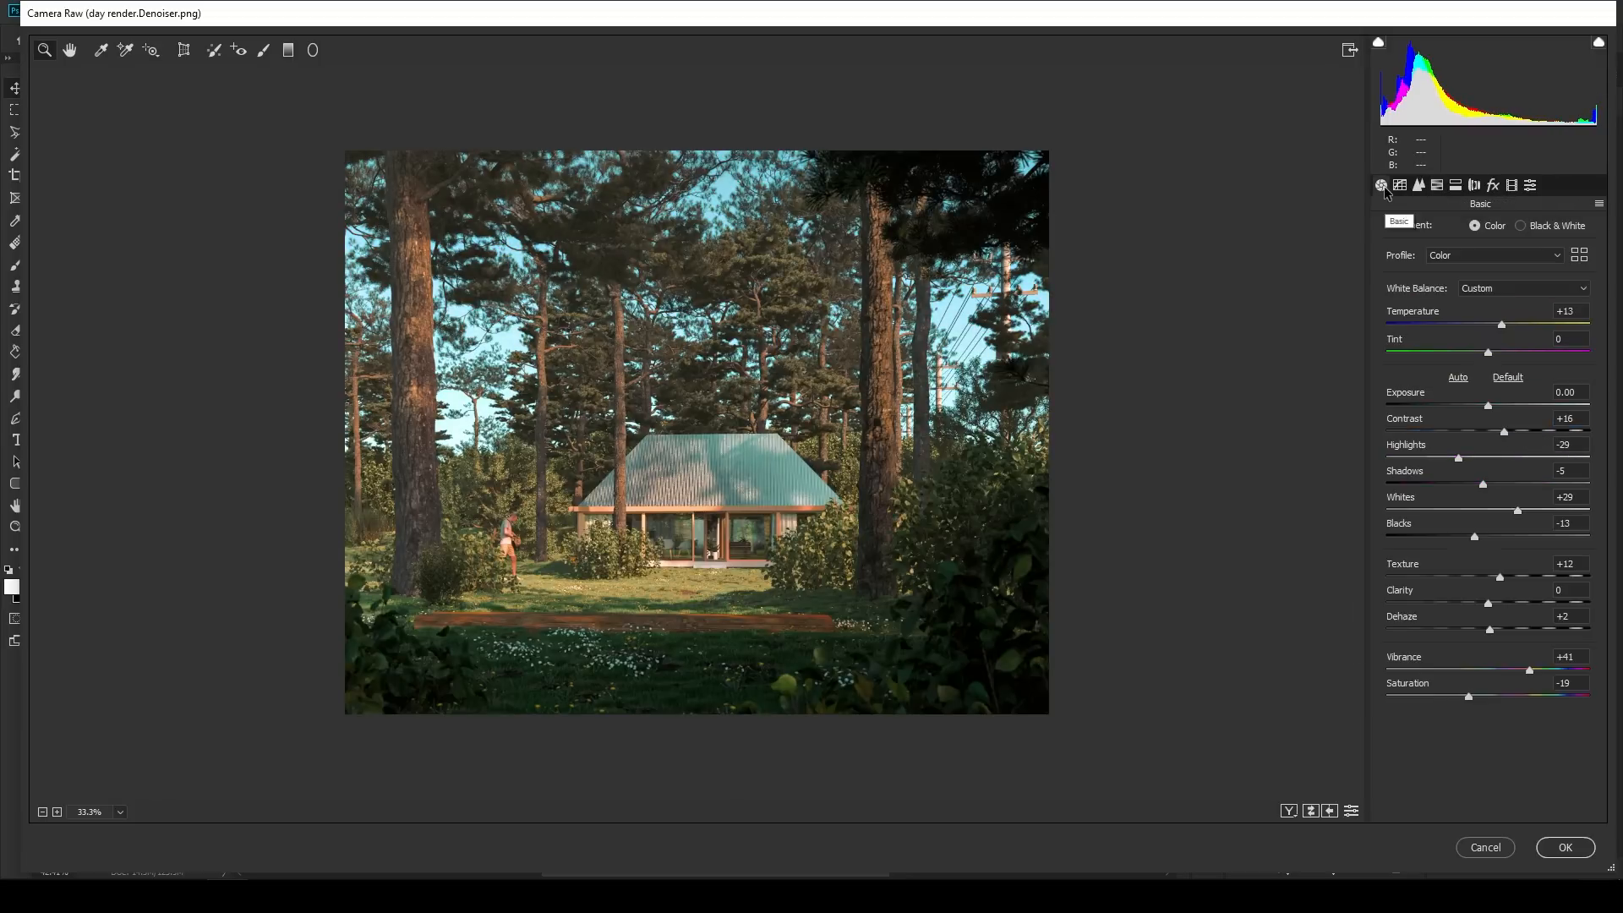